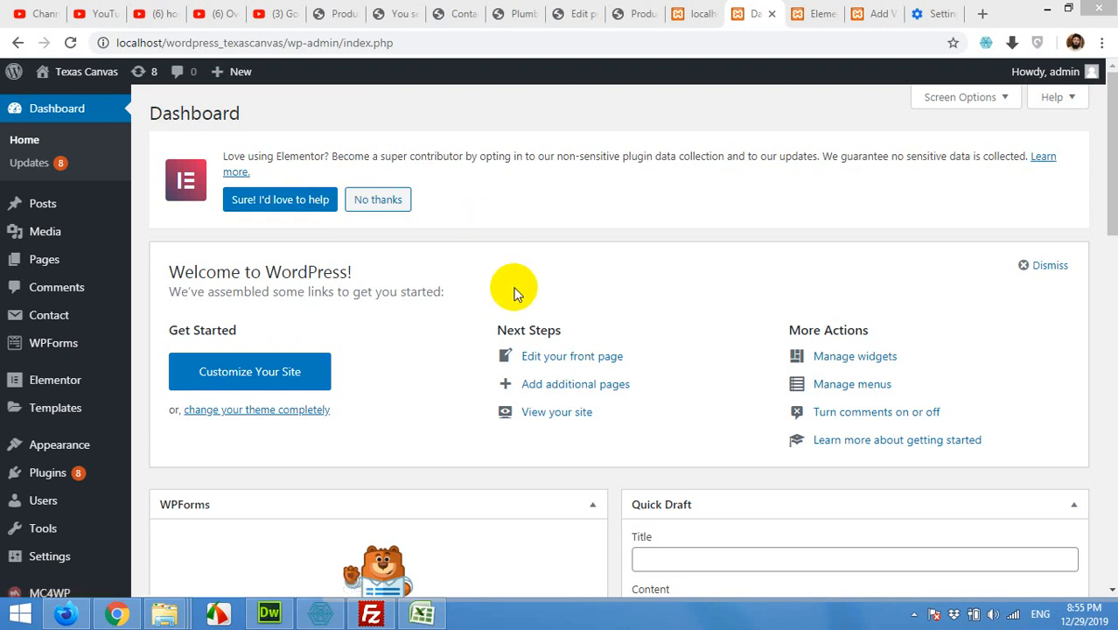
pyautogui.moveTo(562, 208)
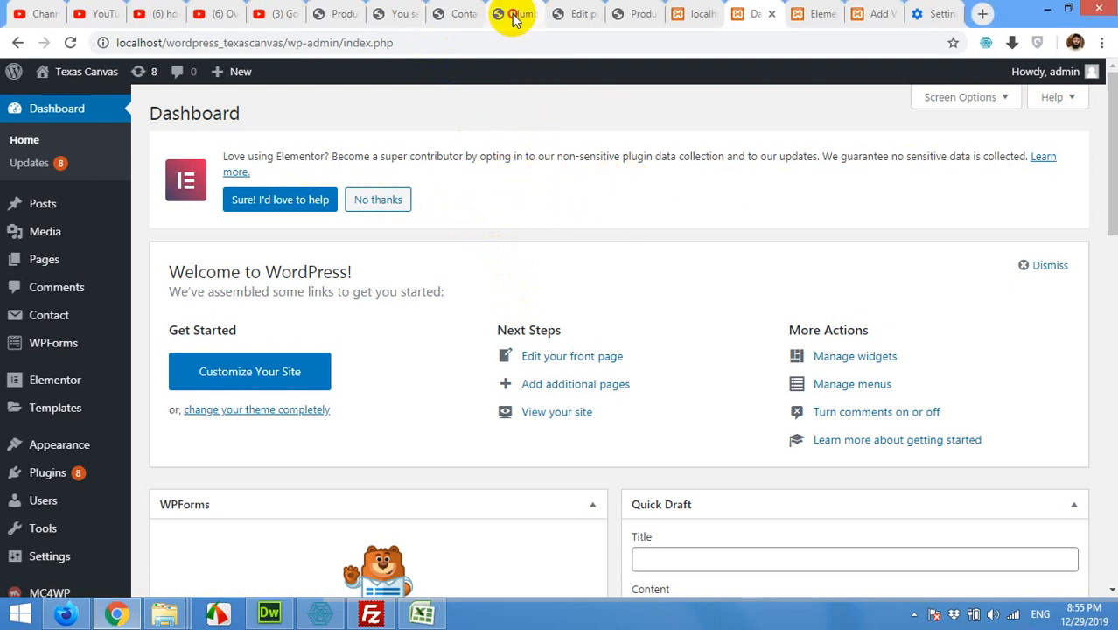
# Open the Contact Us template page and scroll through its form, locations and office map.
pyautogui.click(515, 13)
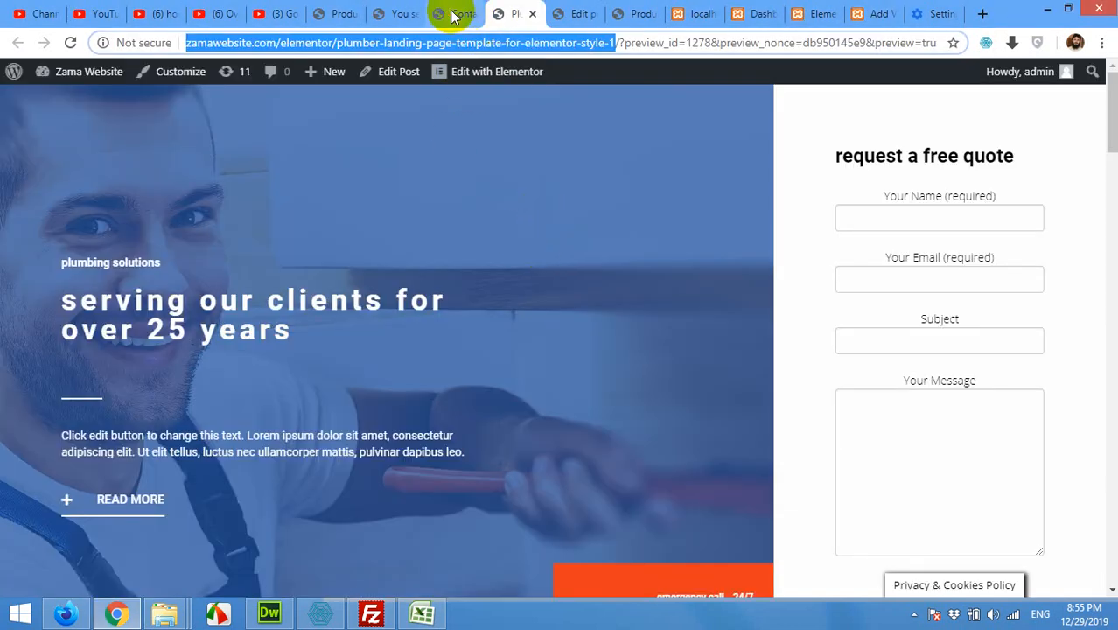
pyautogui.click(455, 14)
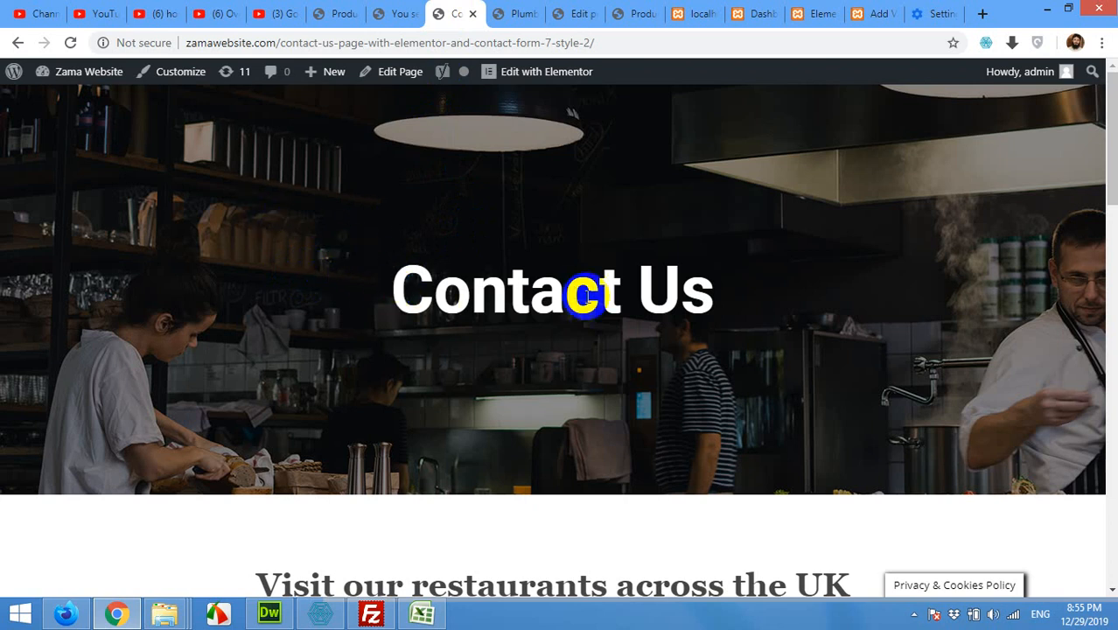
pyautogui.scroll(-3)
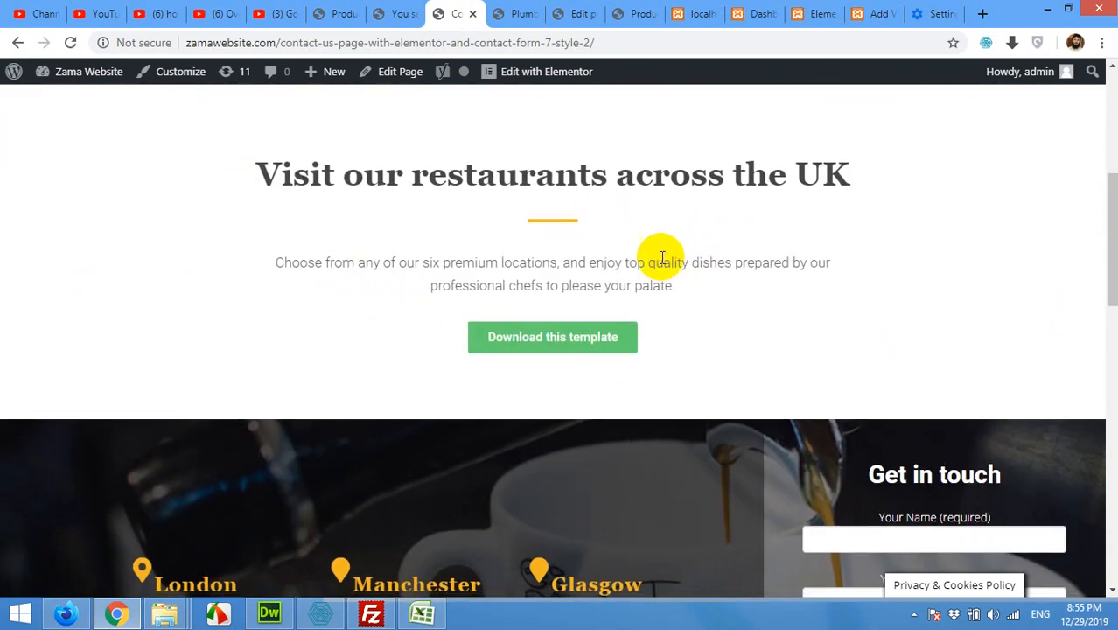
pyautogui.scroll(3)
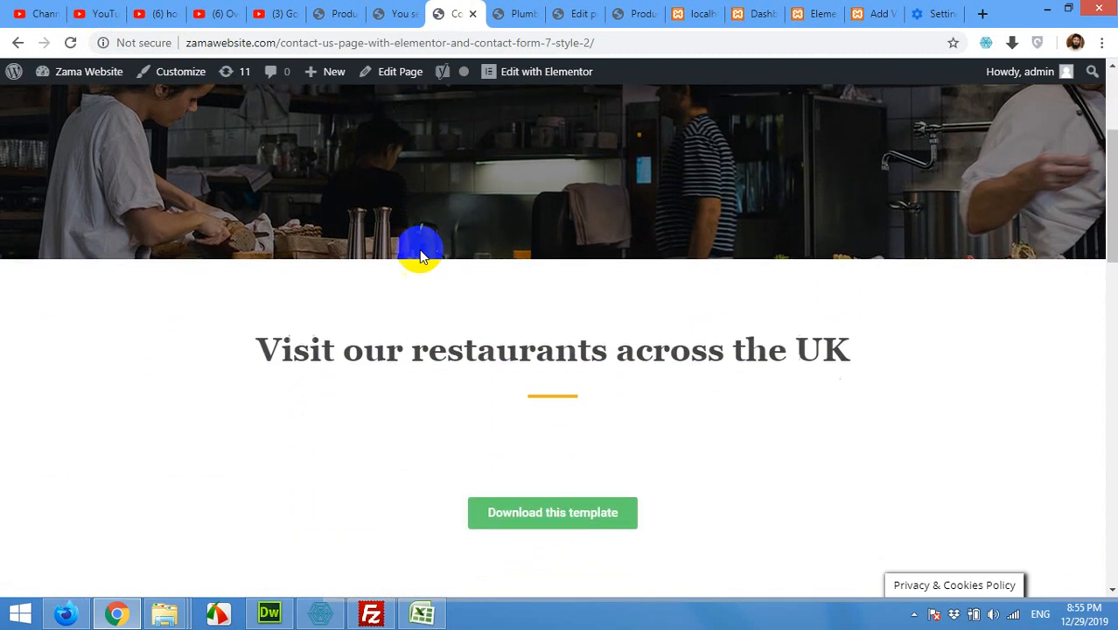
pyautogui.scroll(-3)
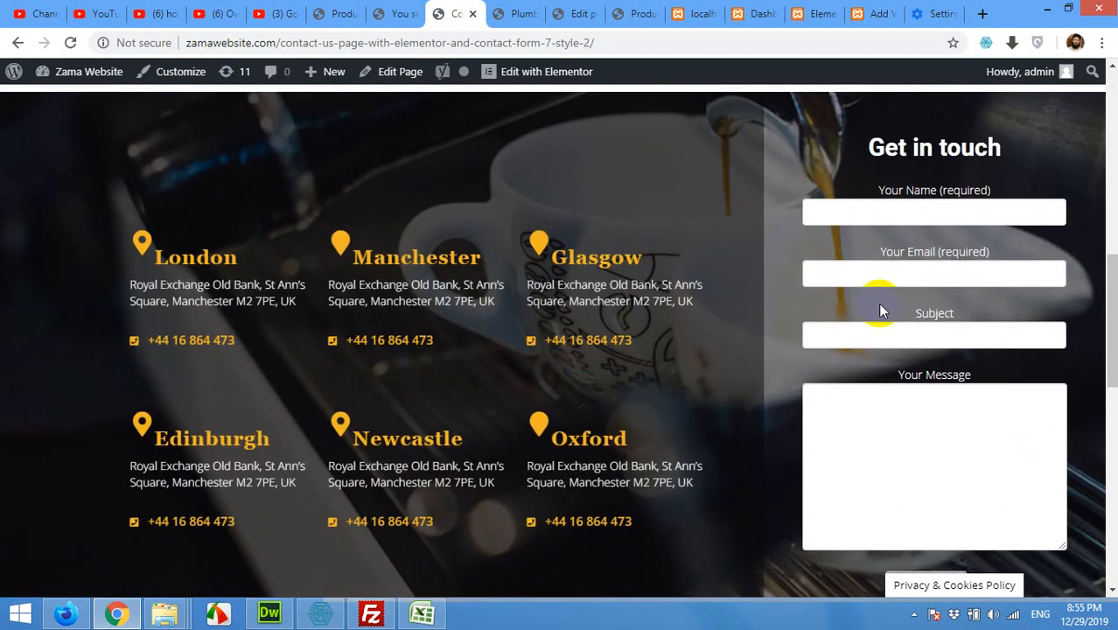
pyautogui.scroll(-3)
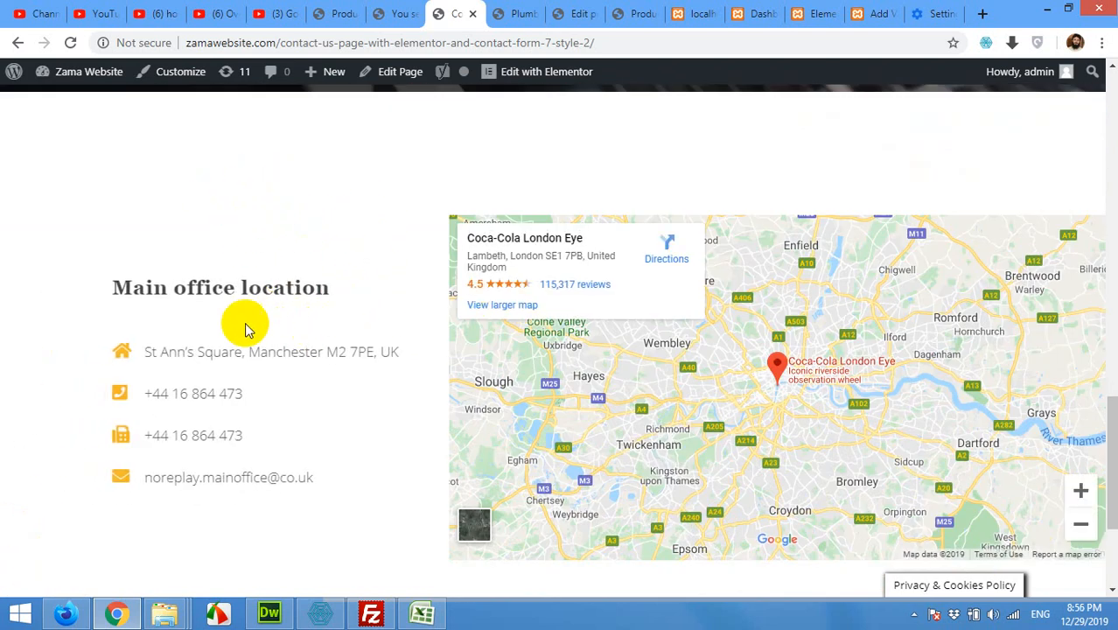
pyautogui.scroll(-3)
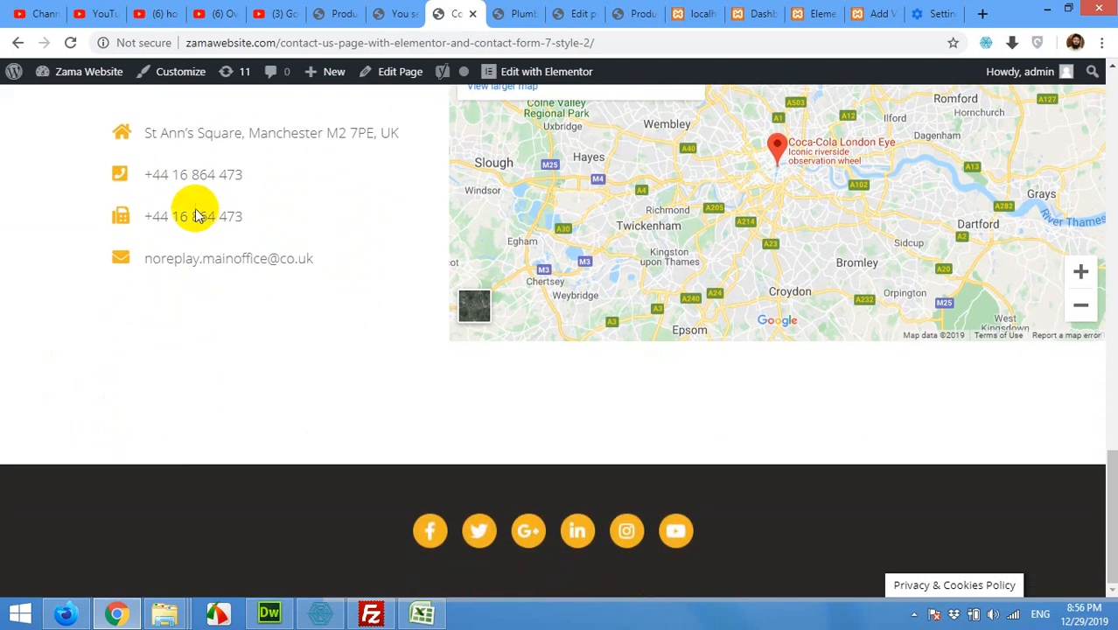
pyautogui.scroll(3)
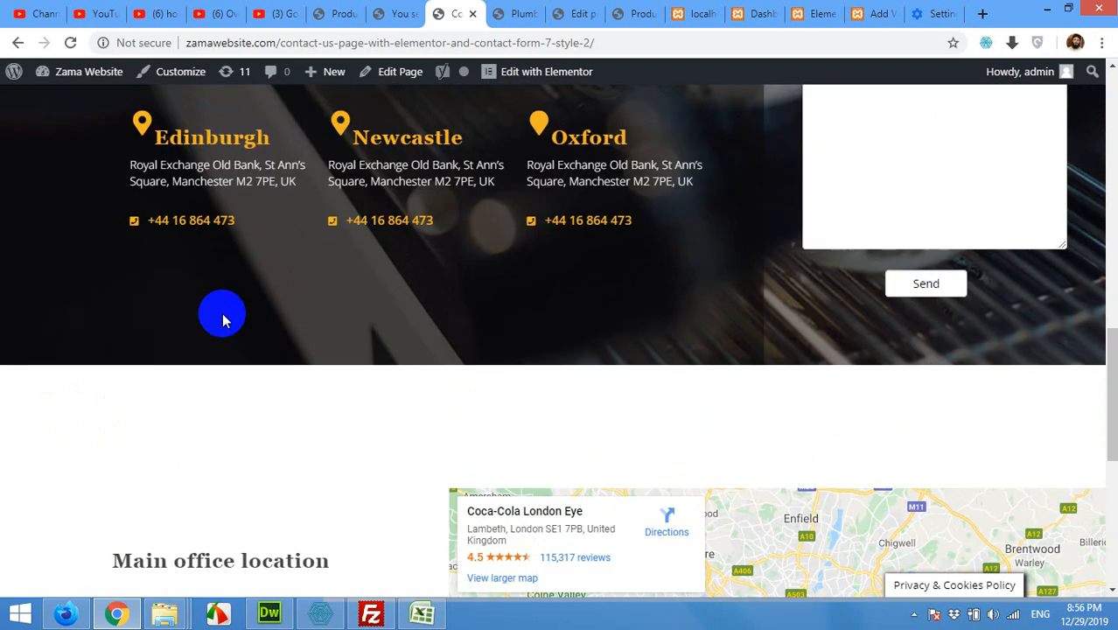
pyautogui.scroll(3)
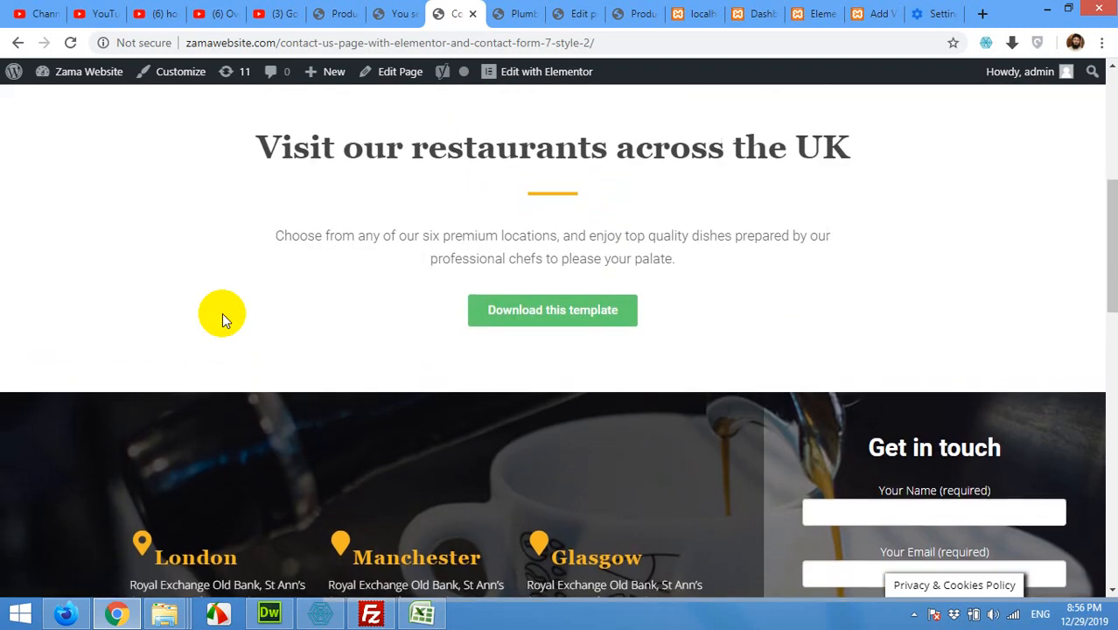
pyautogui.scroll(3)
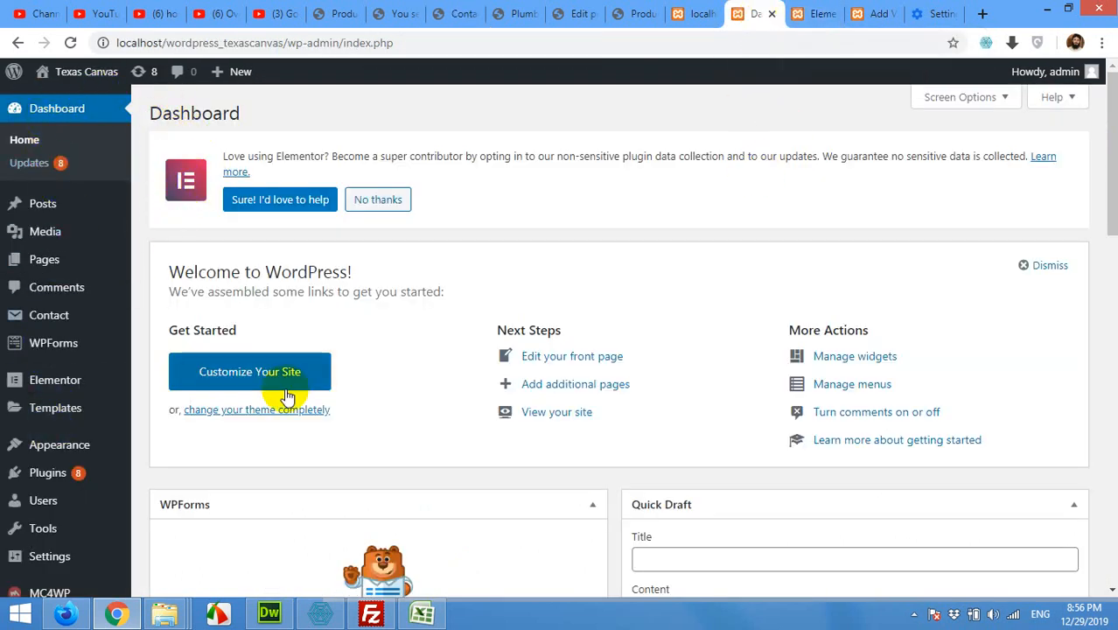
pyautogui.moveTo(671, 242)
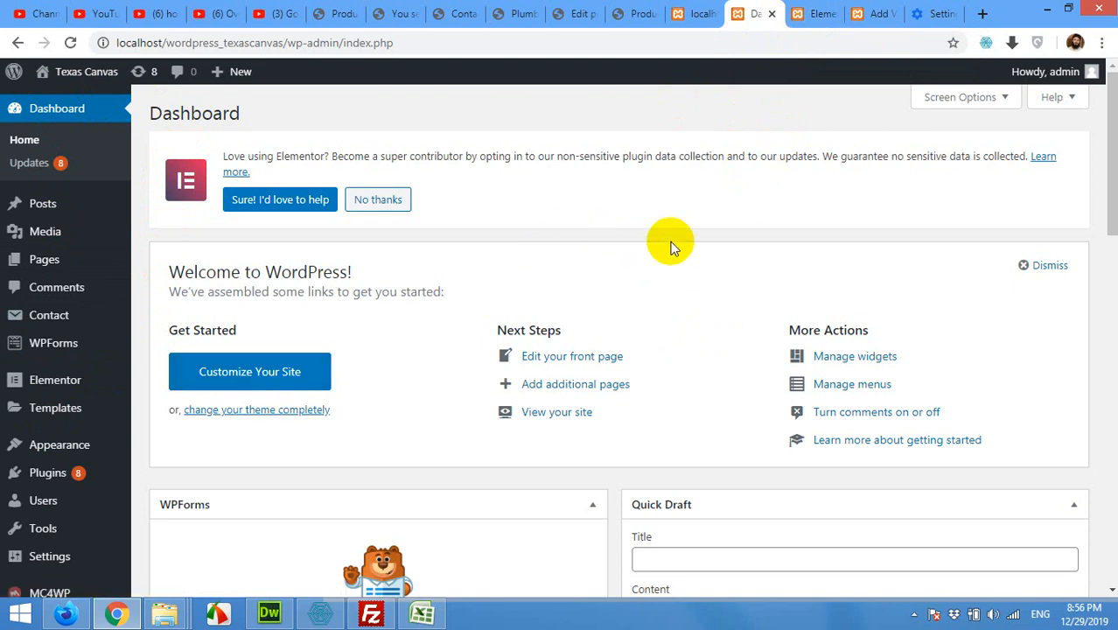
pyautogui.moveTo(474, 334)
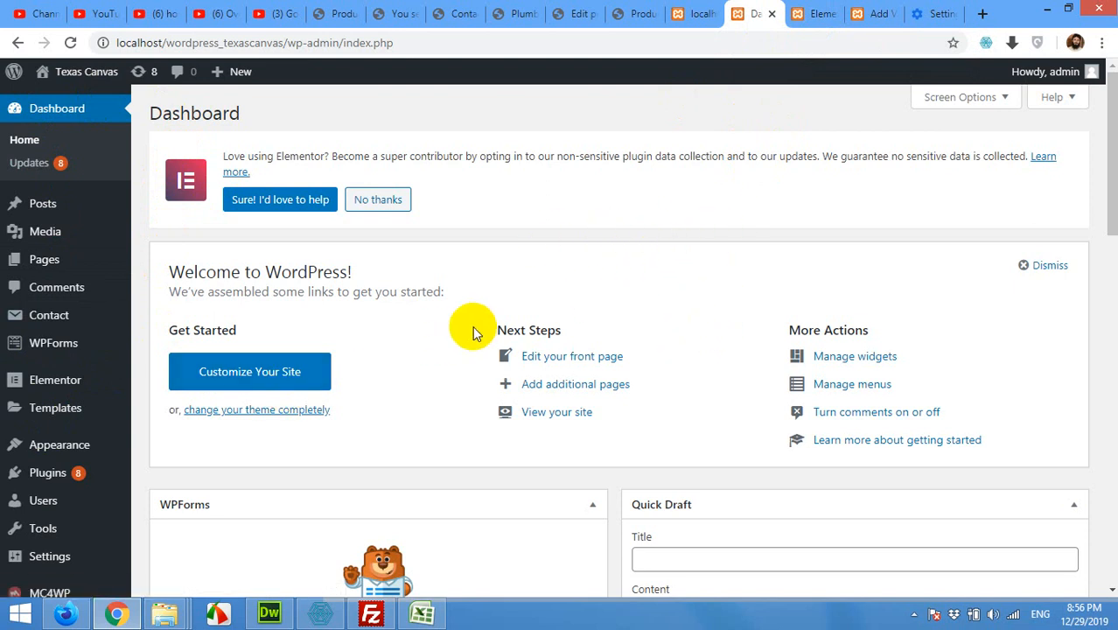
pyautogui.click(514, 14)
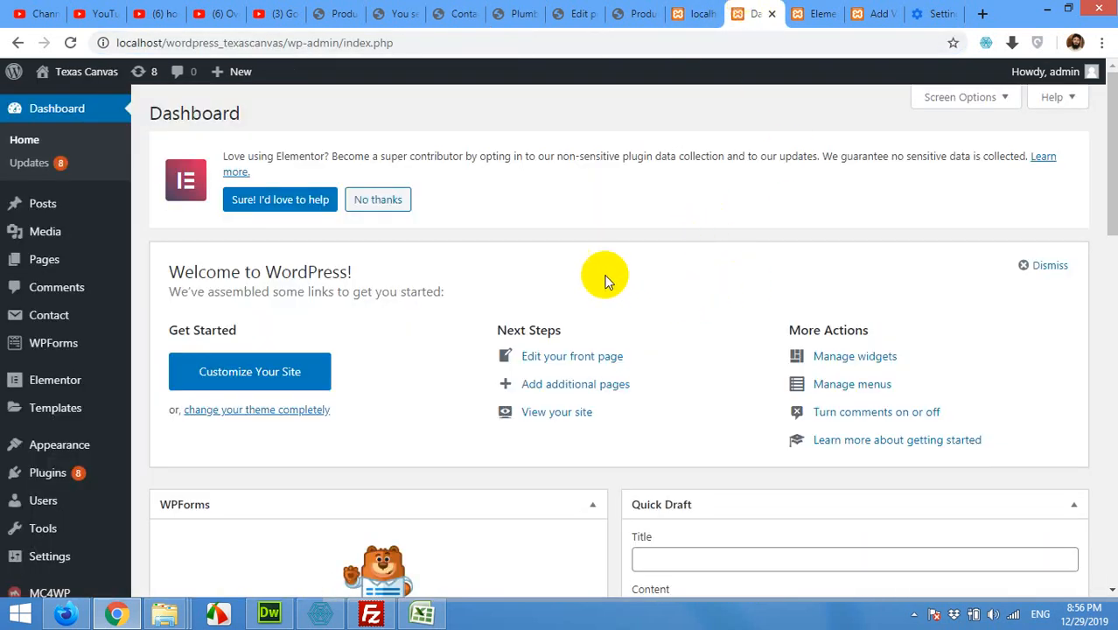
pyautogui.moveTo(267, 314)
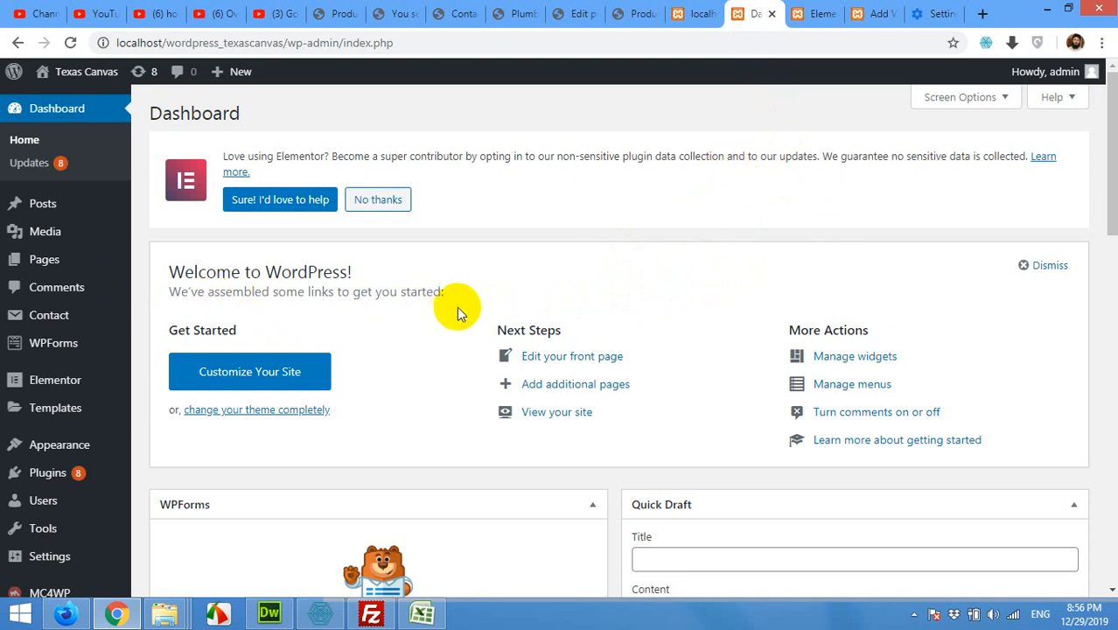
pyautogui.moveTo(1028, 20)
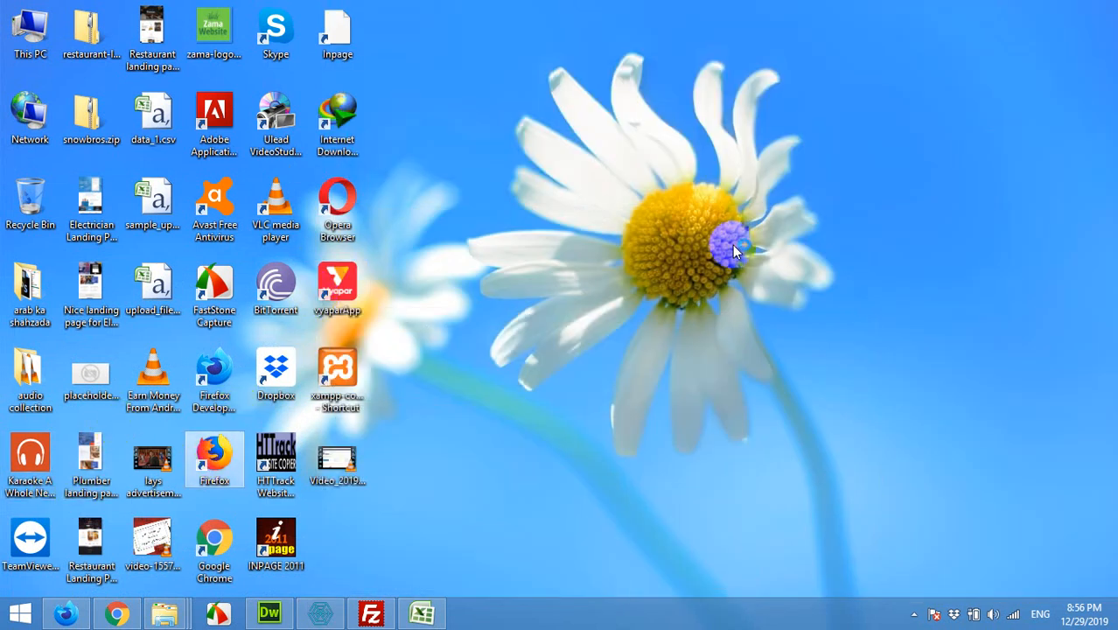
pyautogui.moveTo(707, 282)
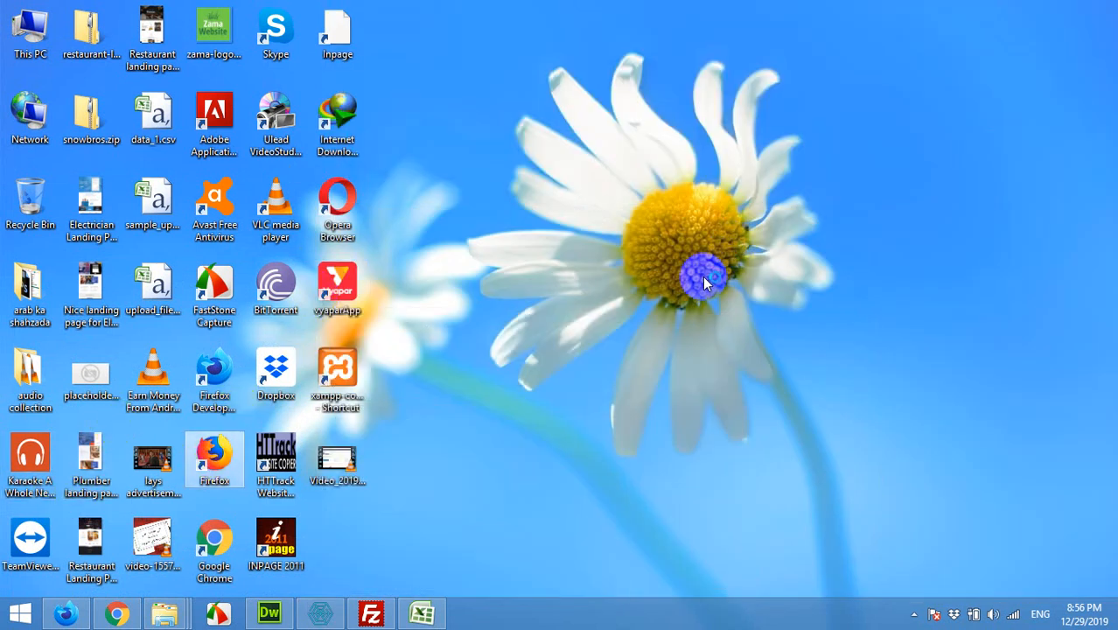
pyautogui.moveTo(647, 247)
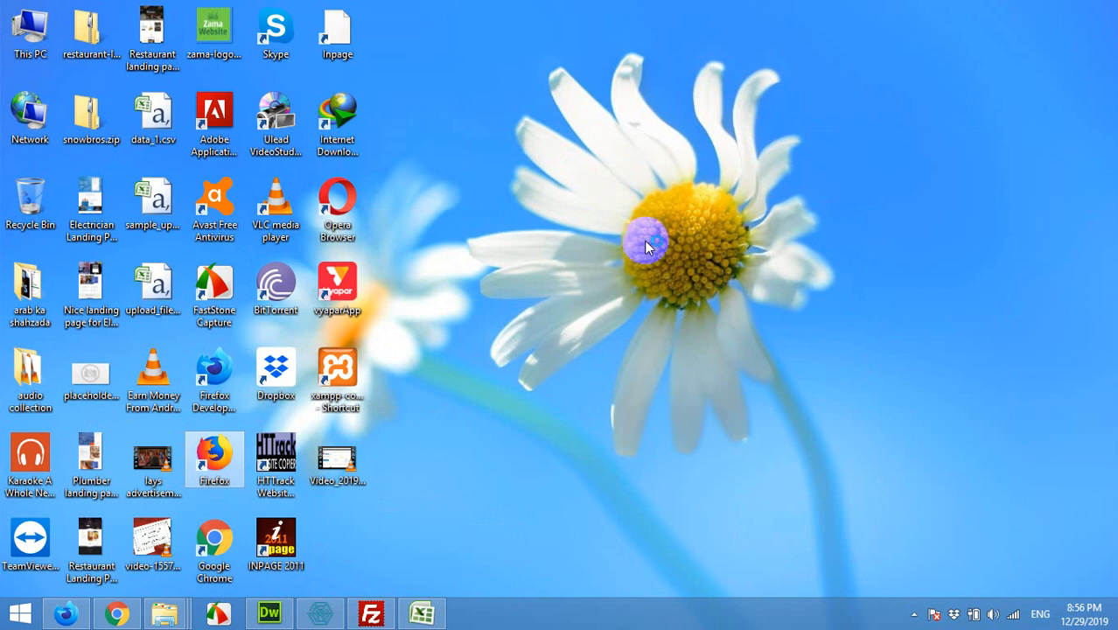
pyautogui.moveTo(404, 160)
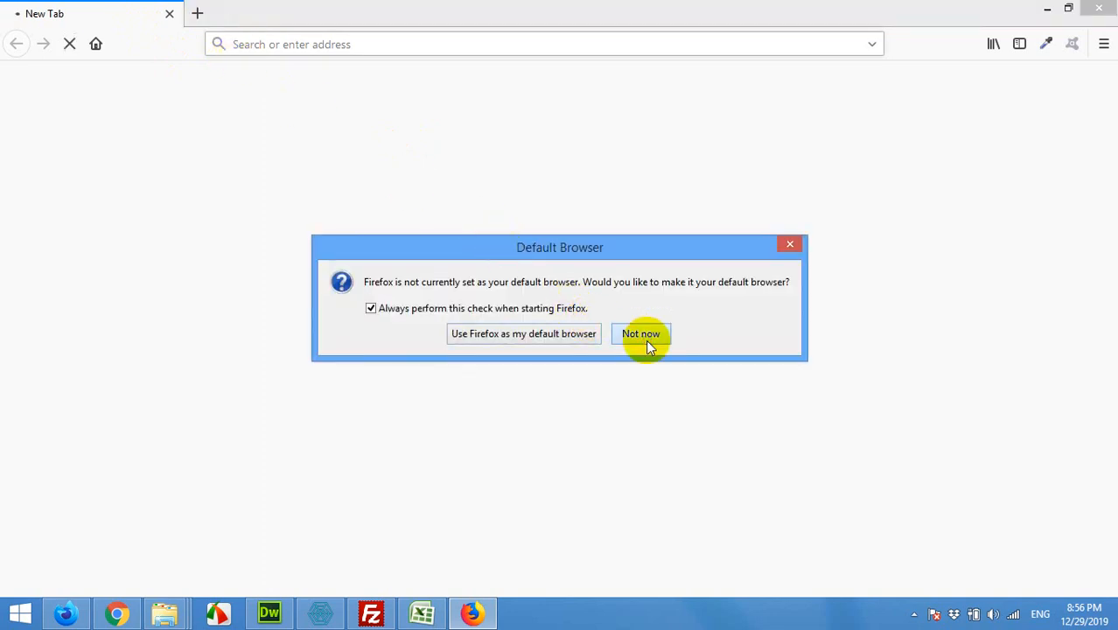
# Decline the Firefox default-browser prompt and enter the zamawebsite.com address.
pyautogui.click(640, 333)
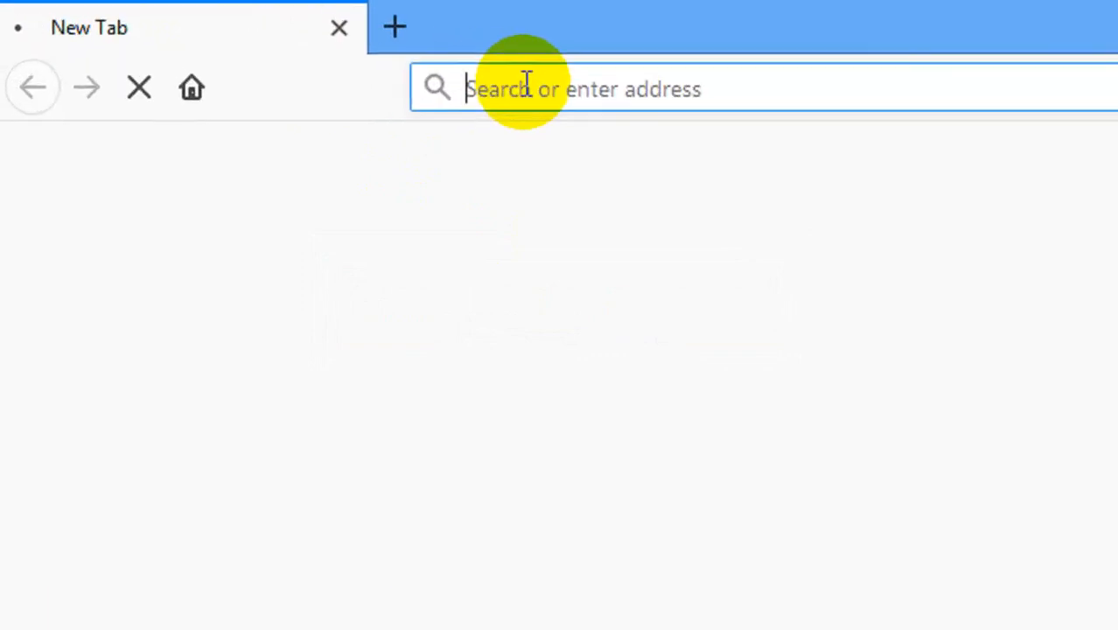
pyautogui.write('zamawebsite.com')
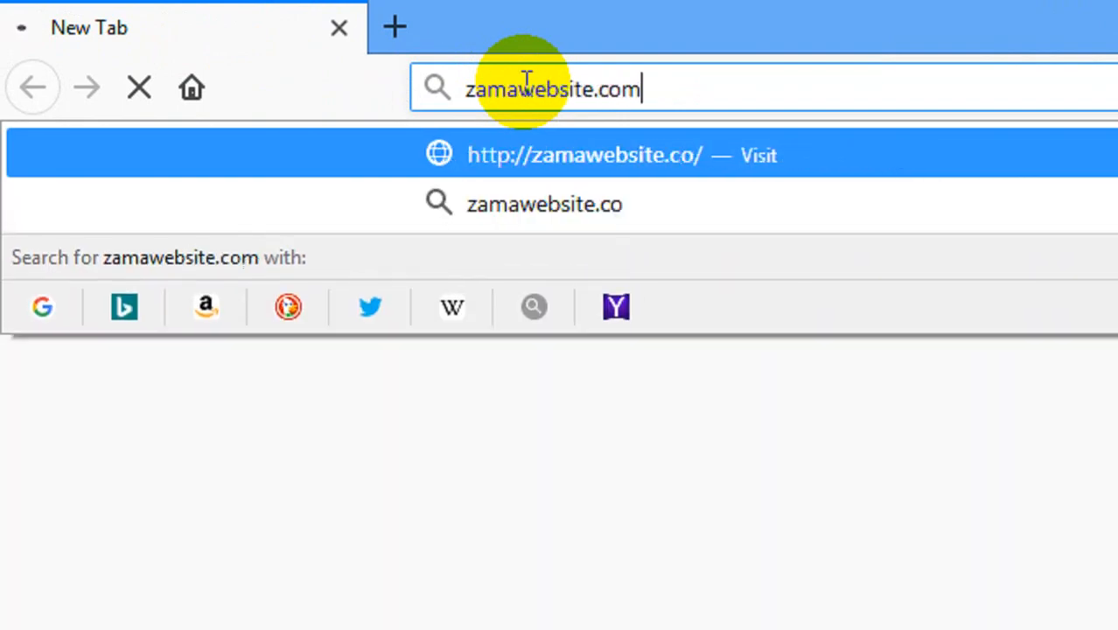
pyautogui.press('Escape')
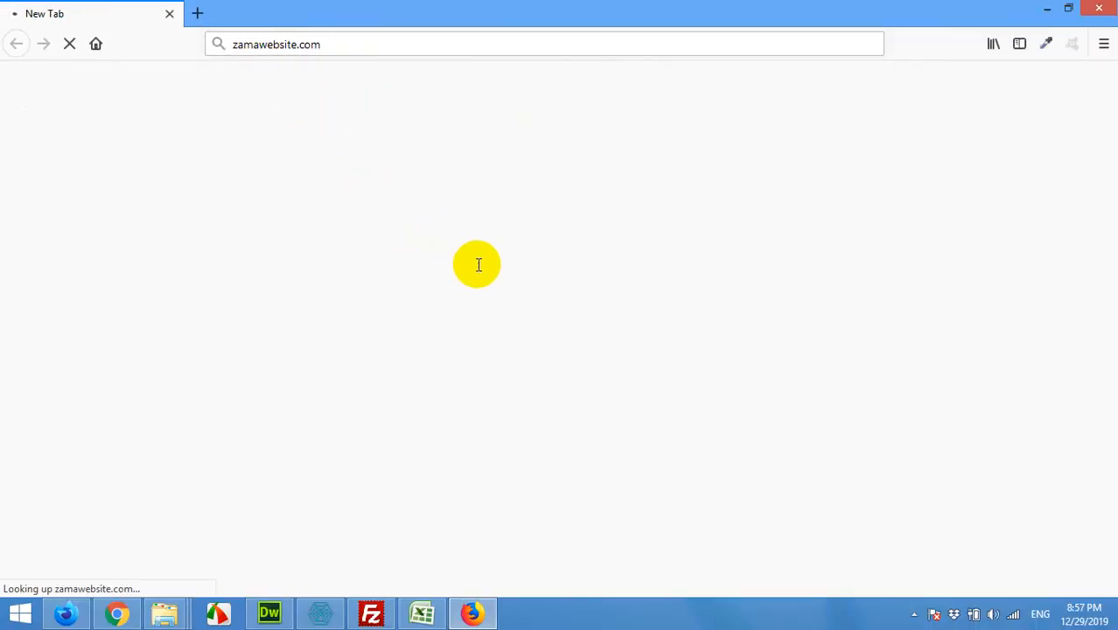
pyautogui.moveTo(441, 317)
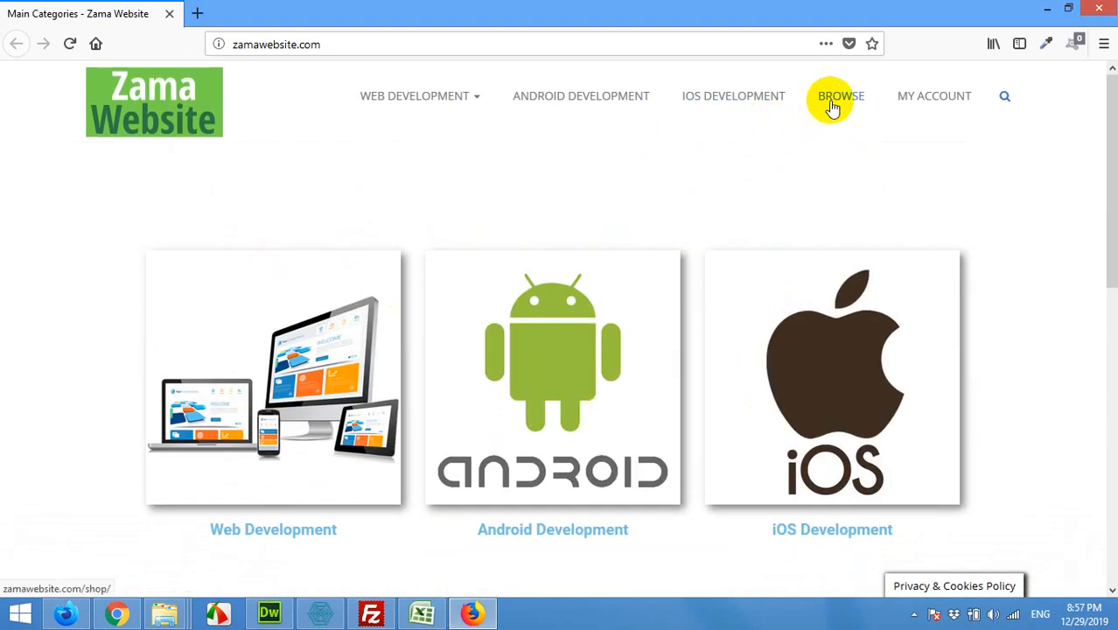
# Follow the Shop link to the /shop/ page listing eight free templates.
pyautogui.click(840, 95)
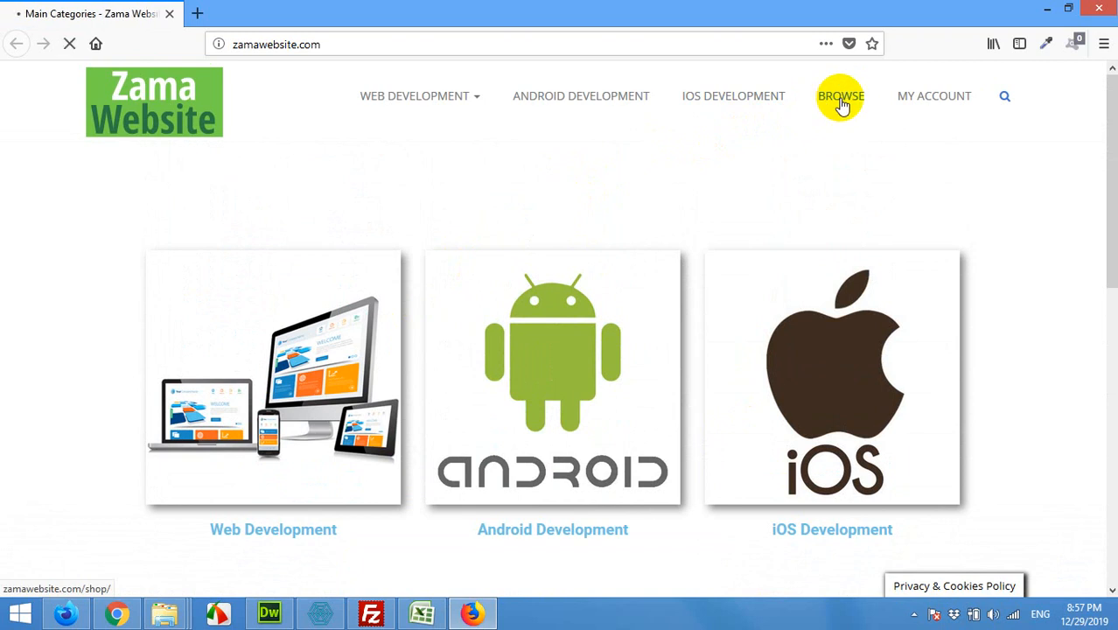
pyautogui.click(840, 96)
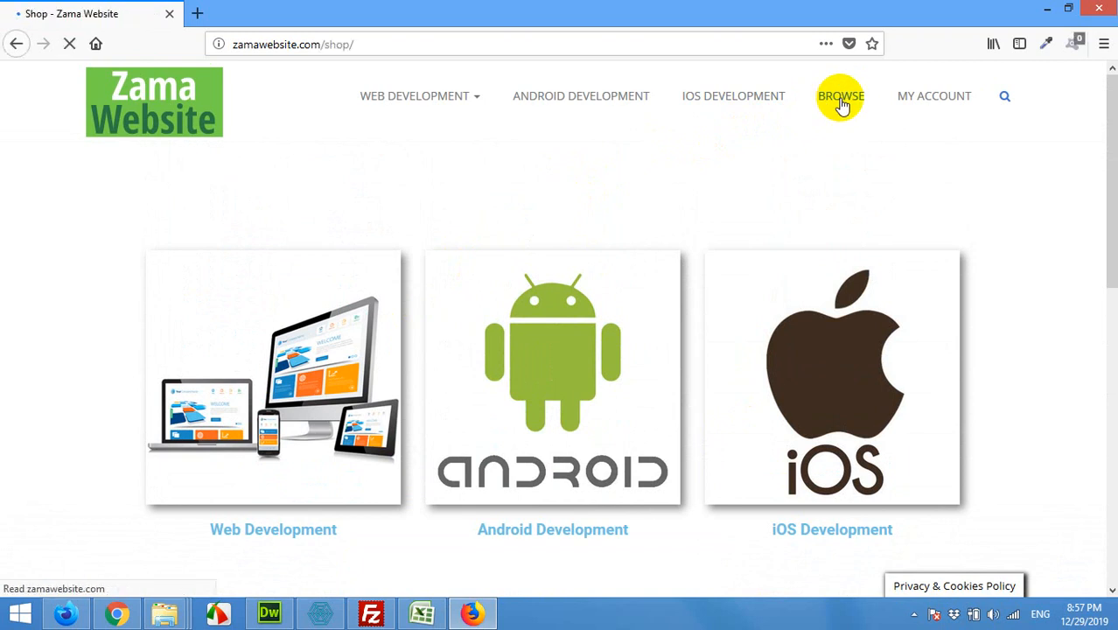
pyautogui.click(840, 95)
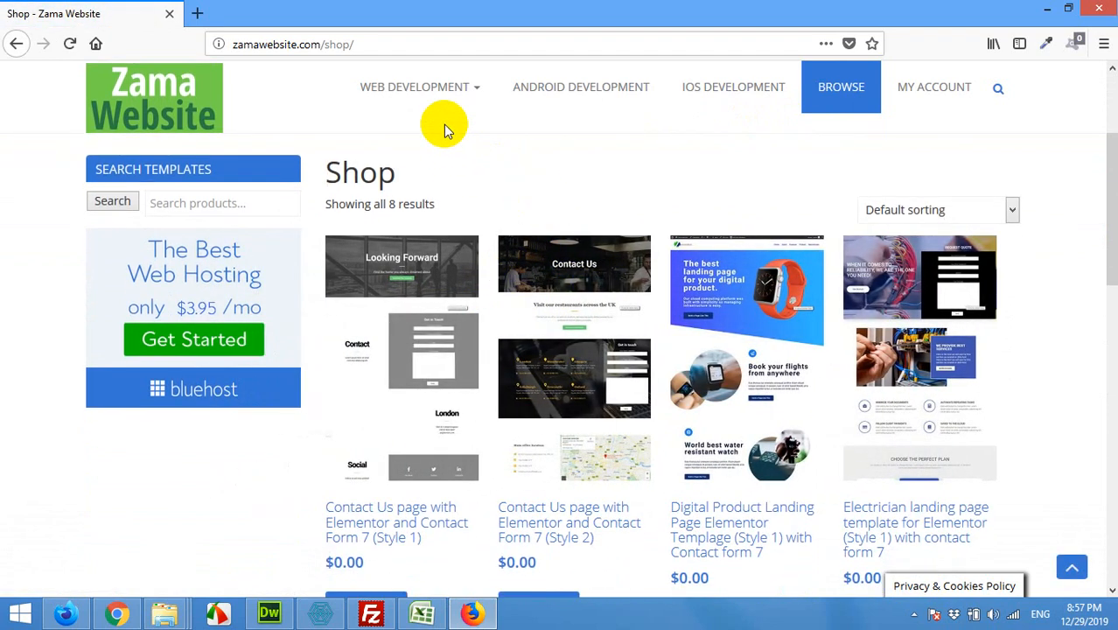
pyautogui.moveTo(565, 302)
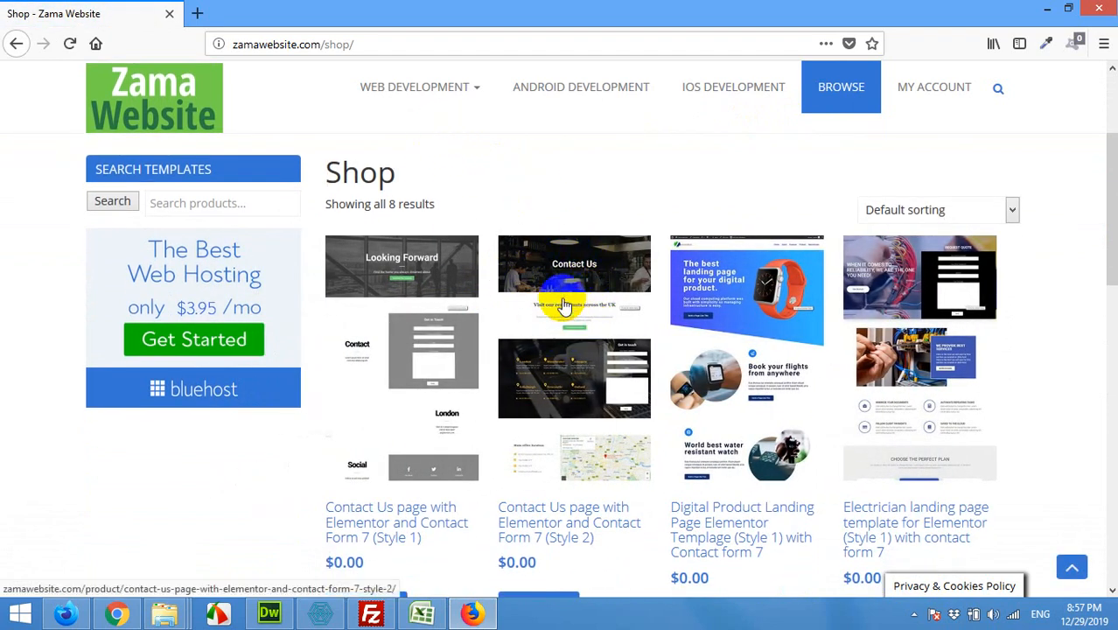
pyautogui.moveTo(604, 328)
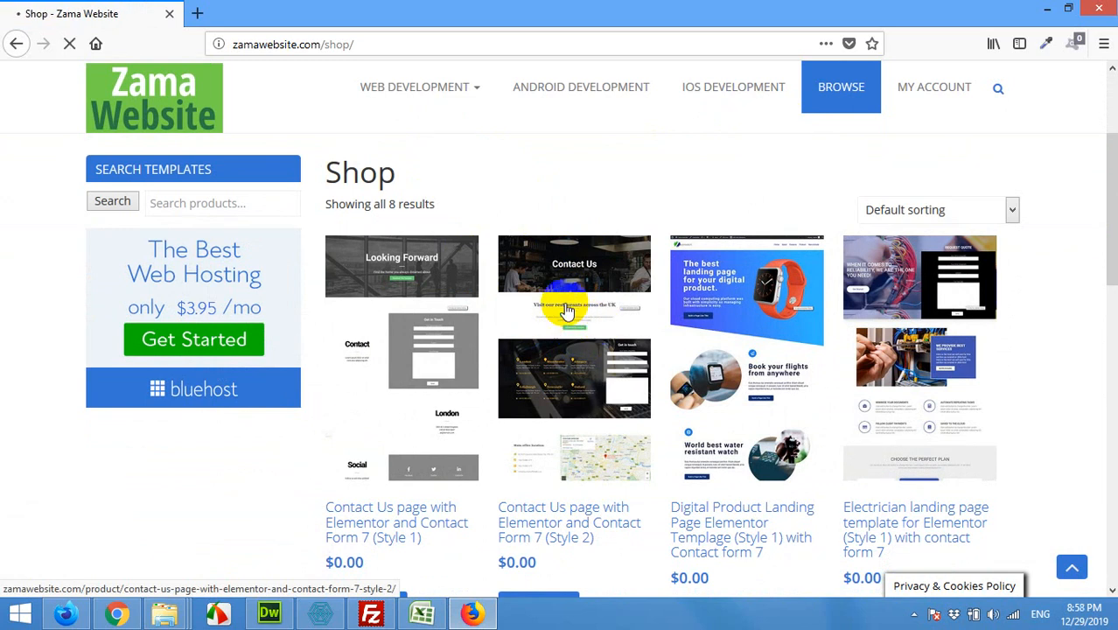
# Open the Contact Us Style 2 product page and scroll through its live preview tab.
pyautogui.click(574, 306)
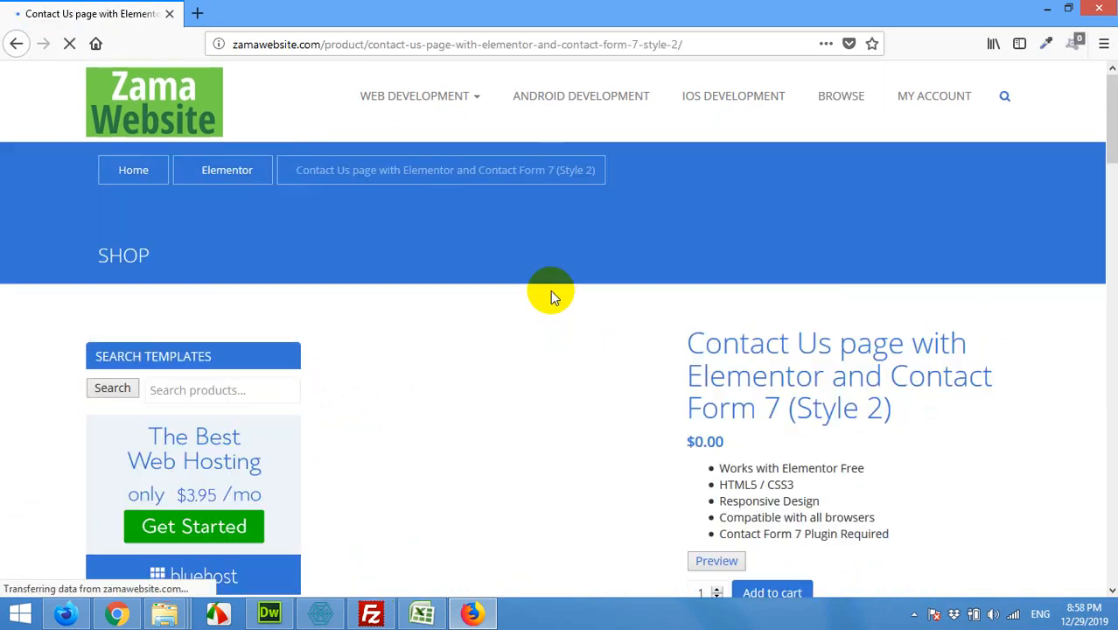
pyautogui.scroll(-3)
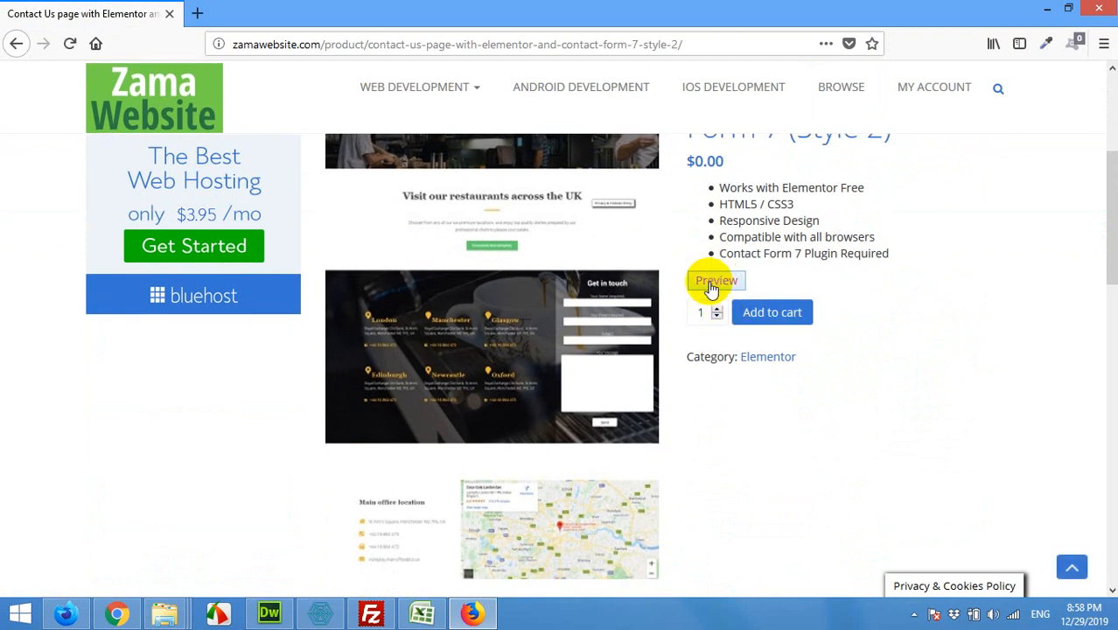
pyautogui.click(715, 280)
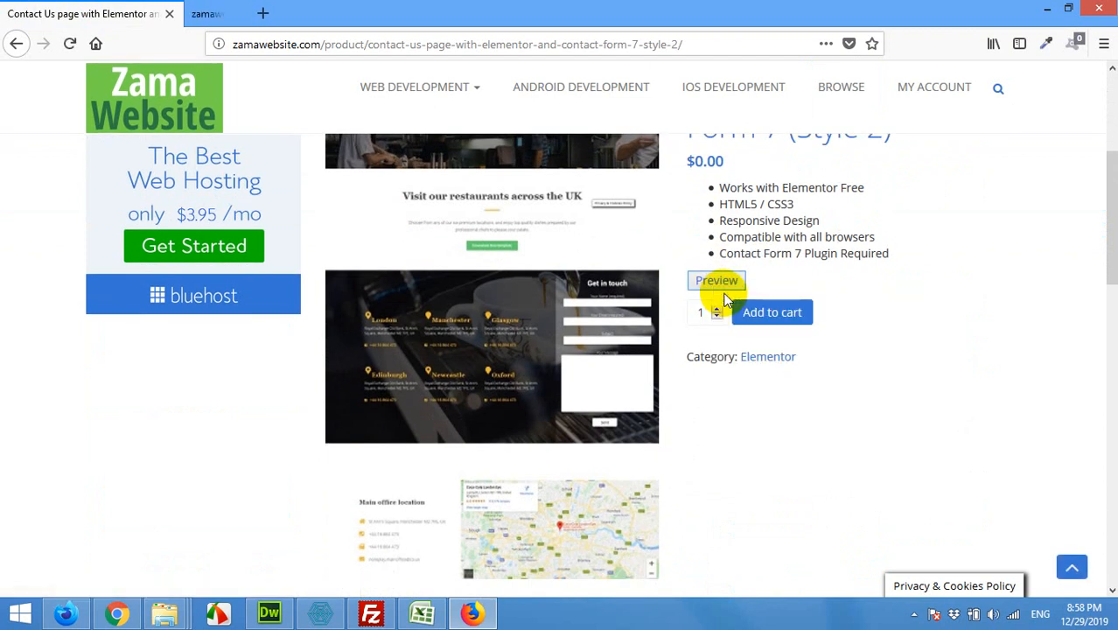
pyautogui.click(717, 280)
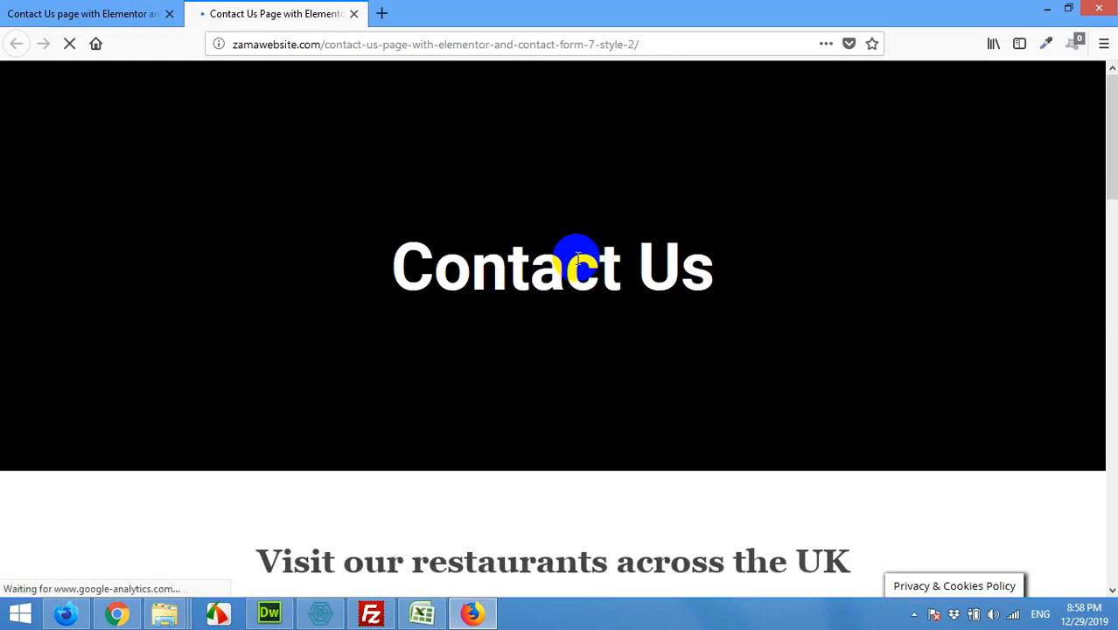
pyautogui.scroll(-3)
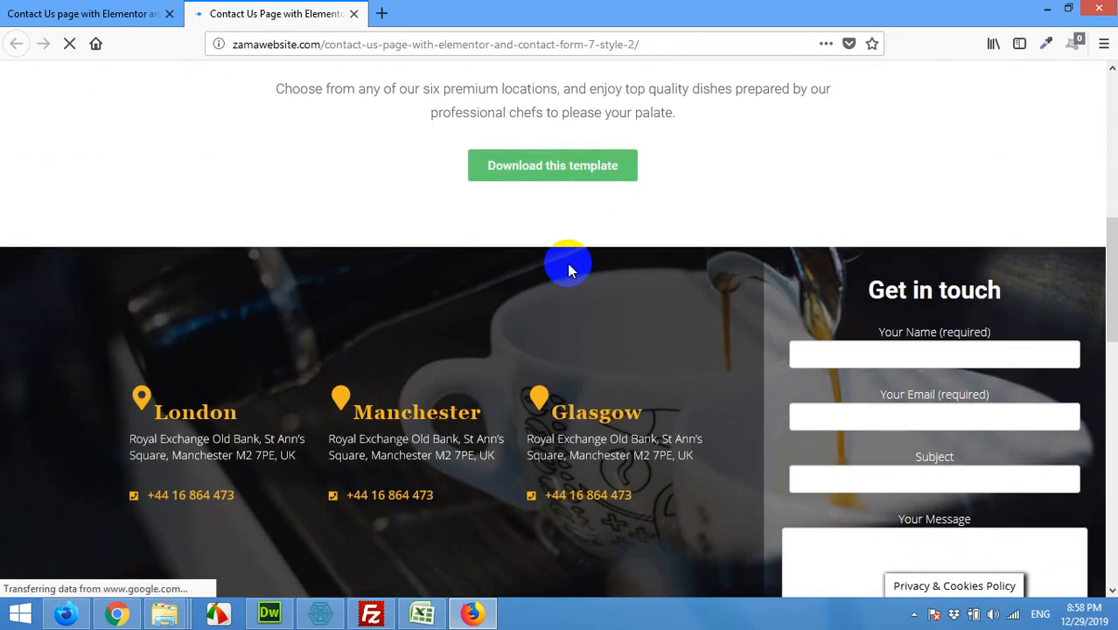
pyautogui.scroll(3)
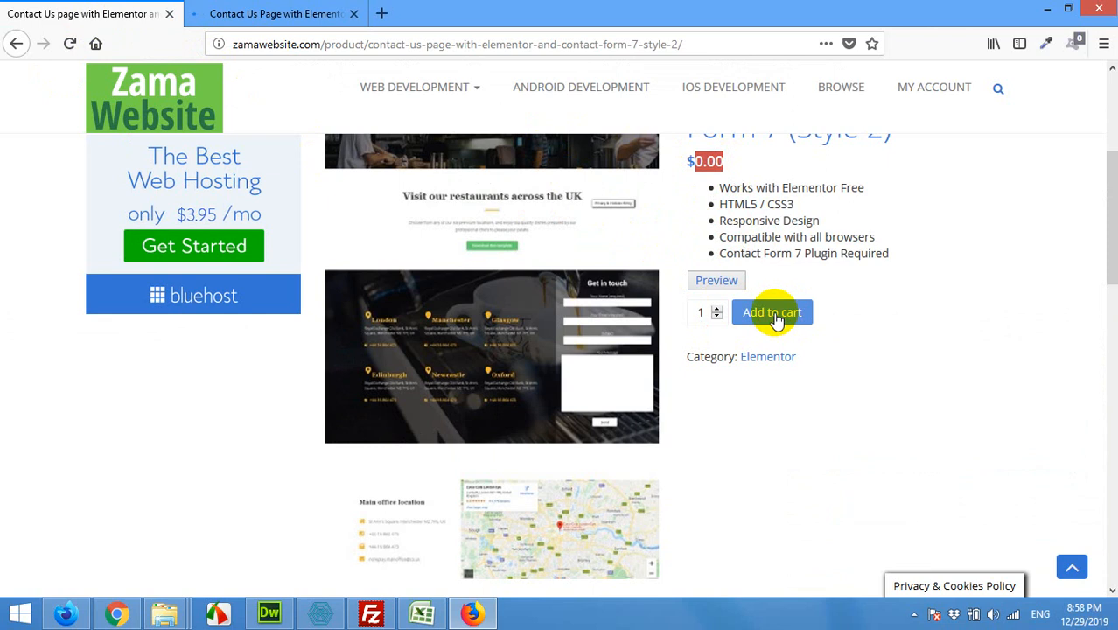
# Add the free Contact Us Style 2 template to the cart and proceed to checkout.
pyautogui.click(771, 312)
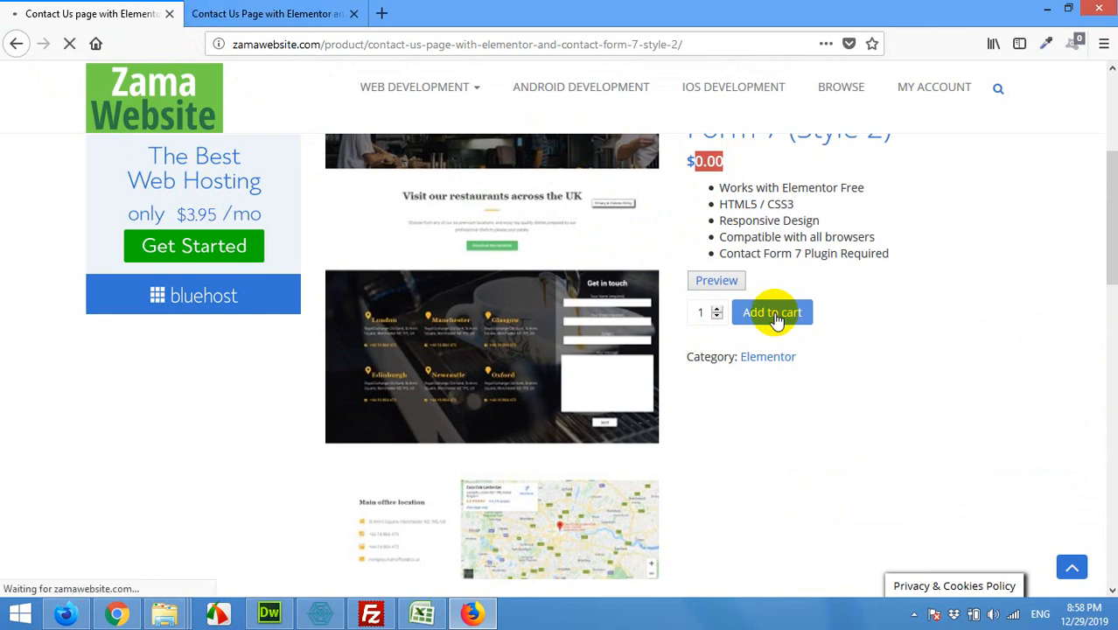
pyautogui.click(772, 312)
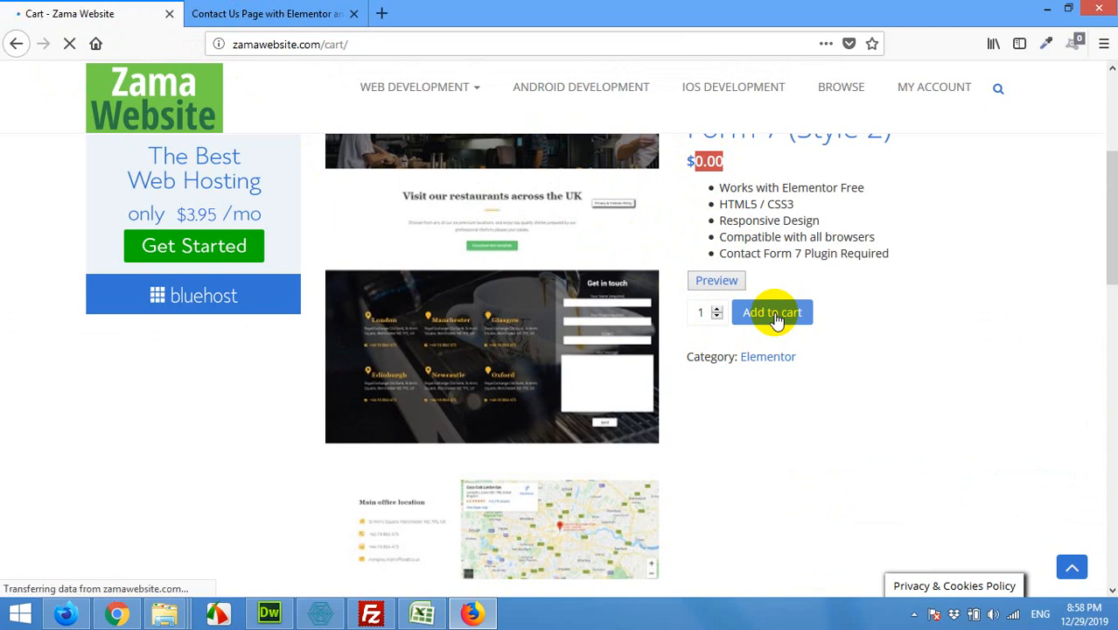
pyautogui.click(772, 313)
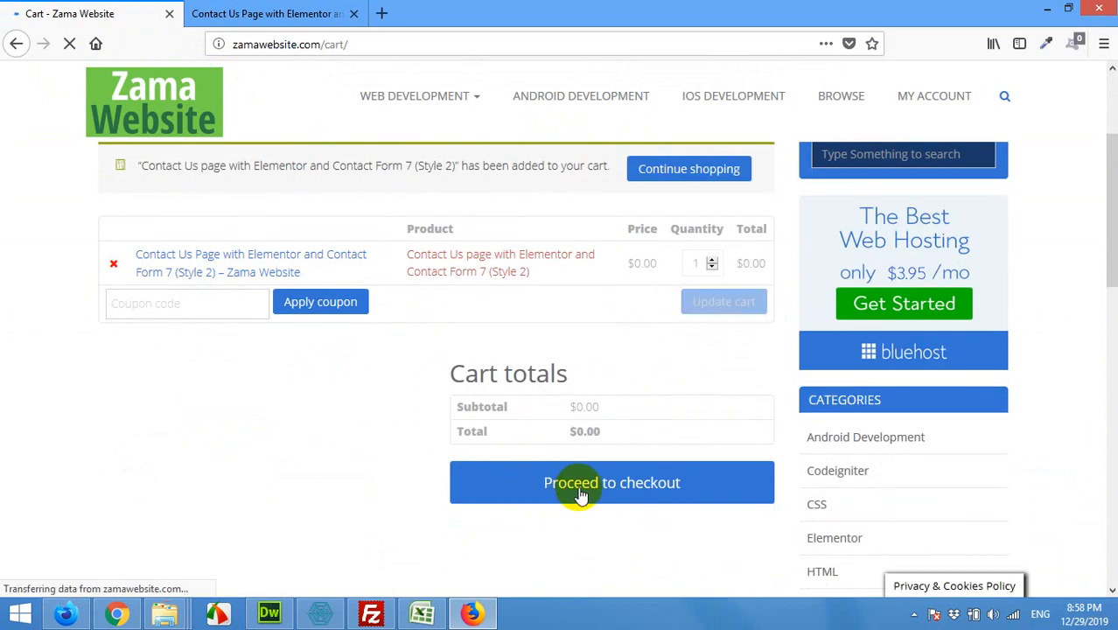
pyautogui.click(612, 482)
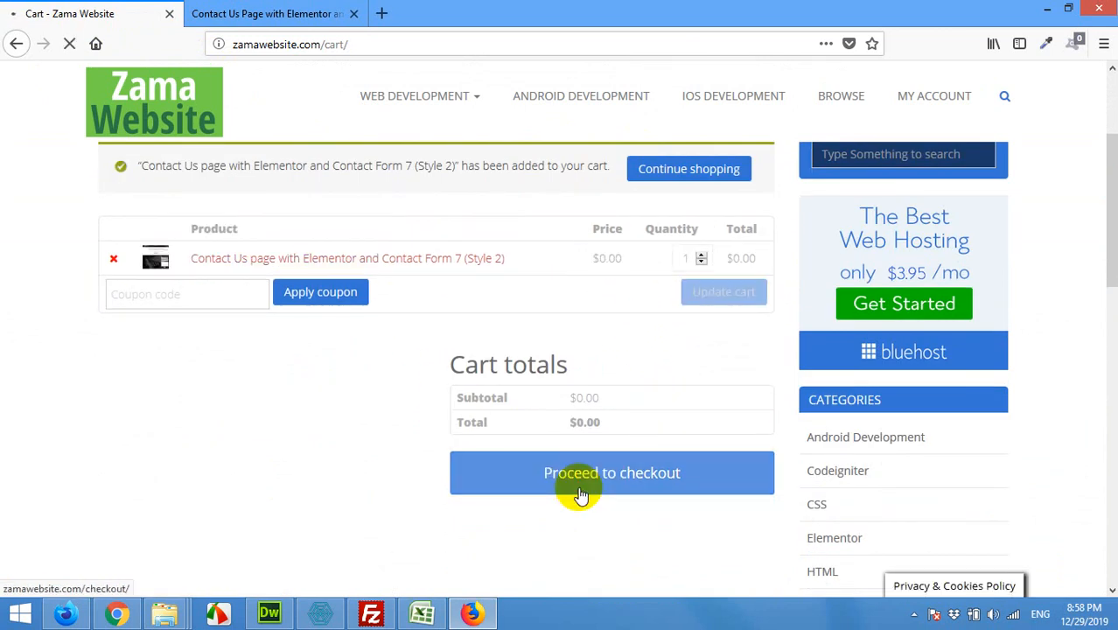
pyautogui.click(612, 473)
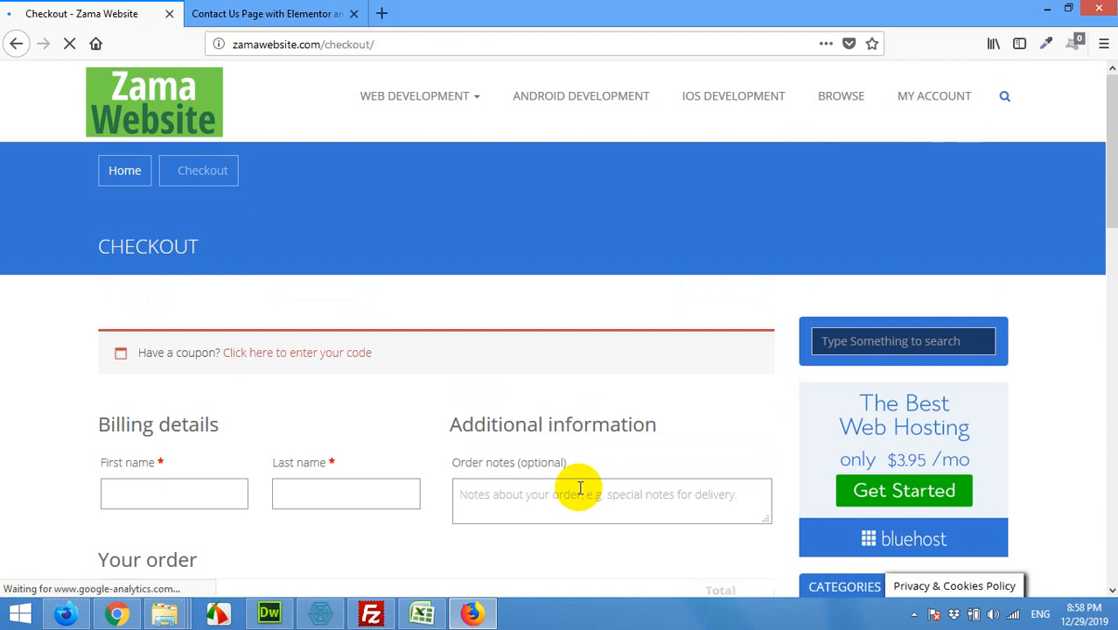
# Enter the billing name Wordpress Tutorials and place the free order.
pyautogui.click(174, 493)
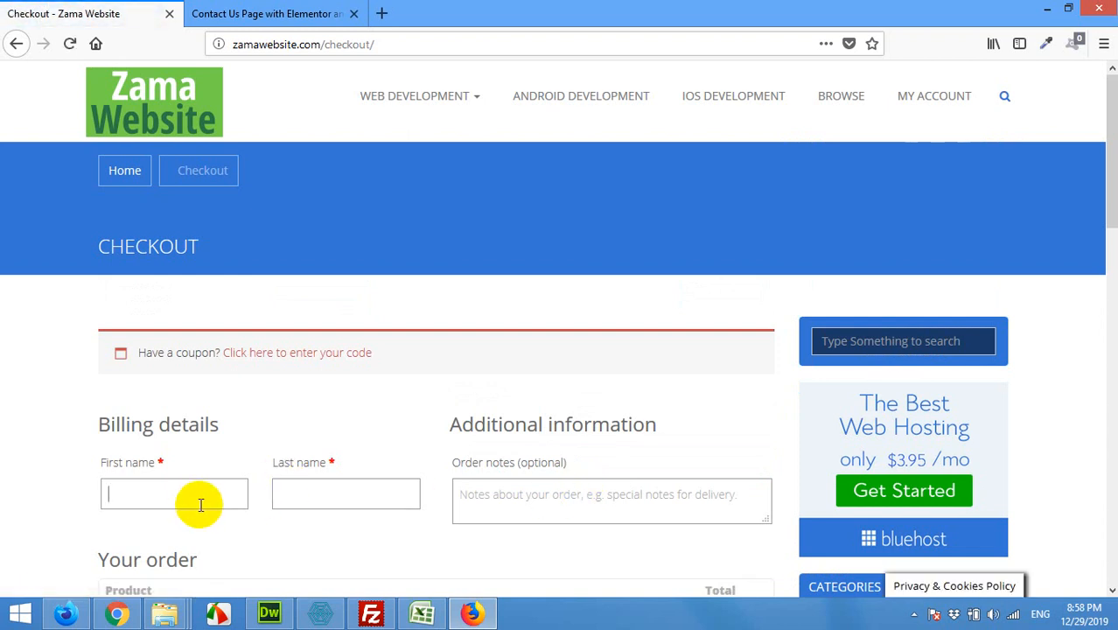
pyautogui.write('Wordrp')
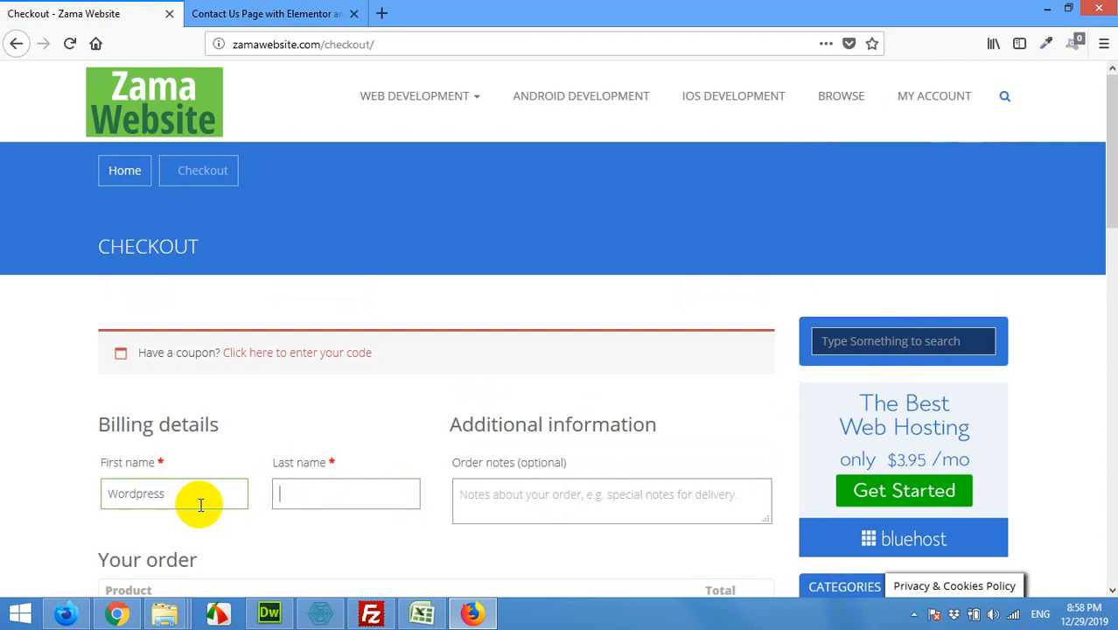
pyautogui.write('Tur')
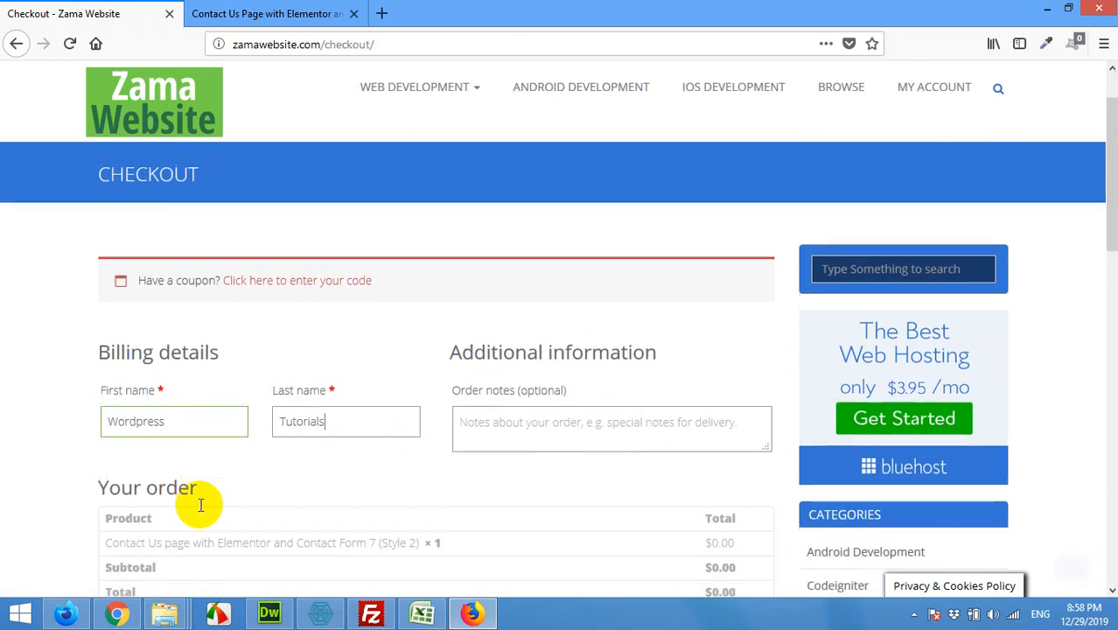
pyautogui.scroll(-3)
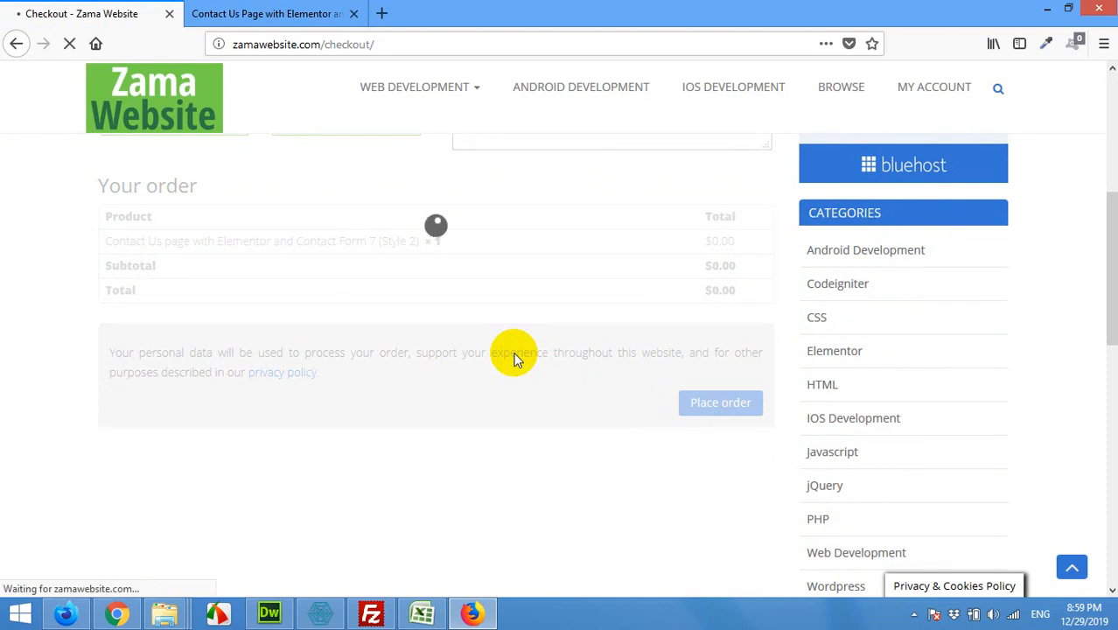
pyautogui.click(720, 403)
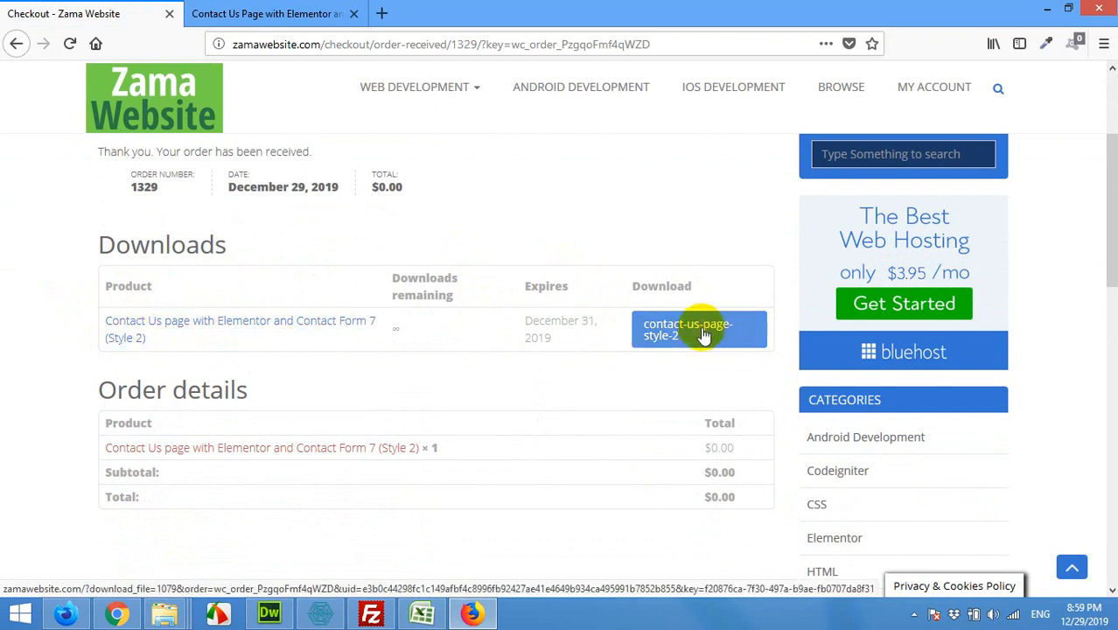
# Download contact-page-style-2.zip to the Desktop, declining the integration warning.
pyautogui.click(688, 329)
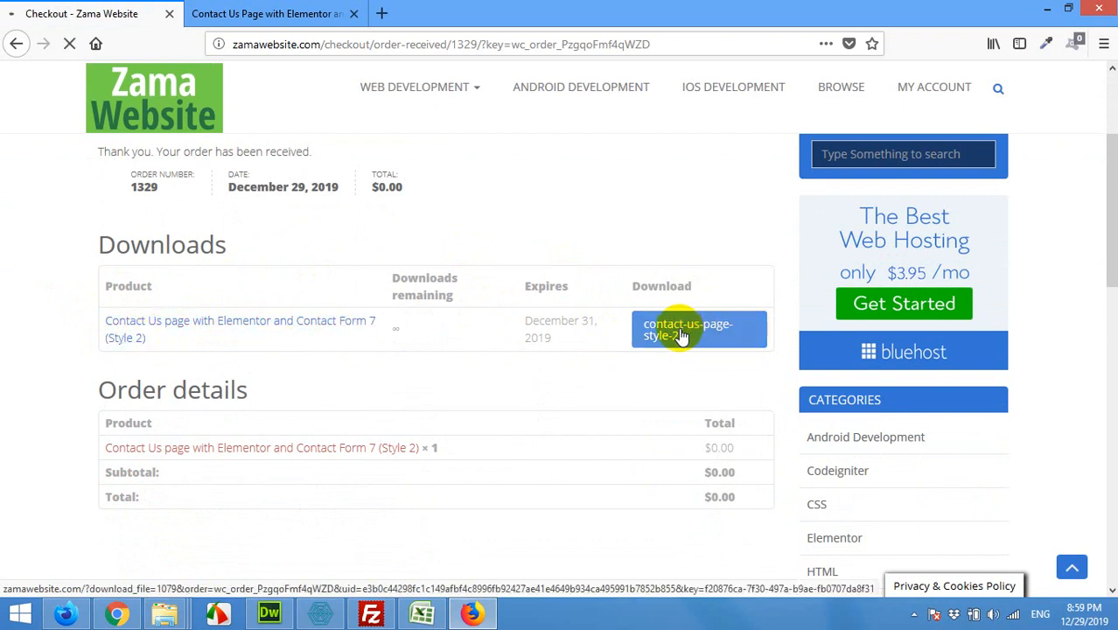
pyautogui.click(688, 330)
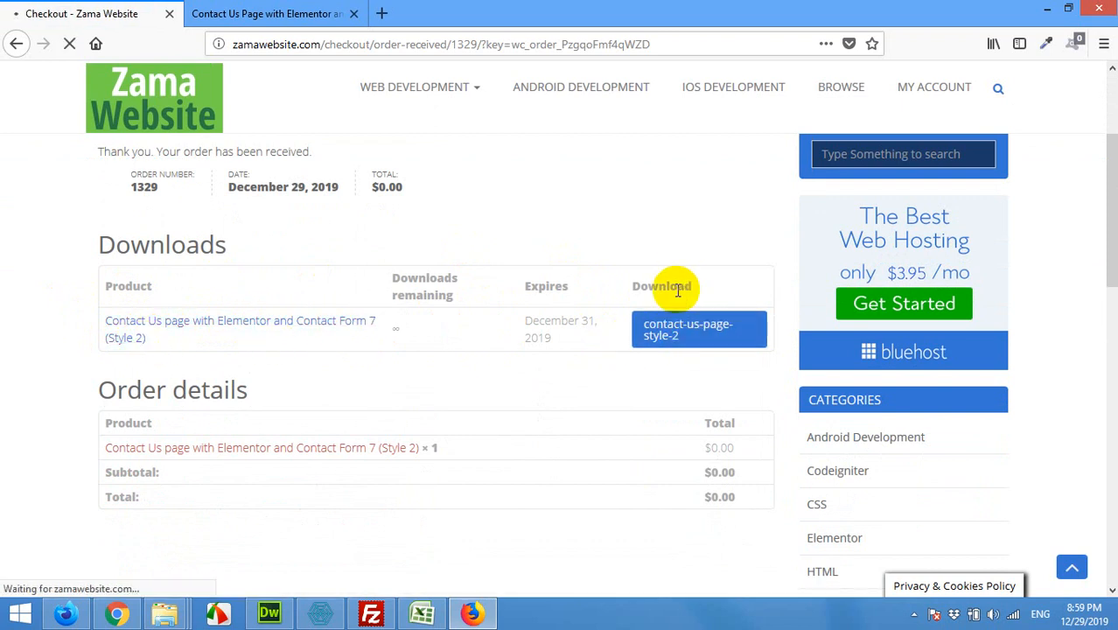
pyautogui.click(688, 329)
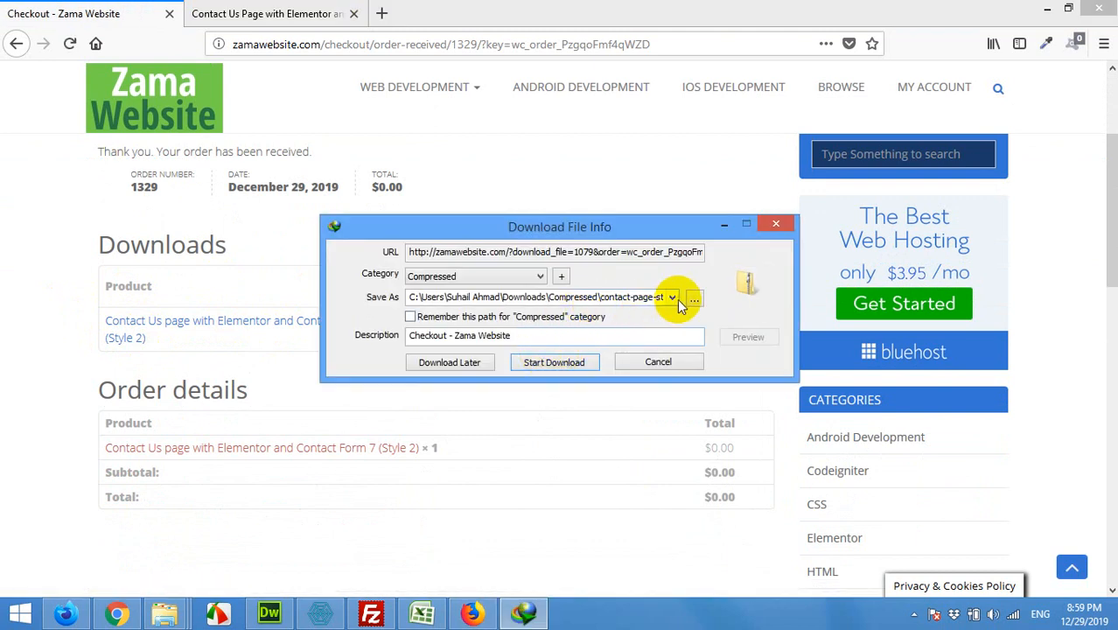
pyautogui.click(694, 298)
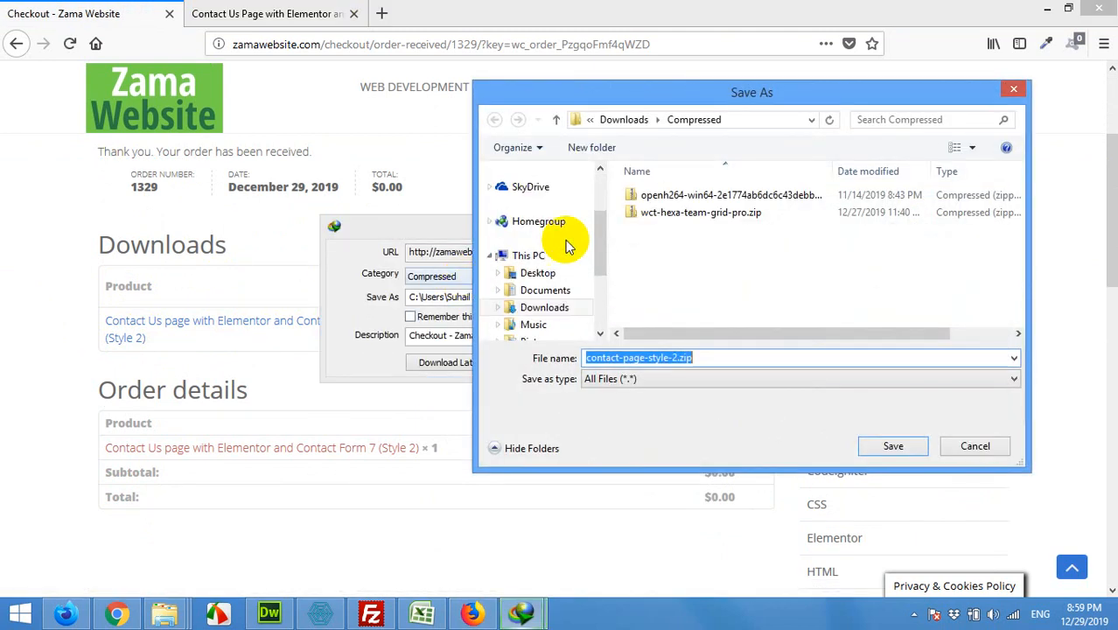
pyautogui.click(539, 255)
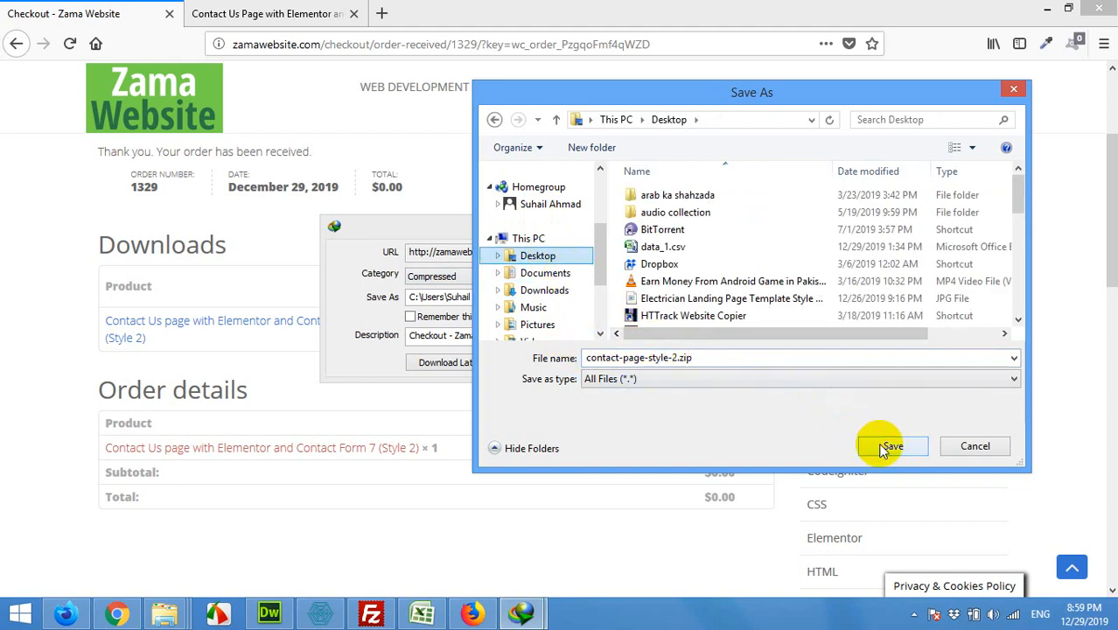
pyautogui.click(891, 446)
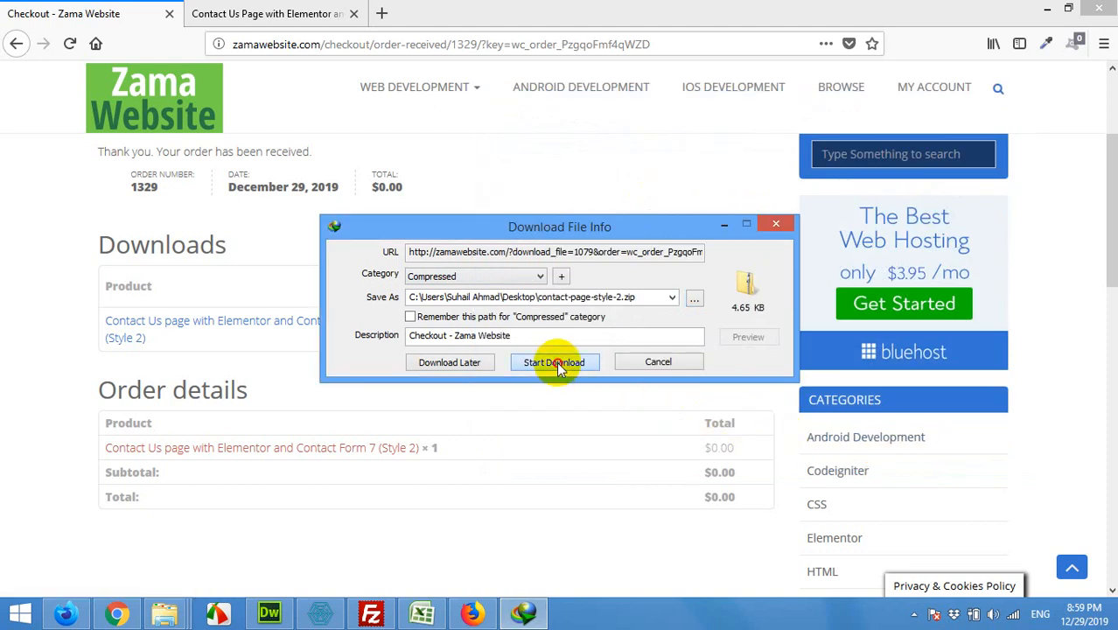
pyautogui.click(554, 362)
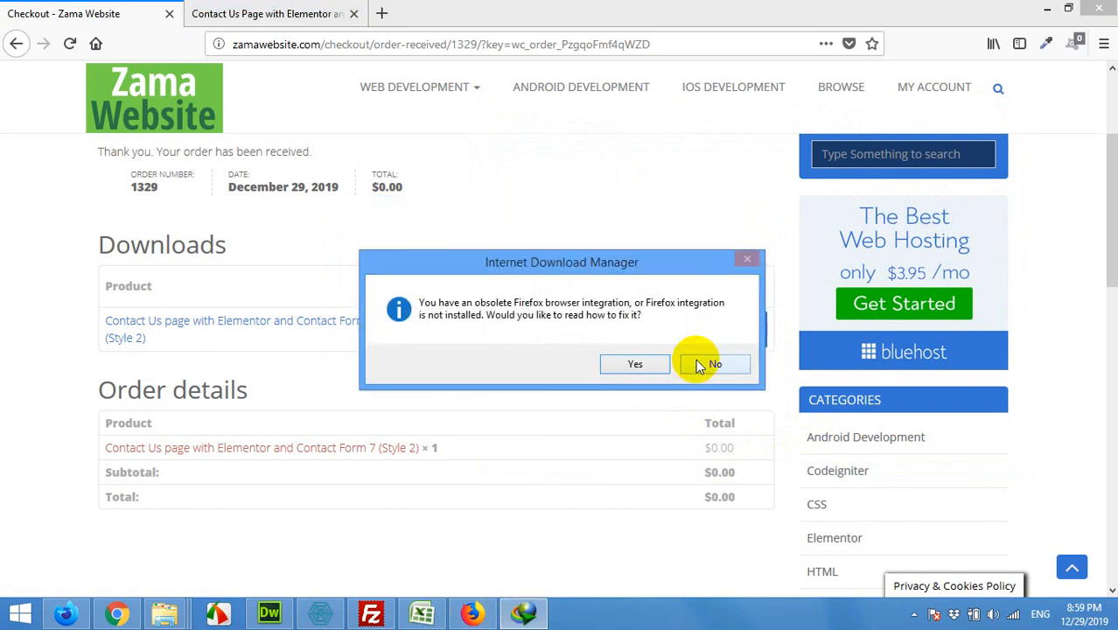
pyautogui.click(715, 364)
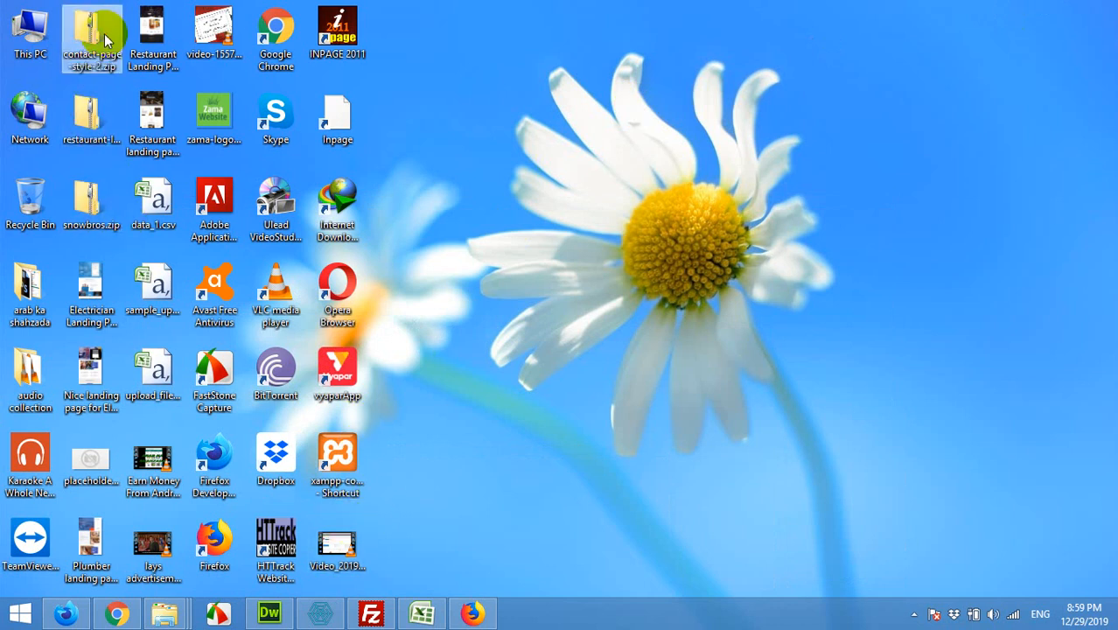
pyautogui.moveTo(464, 207)
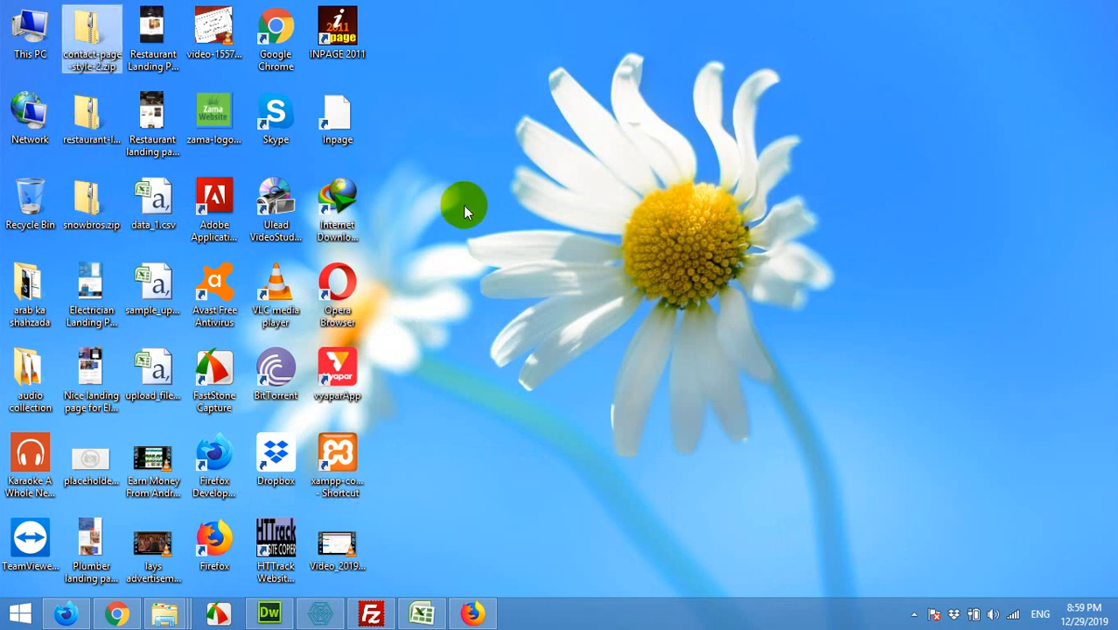
# Extract the template zip, open the contact-page-style-2 folder and select its JSON file.
pyautogui.rightClick(91, 35)
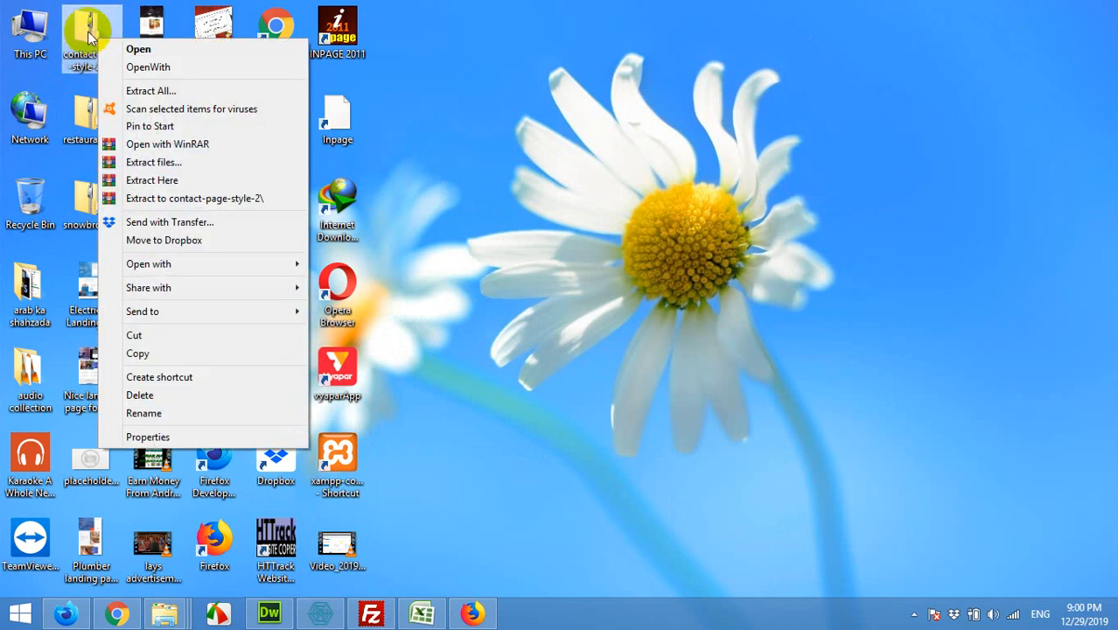
pyautogui.moveTo(145, 221)
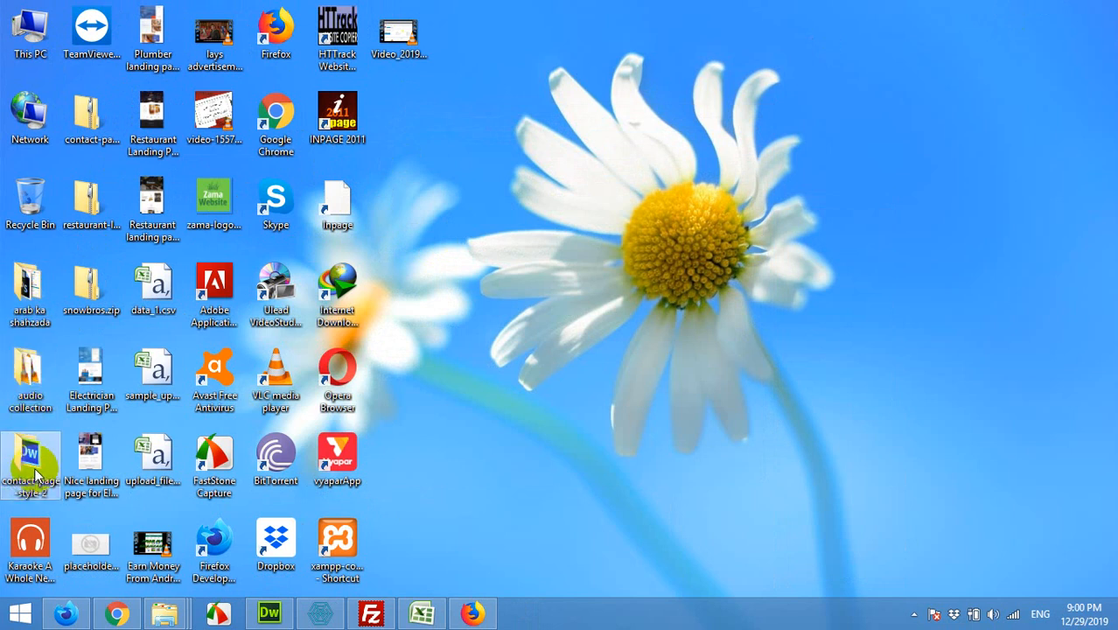
pyautogui.doubleClick(30, 460)
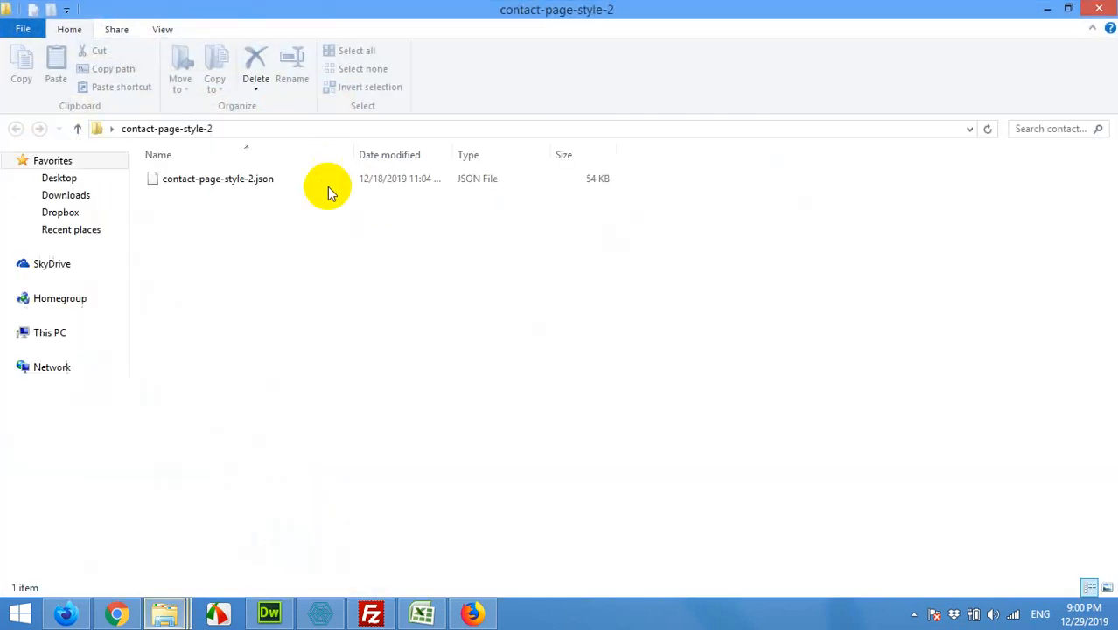
pyautogui.click(218, 178)
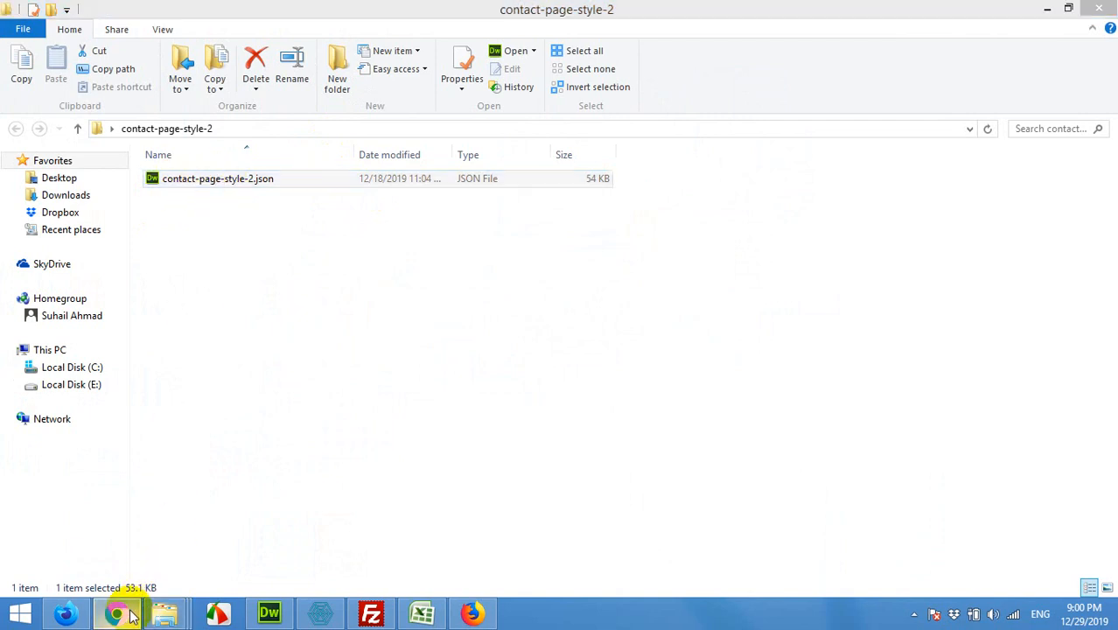
# Switch back to the web browser showing the WordPress admin.
pyautogui.click(117, 612)
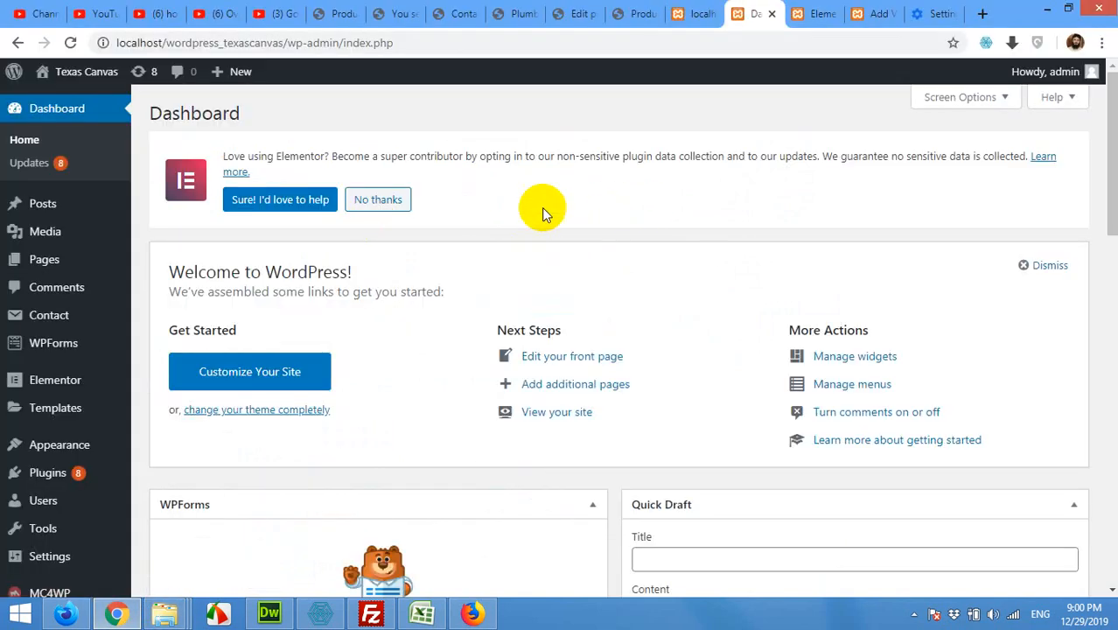
pyautogui.moveTo(575, 233)
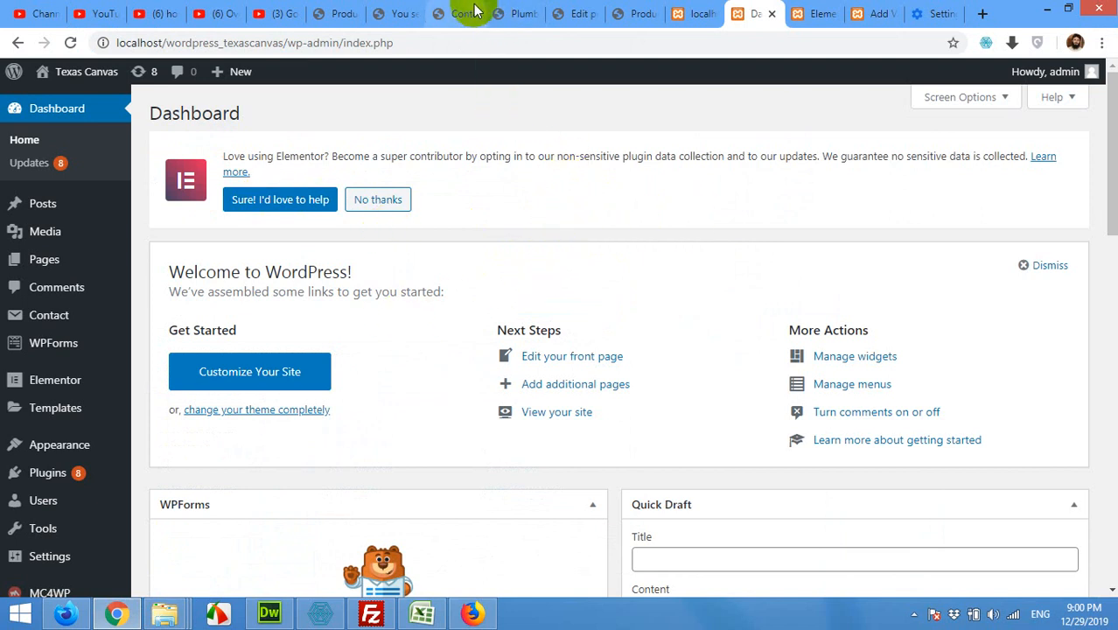
pyautogui.moveTo(454, 14)
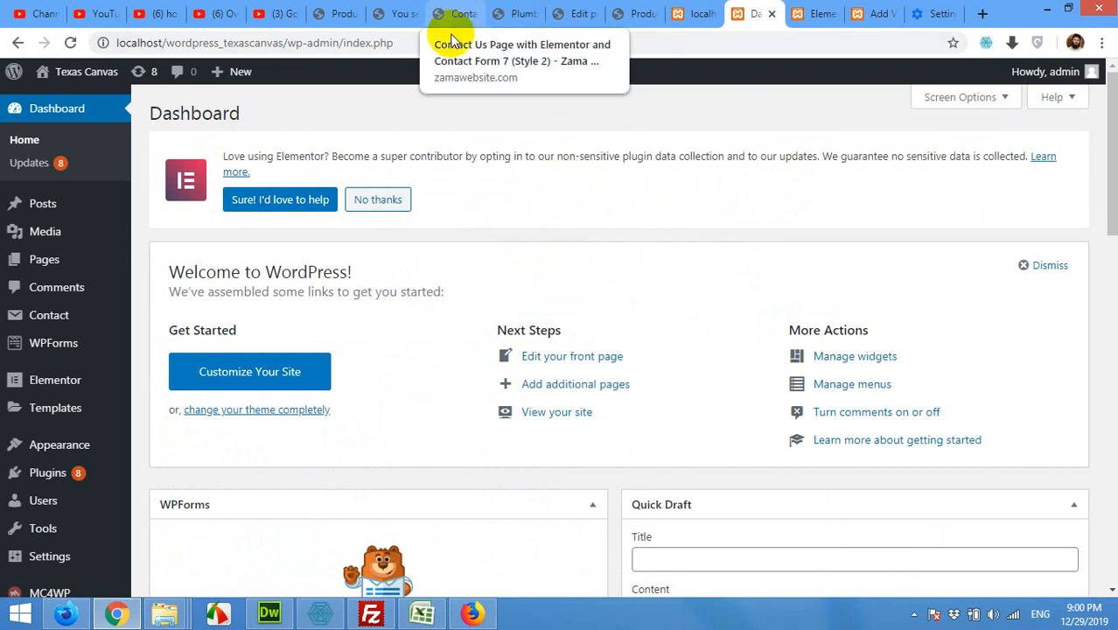
pyautogui.moveTo(43, 259)
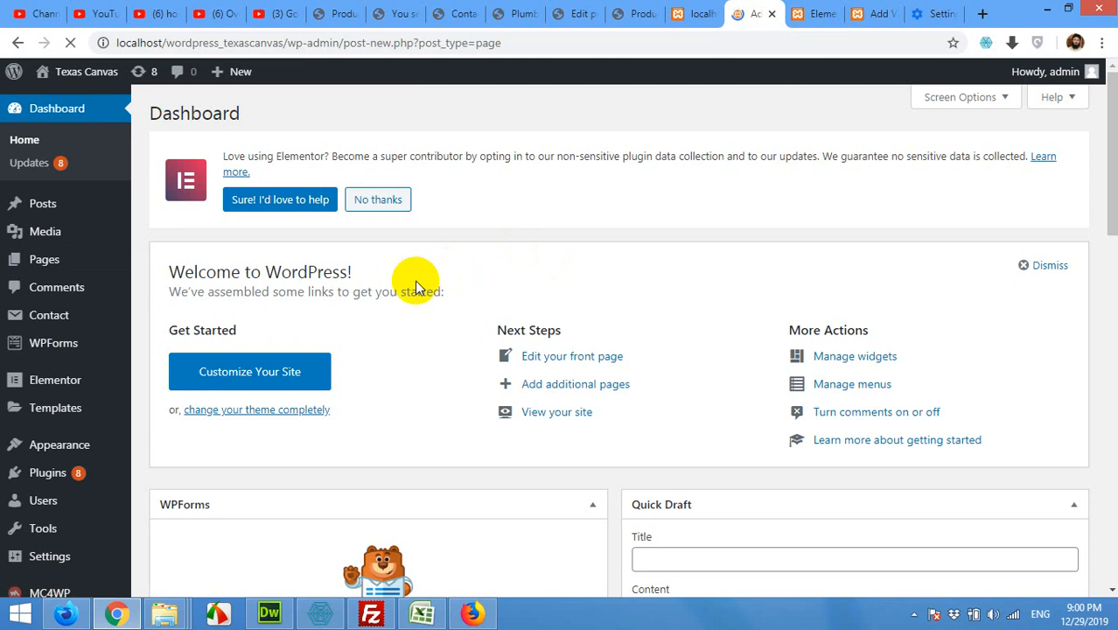
pyautogui.moveTo(625, 265)
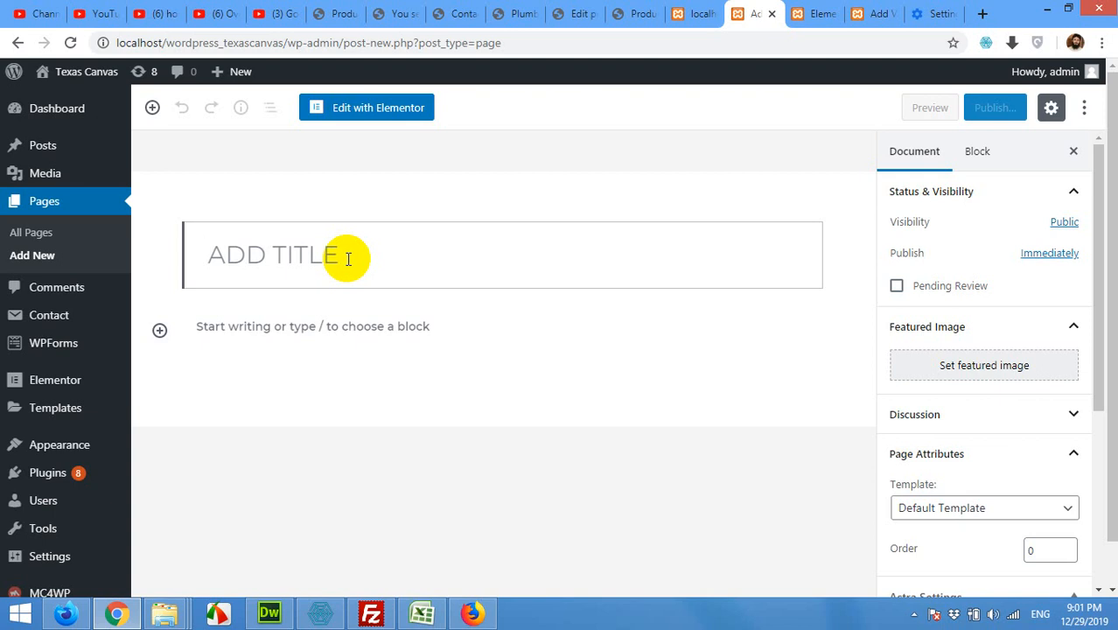
# Title the new page CONTACT US SAMPLE PAGE.
pyautogui.write('CONTACT')
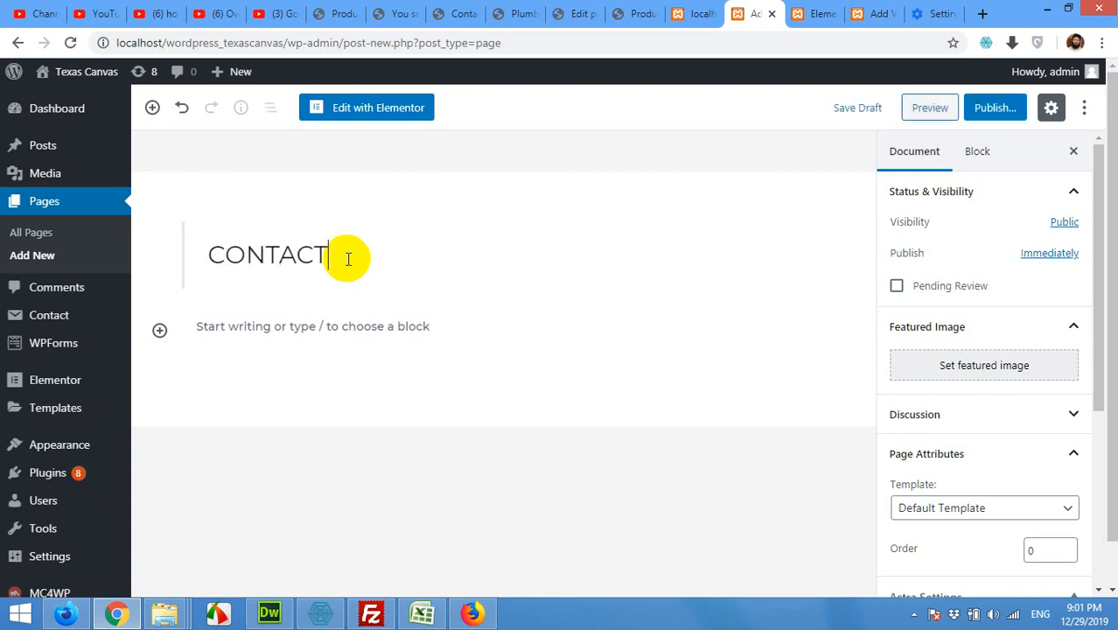
pyautogui.write('US S')
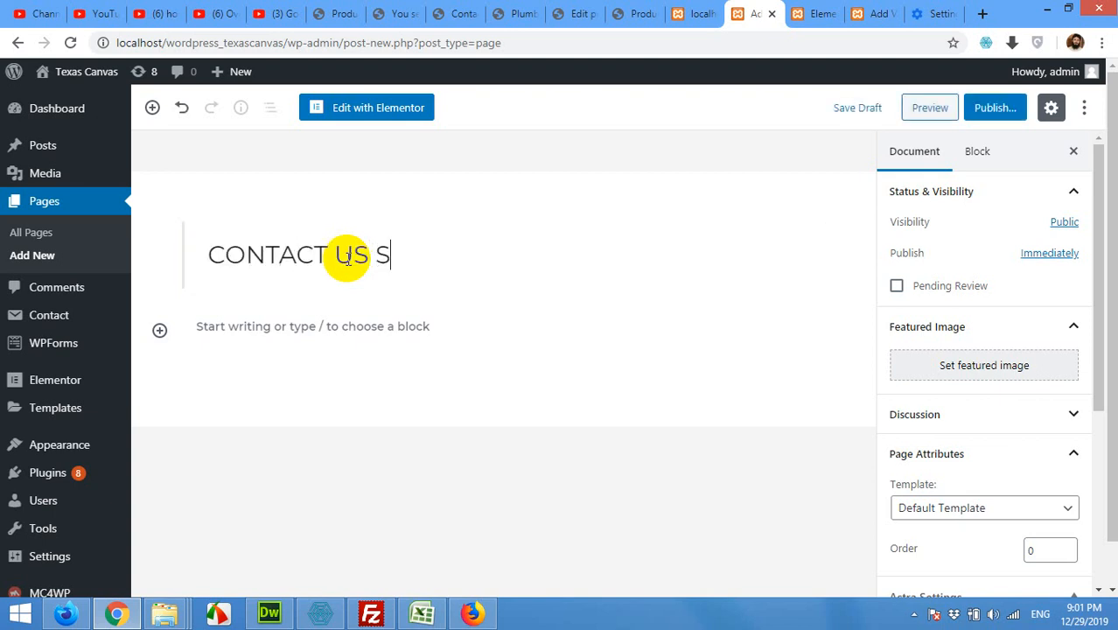
pyautogui.press('backspace')
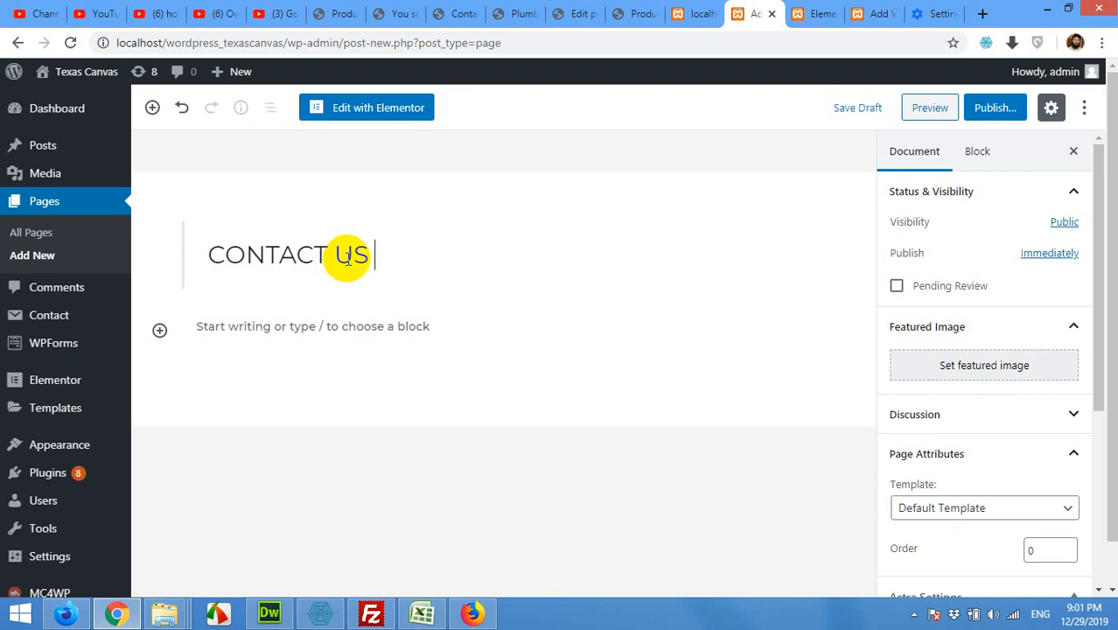
pyautogui.write('SAMP')
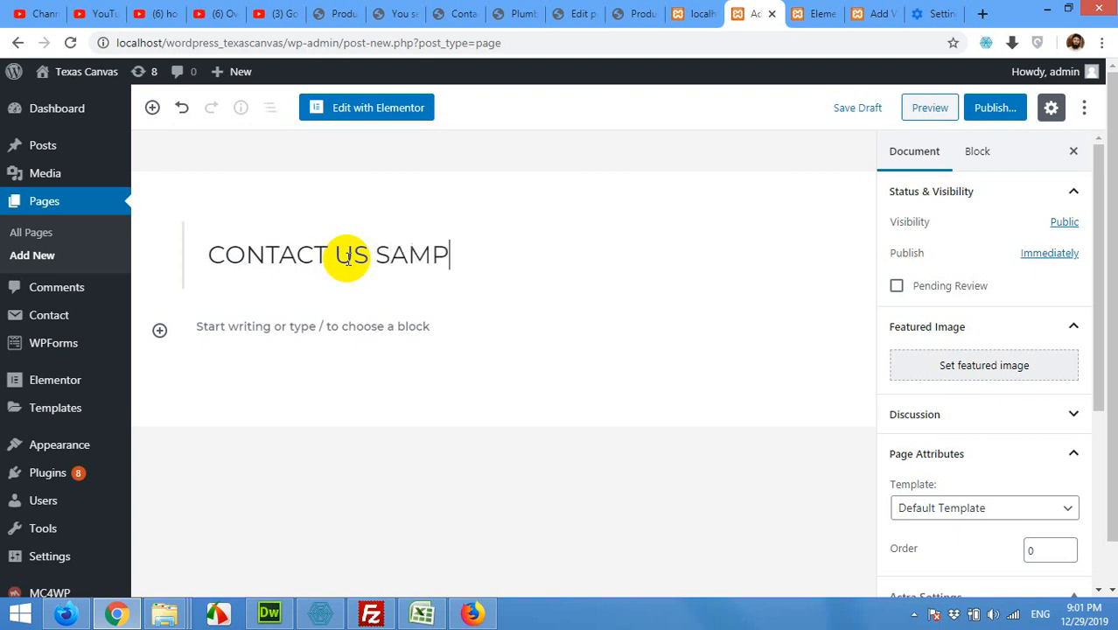
pyautogui.write('LE PAGE')
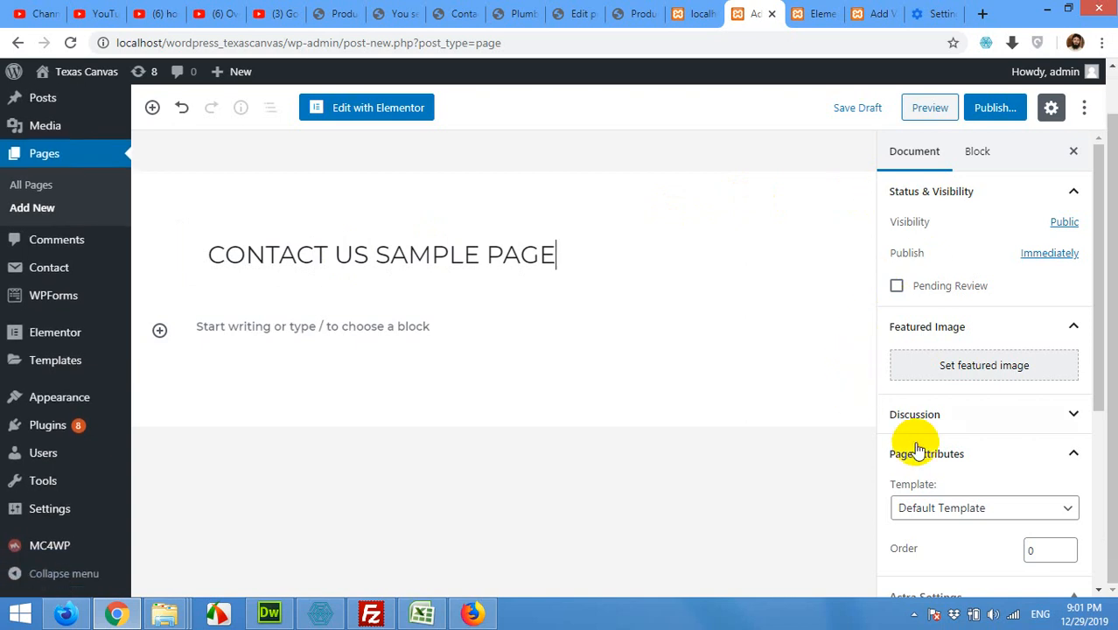
pyautogui.moveTo(956, 457)
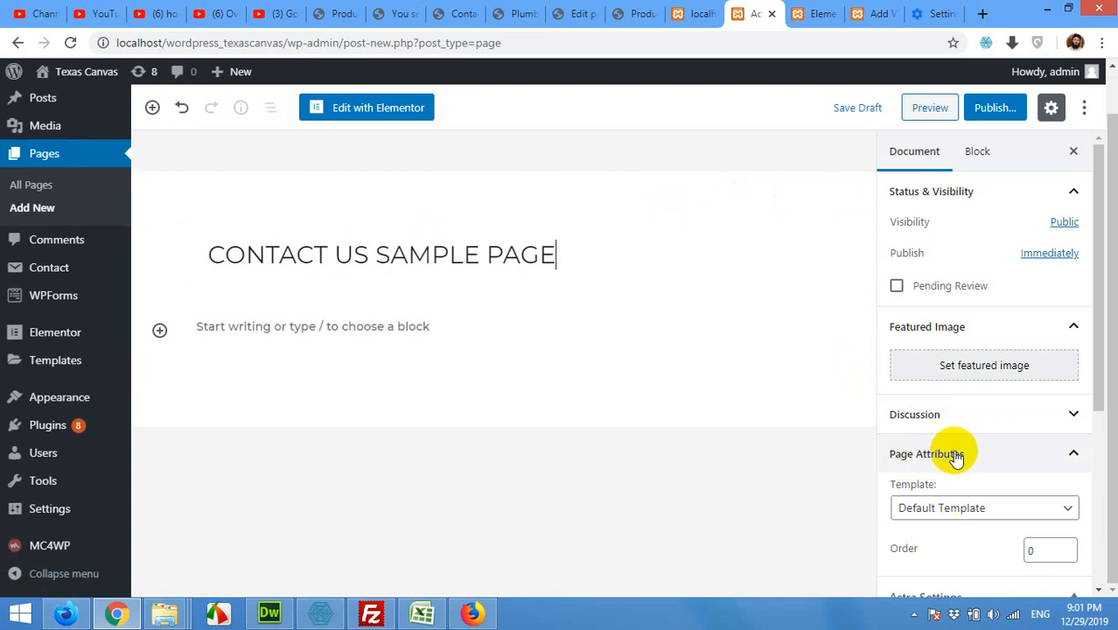
# Set the page template to Elementor Canvas and publish the page.
pyautogui.click(984, 508)
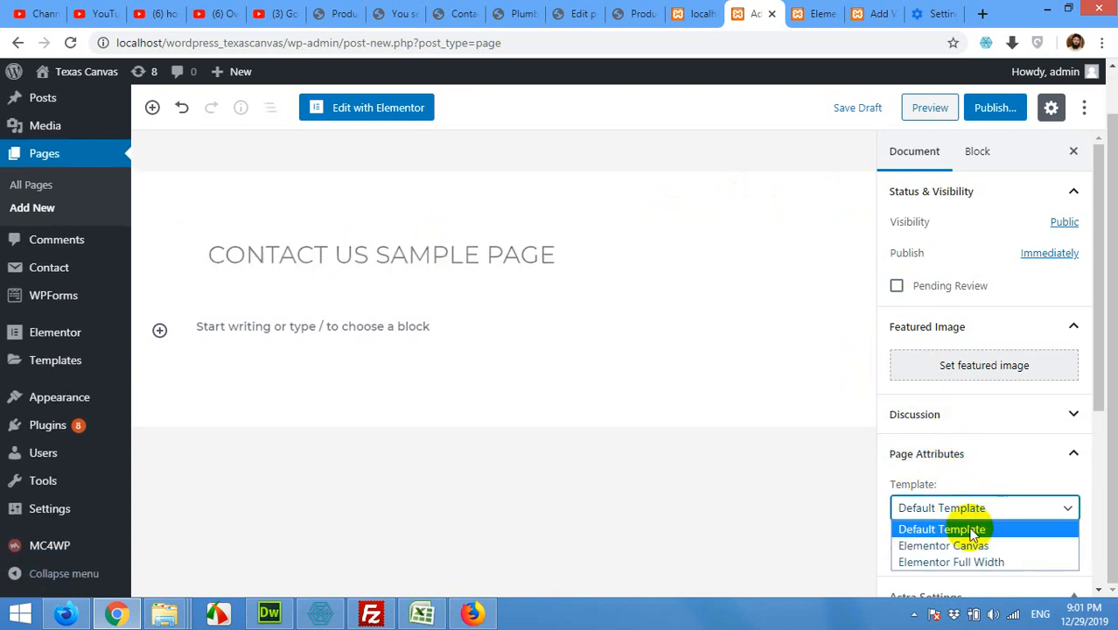
pyautogui.moveTo(944, 545)
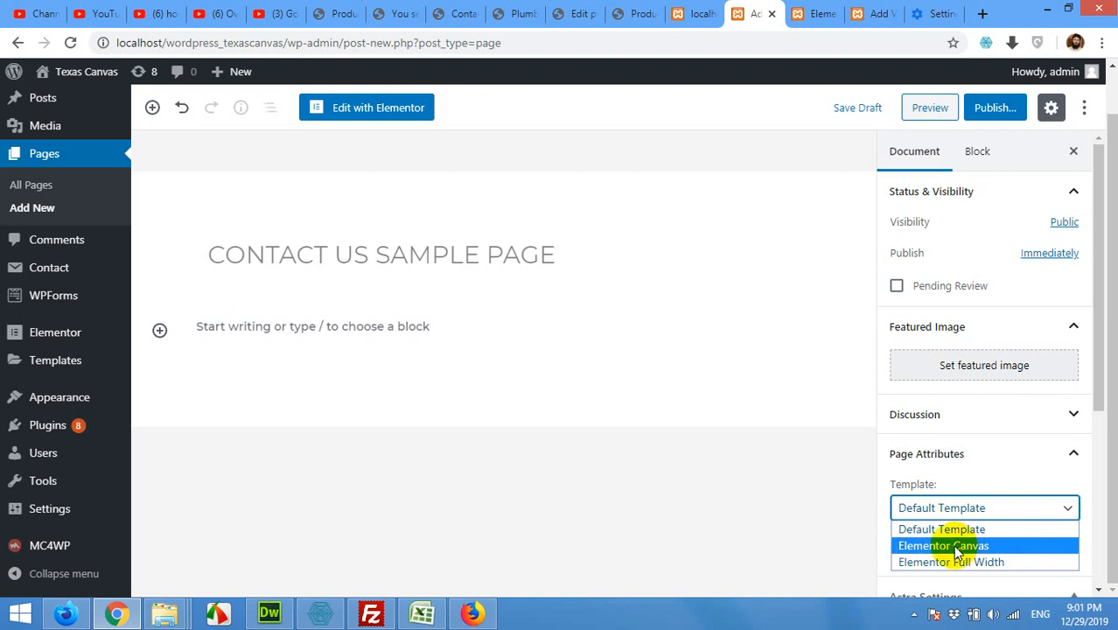
pyautogui.moveTo(951, 562)
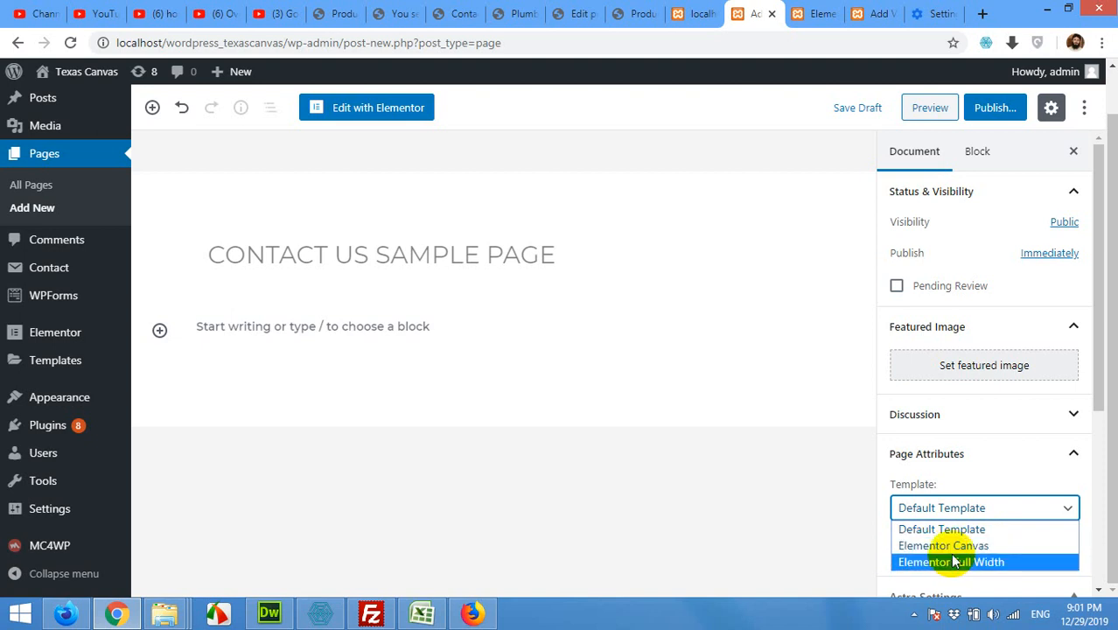
pyautogui.moveTo(944, 545)
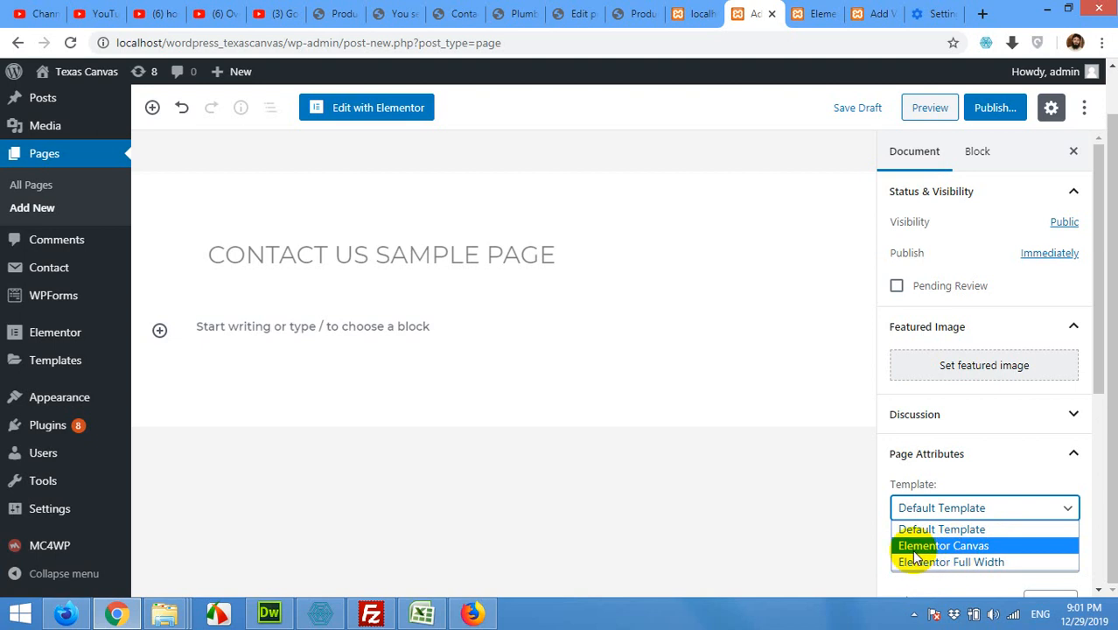
pyautogui.moveTo(952, 556)
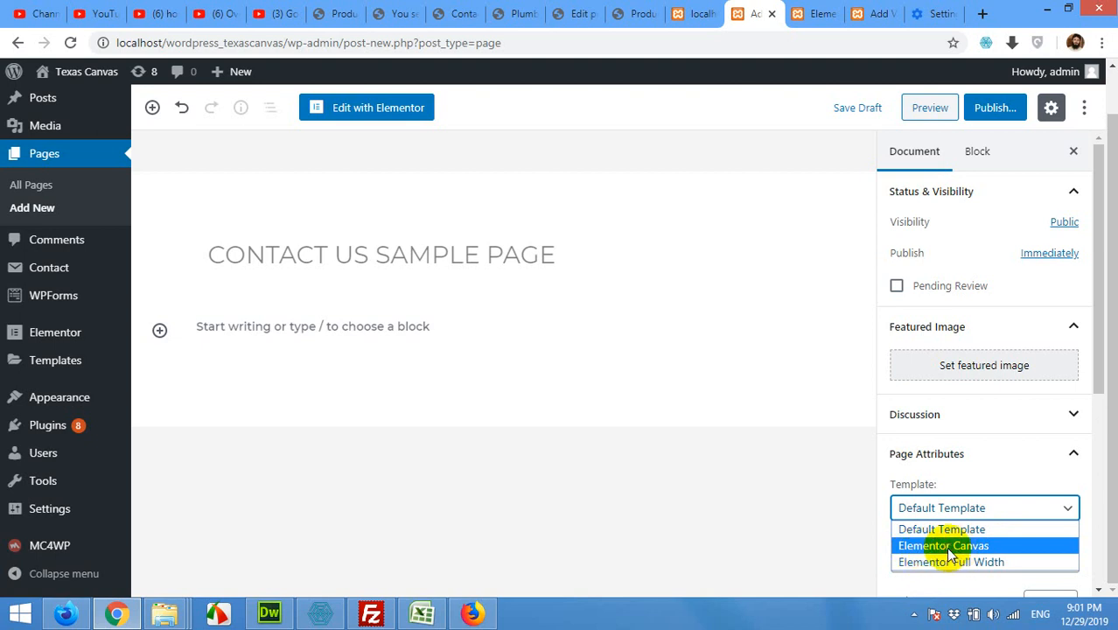
pyautogui.click(944, 545)
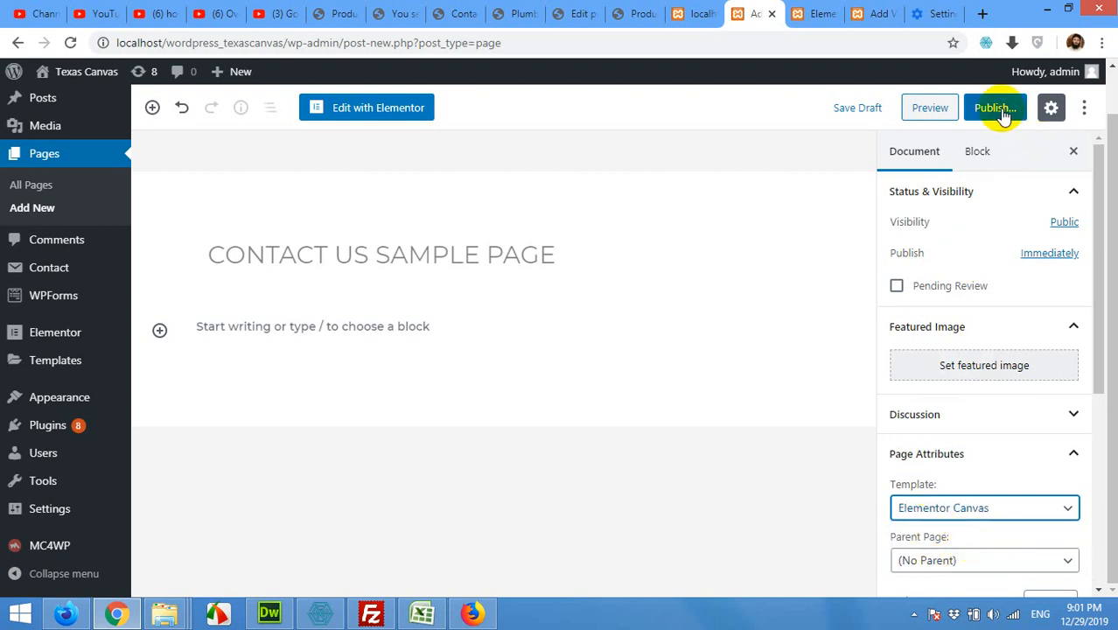
pyautogui.click(994, 107)
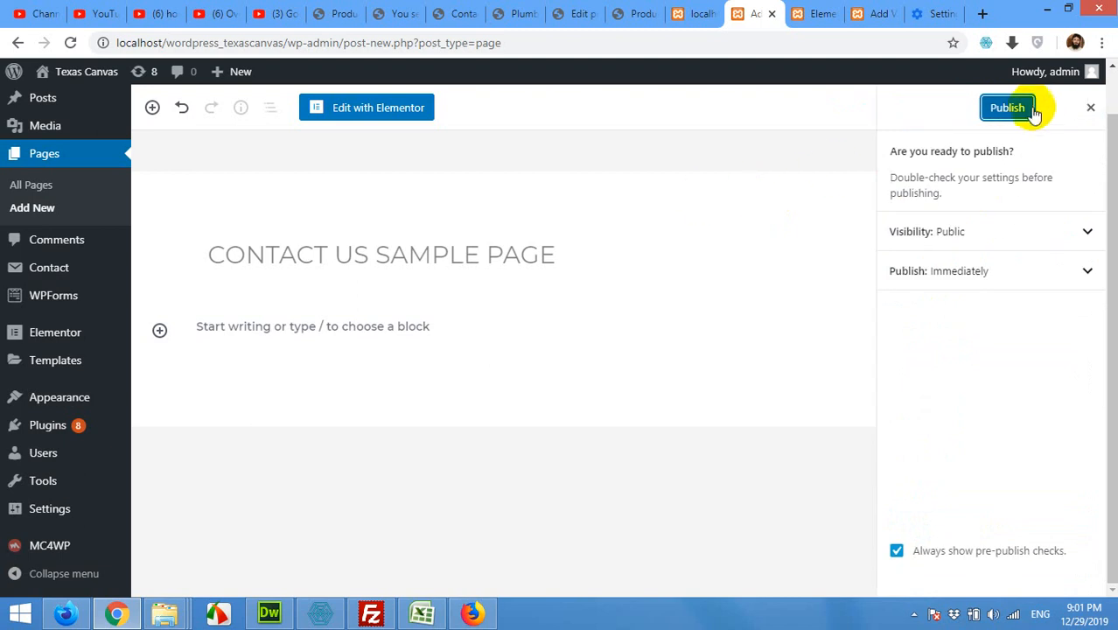
pyautogui.click(1007, 107)
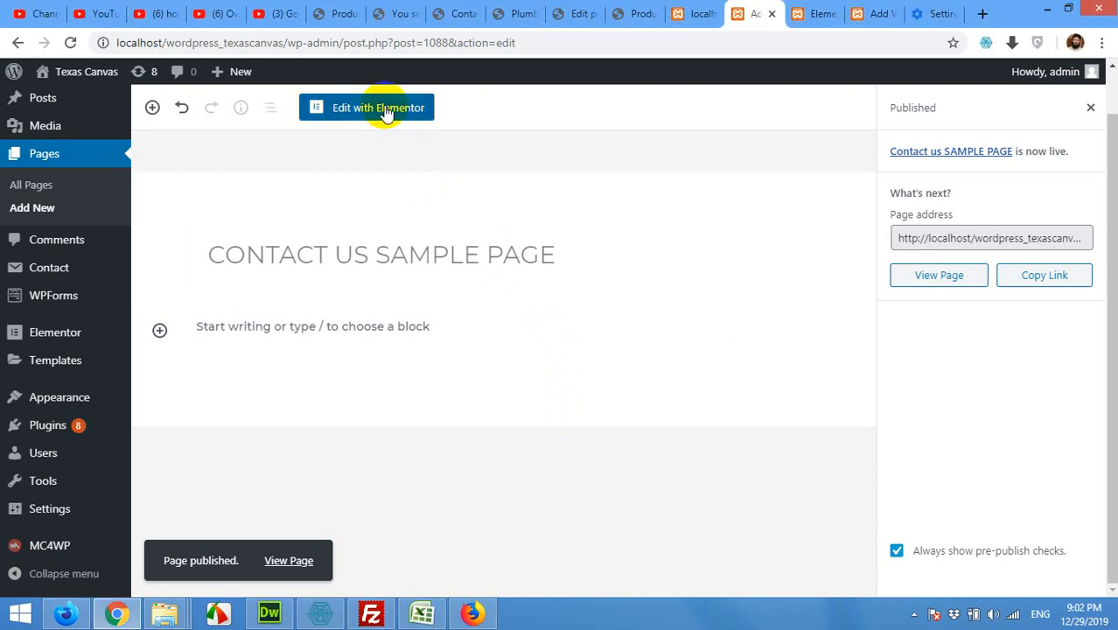
# Launch Edit with Elementor on the new contact page to reach the empty canvas.
pyautogui.click(367, 107)
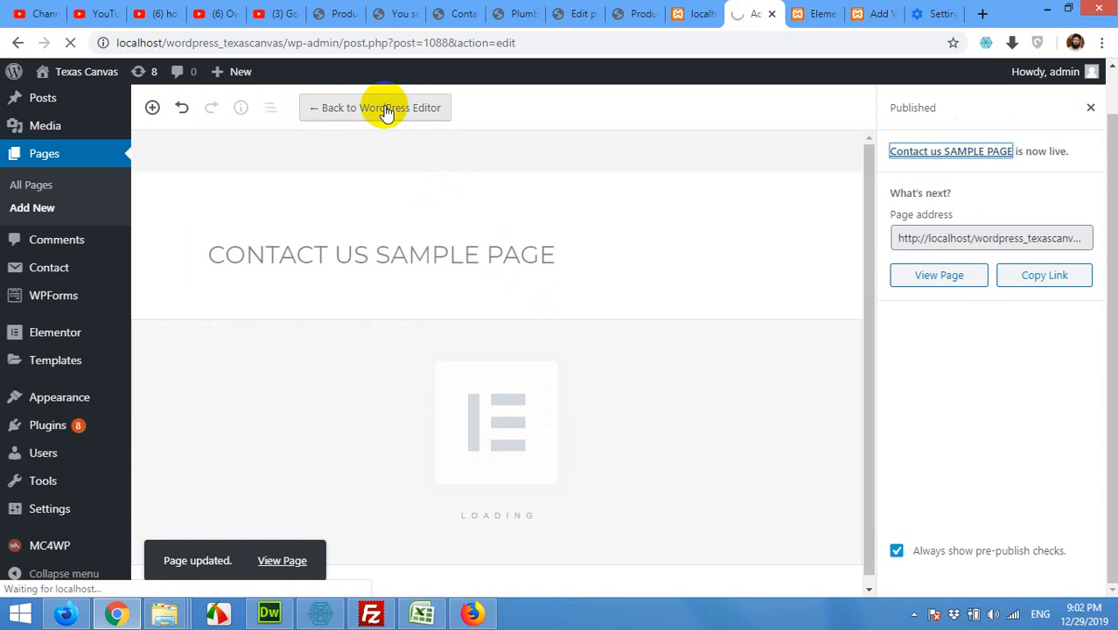
pyautogui.click(375, 107)
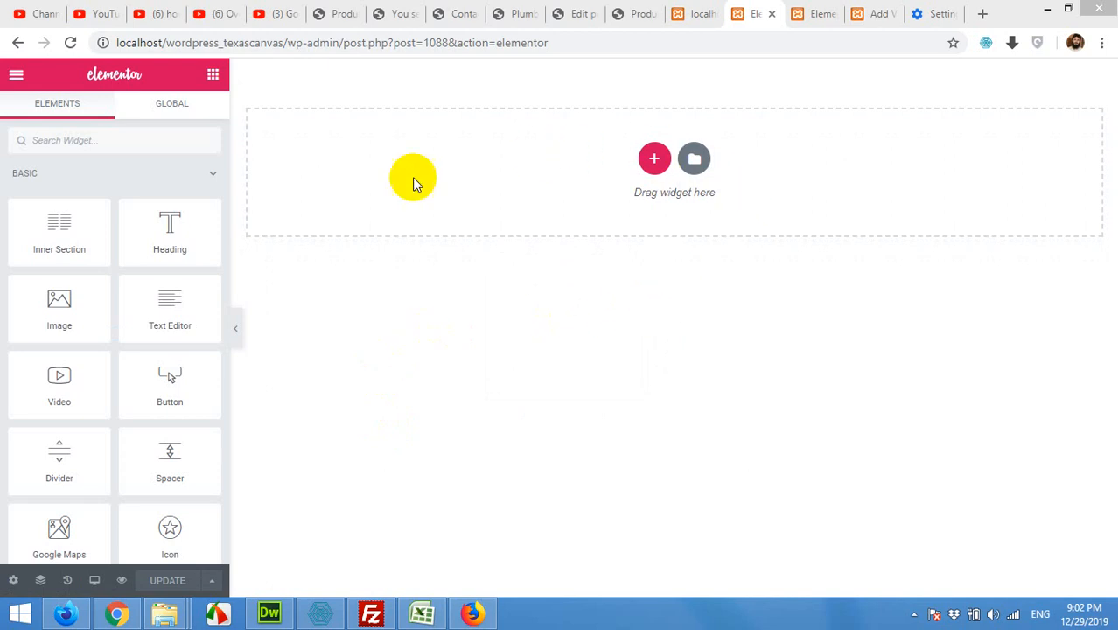
pyautogui.moveTo(693, 260)
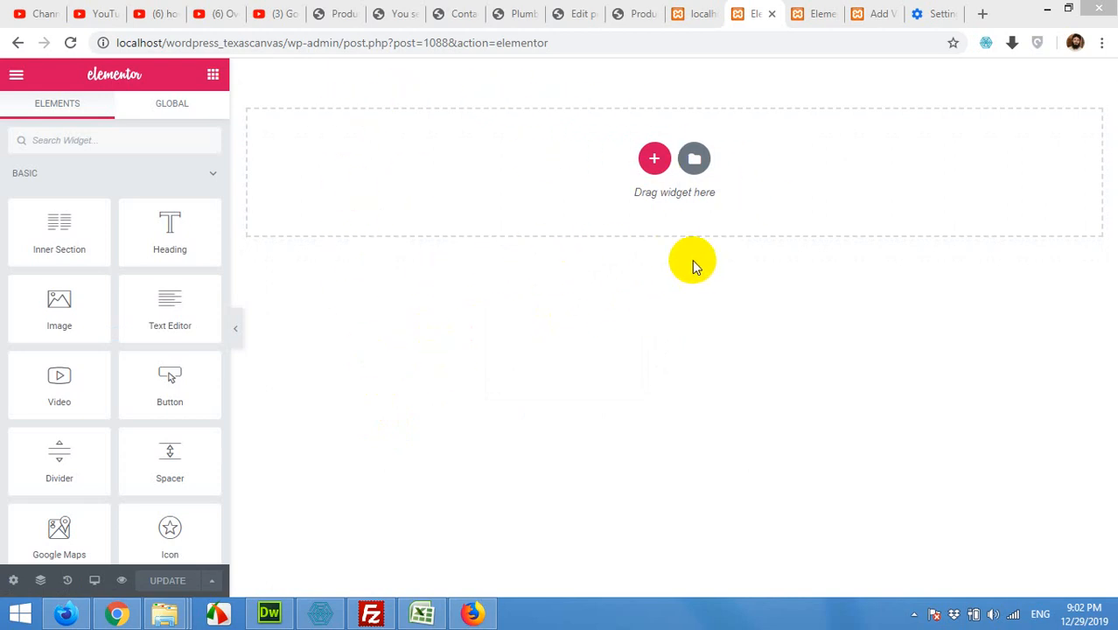
pyautogui.moveTo(582, 337)
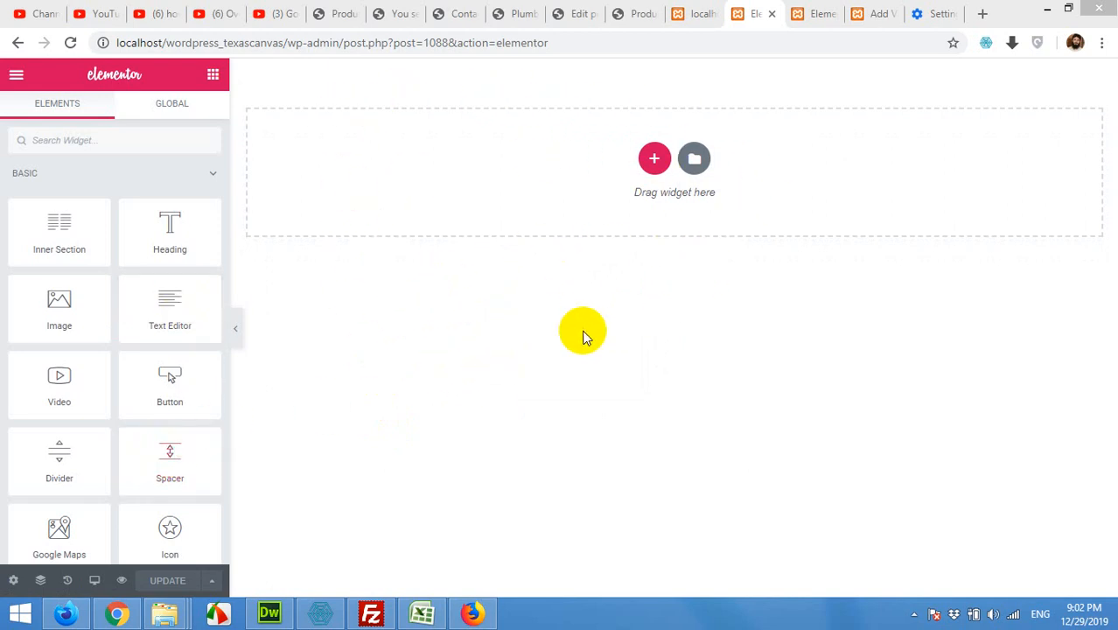
pyautogui.moveTo(244, 72)
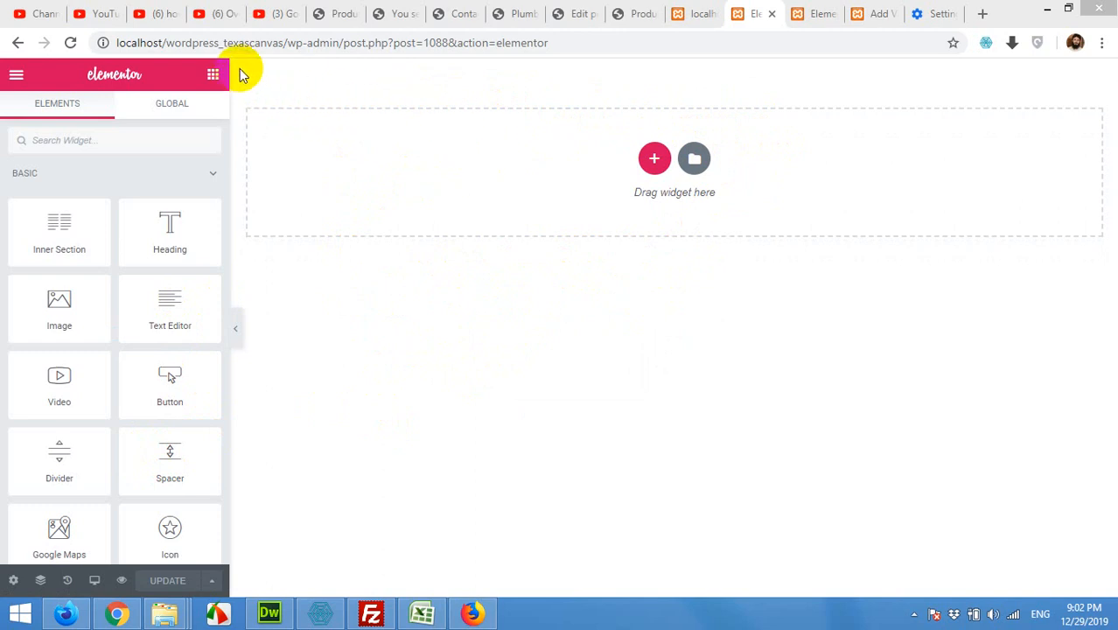
pyautogui.moveTo(926, 70)
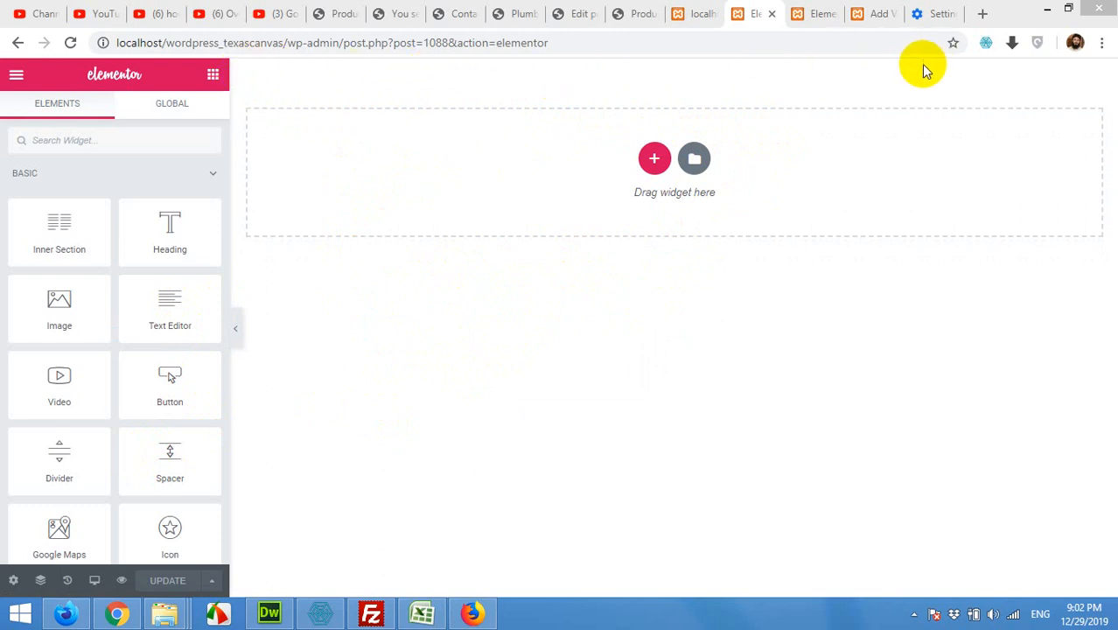
pyautogui.moveTo(777, 559)
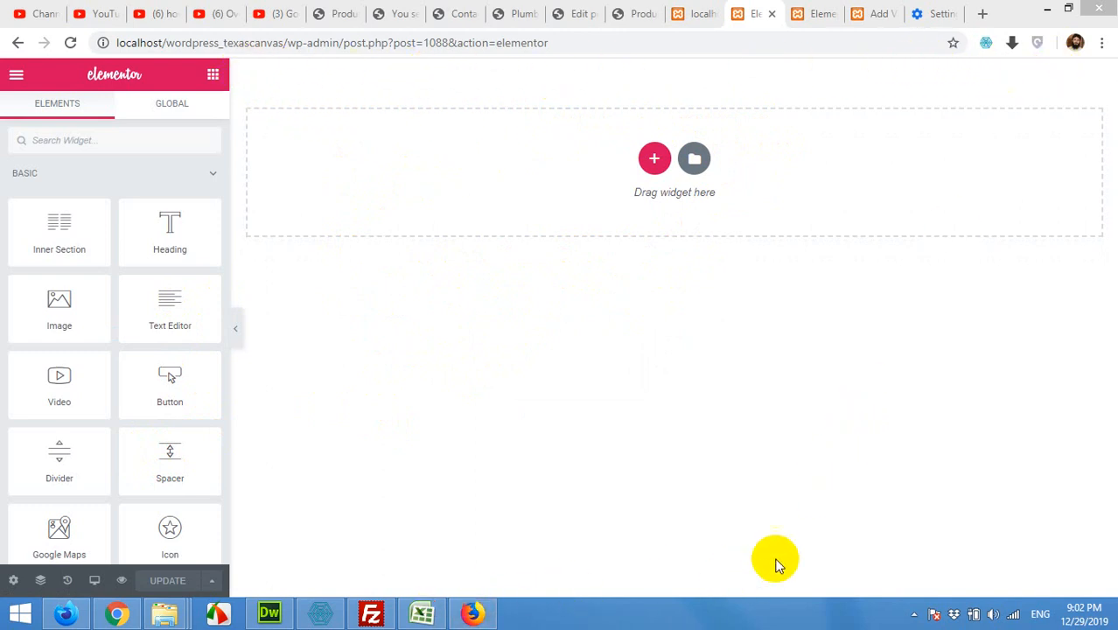
pyautogui.moveTo(486, 364)
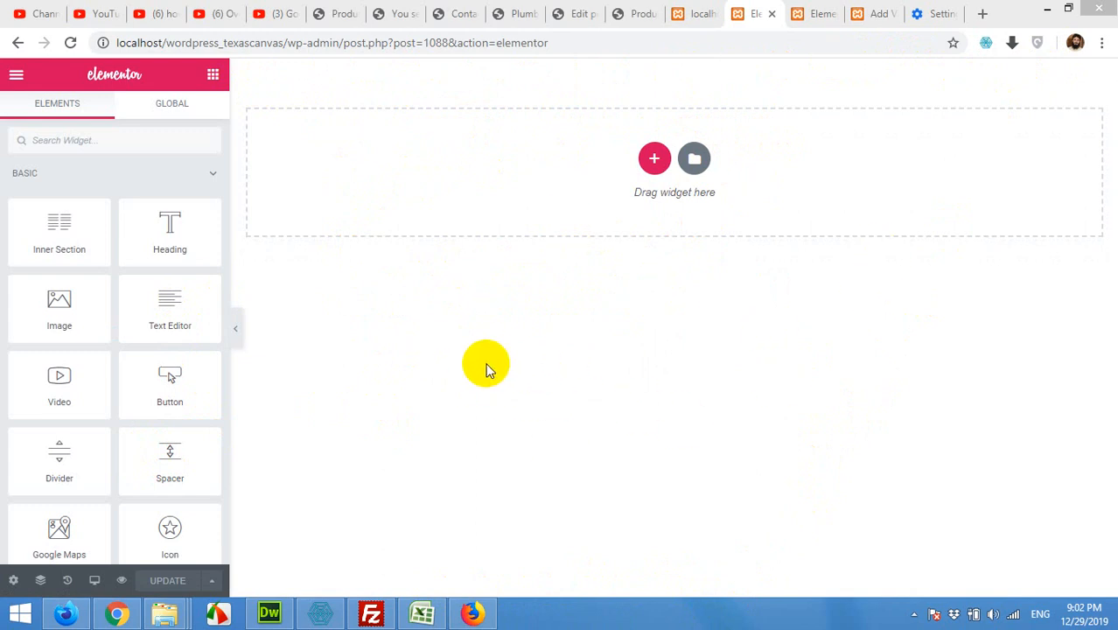
pyautogui.moveTo(439, 307)
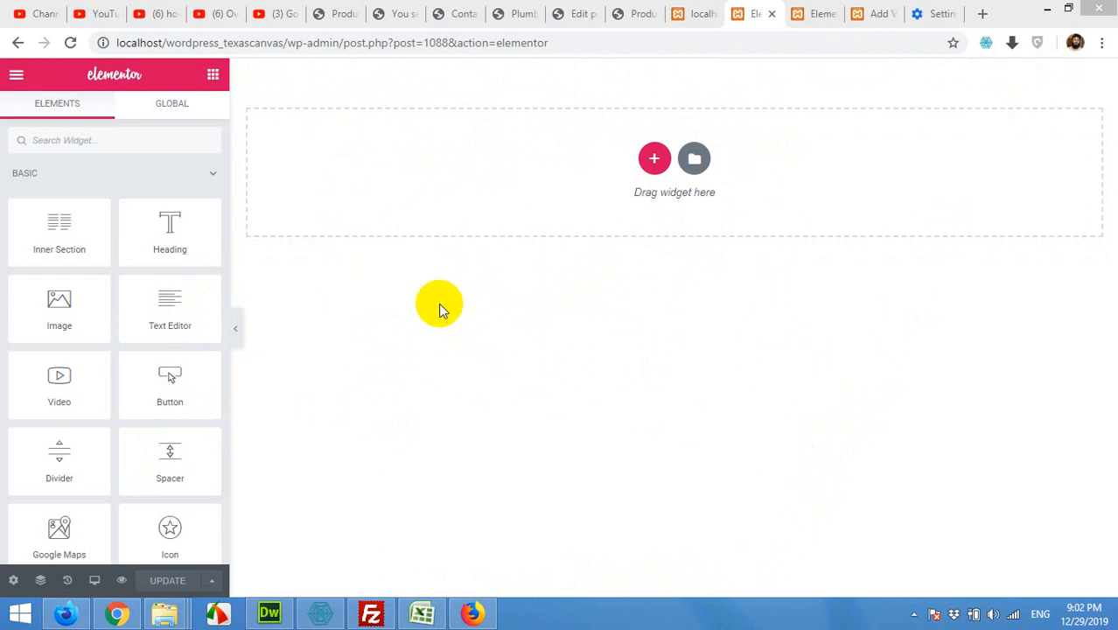
pyautogui.moveTo(442, 308)
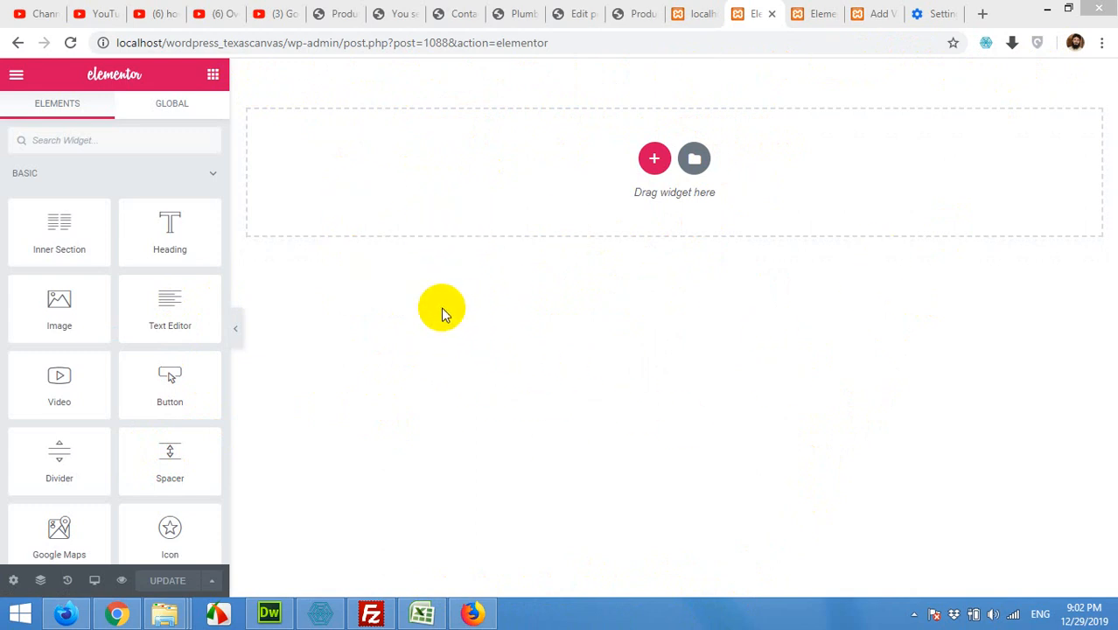
pyautogui.moveTo(674, 183)
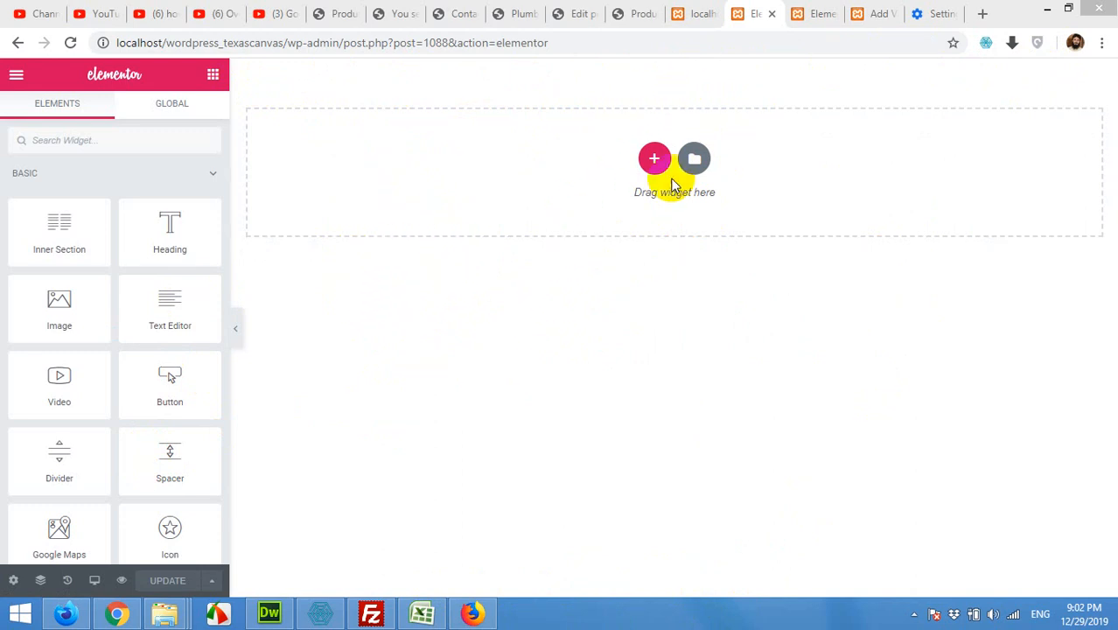
pyautogui.moveTo(411, 114)
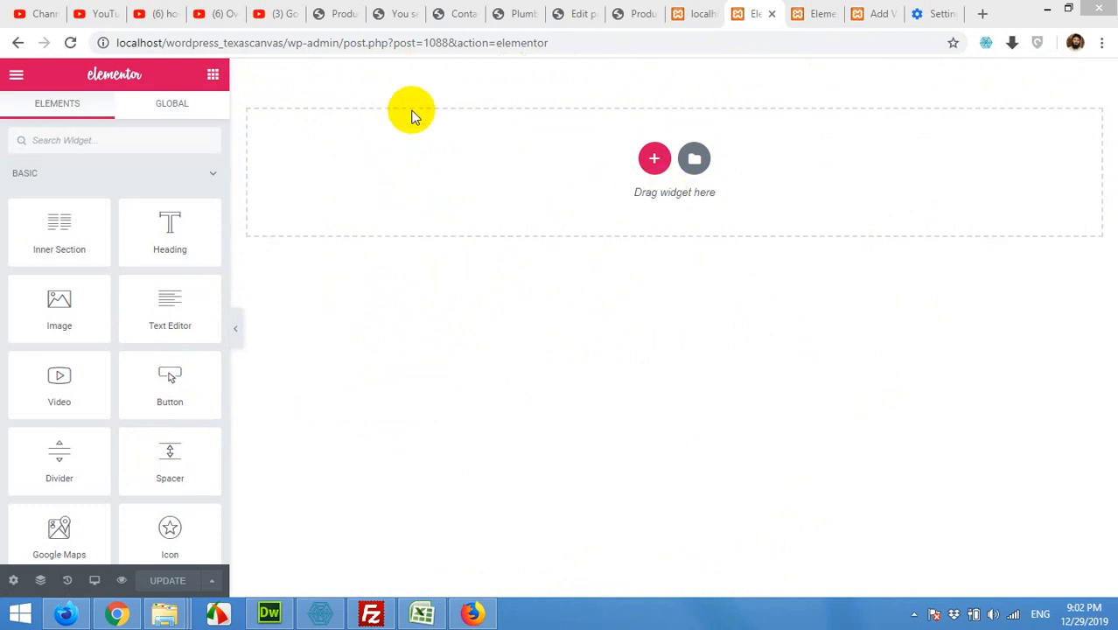
pyautogui.moveTo(718, 83)
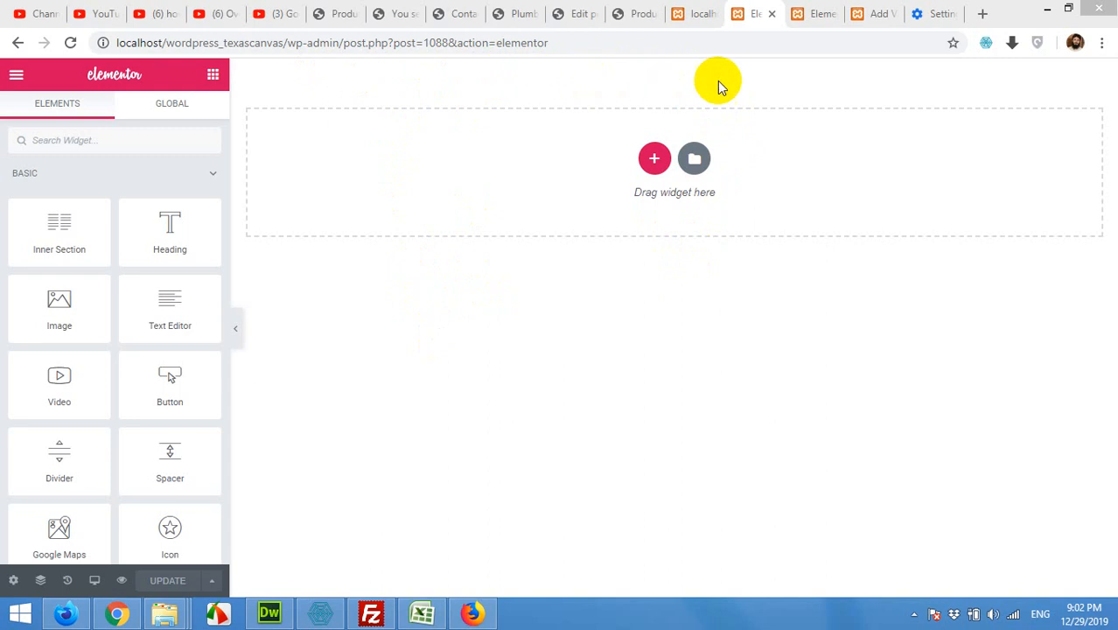
pyautogui.moveTo(982, 81)
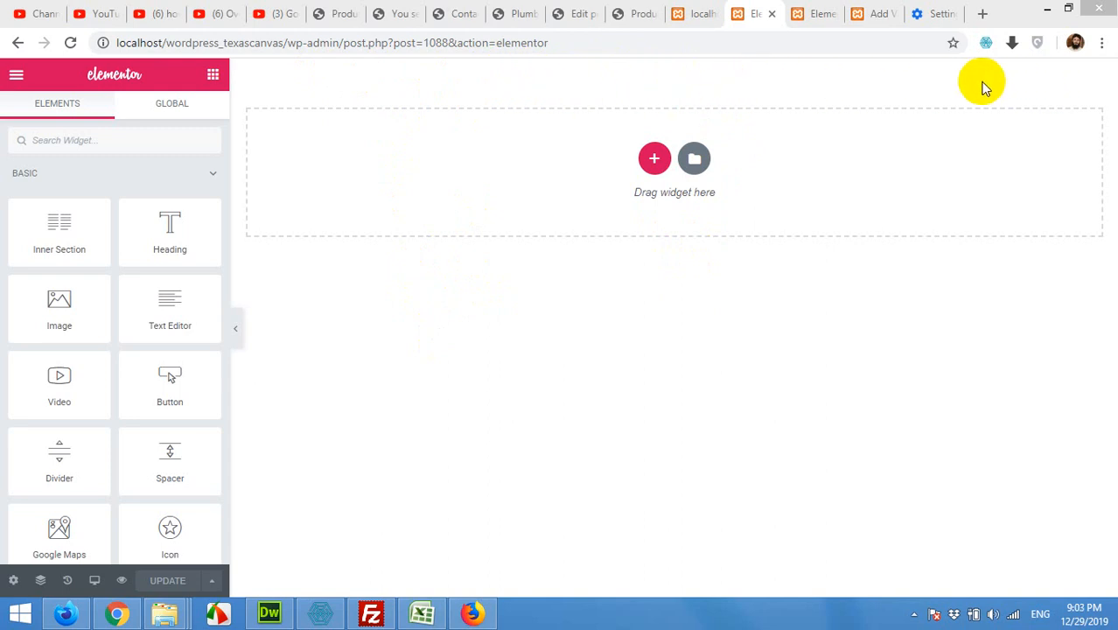
pyautogui.moveTo(719, 565)
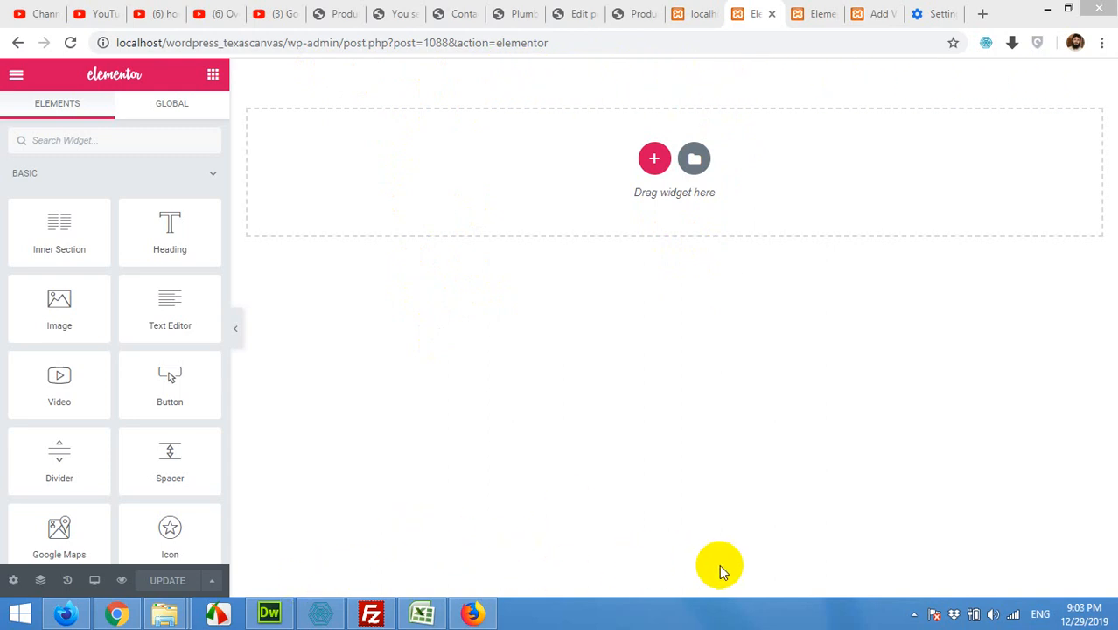
pyautogui.moveTo(273, 103)
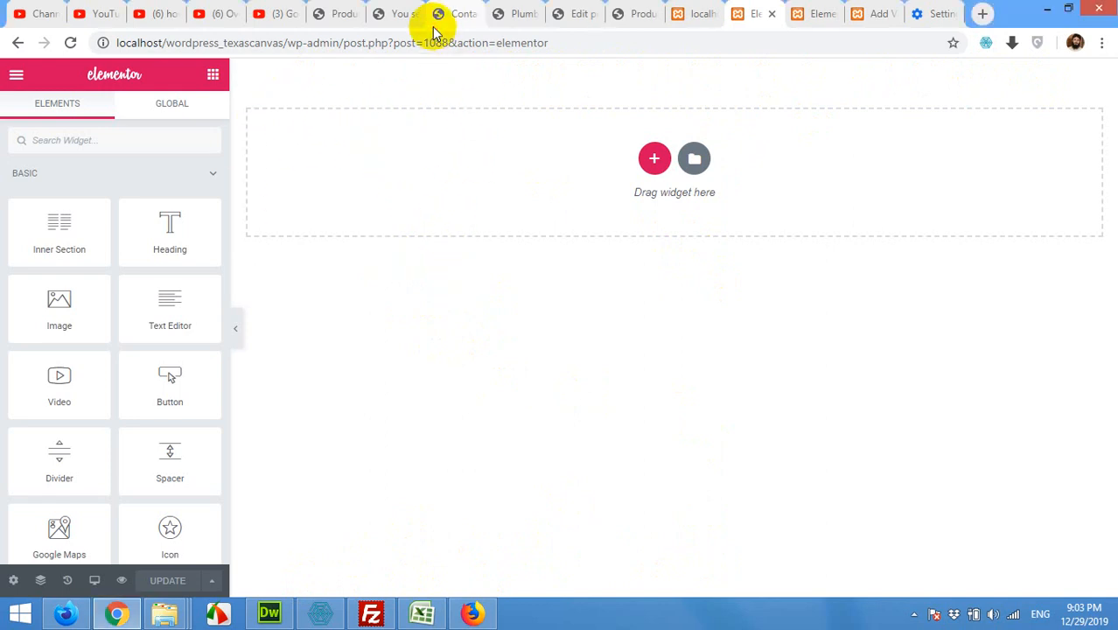
pyautogui.click(455, 13)
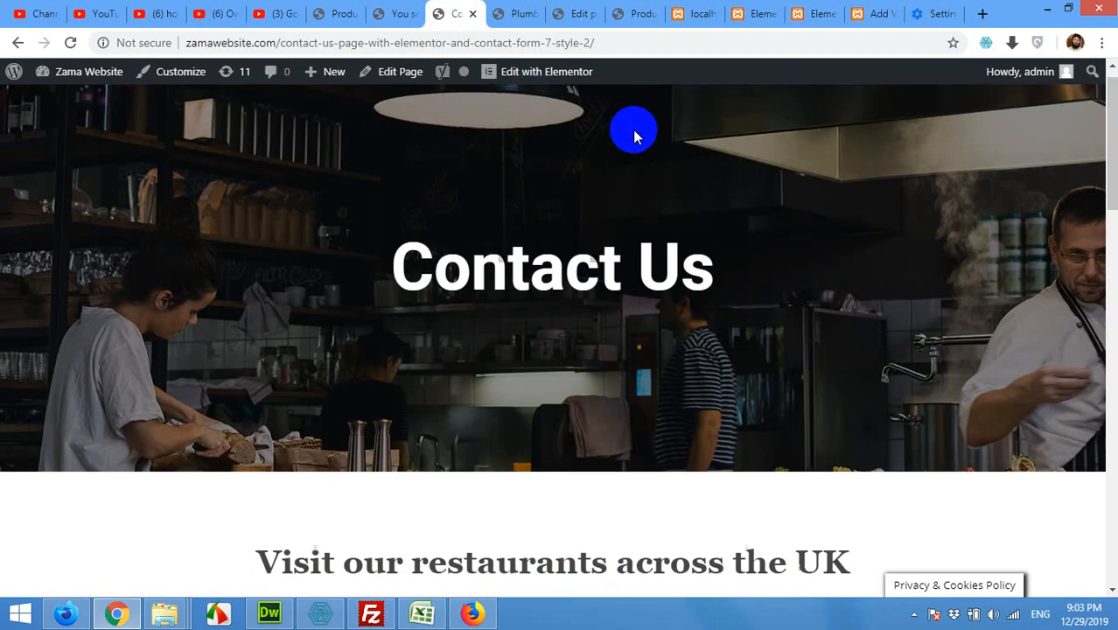
pyautogui.scroll(-3)
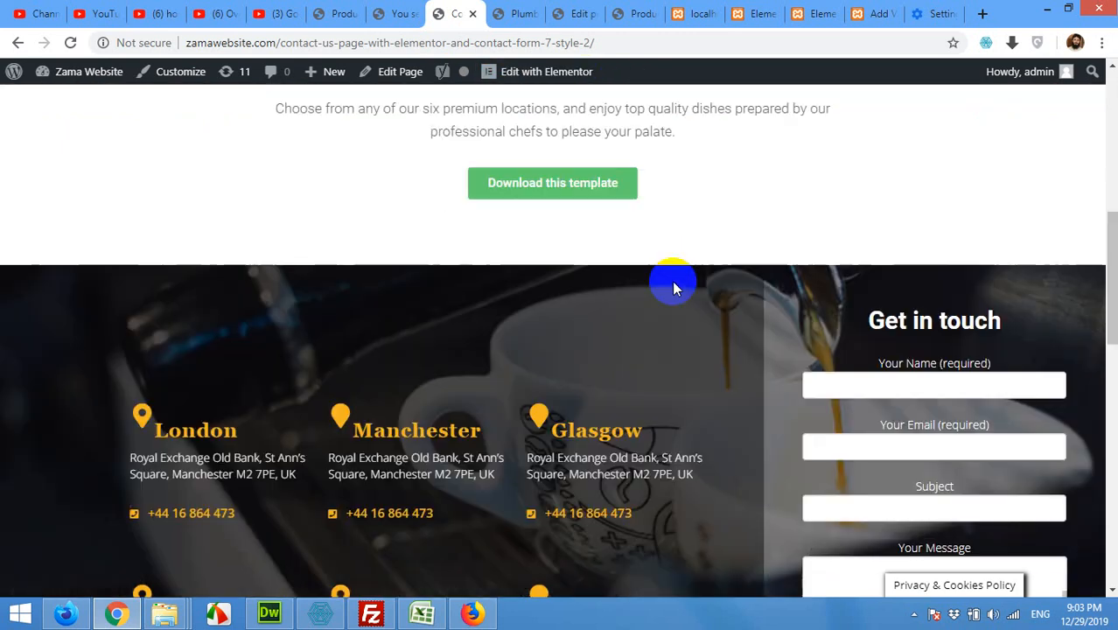
pyautogui.scroll(-3)
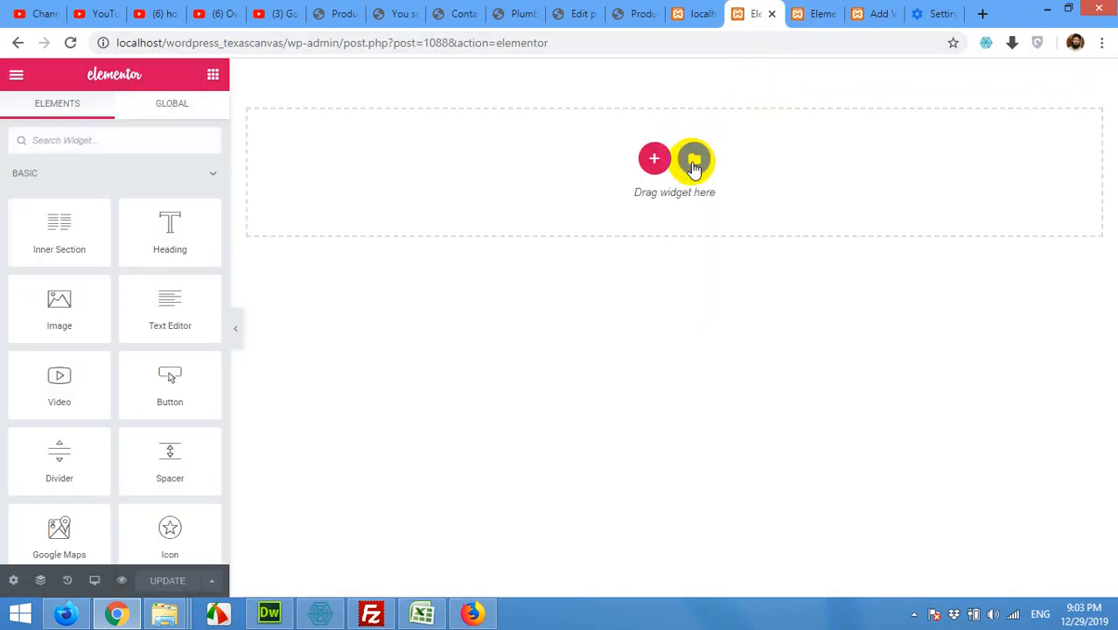
# Open the template library on My Templates and switch to the import view.
pyautogui.click(694, 159)
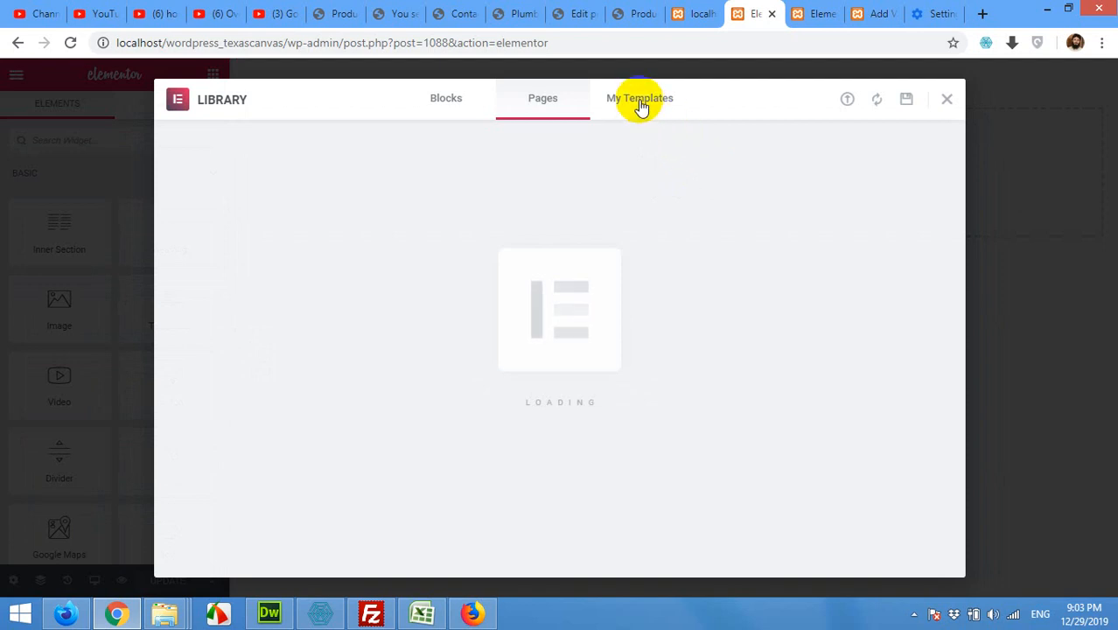
pyautogui.click(639, 97)
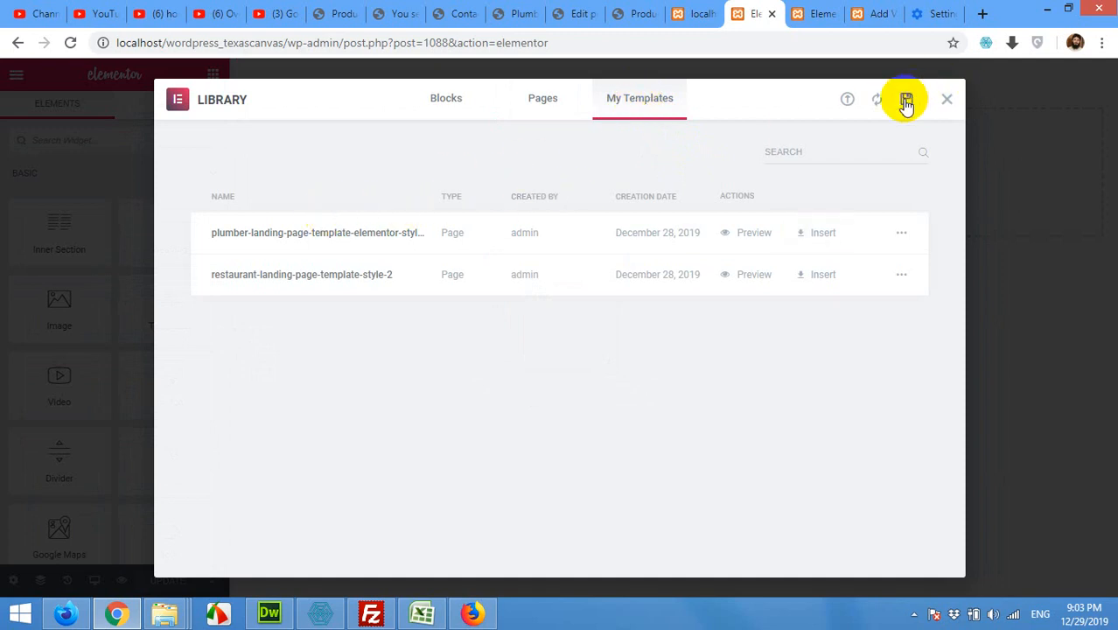
pyautogui.moveTo(847, 99)
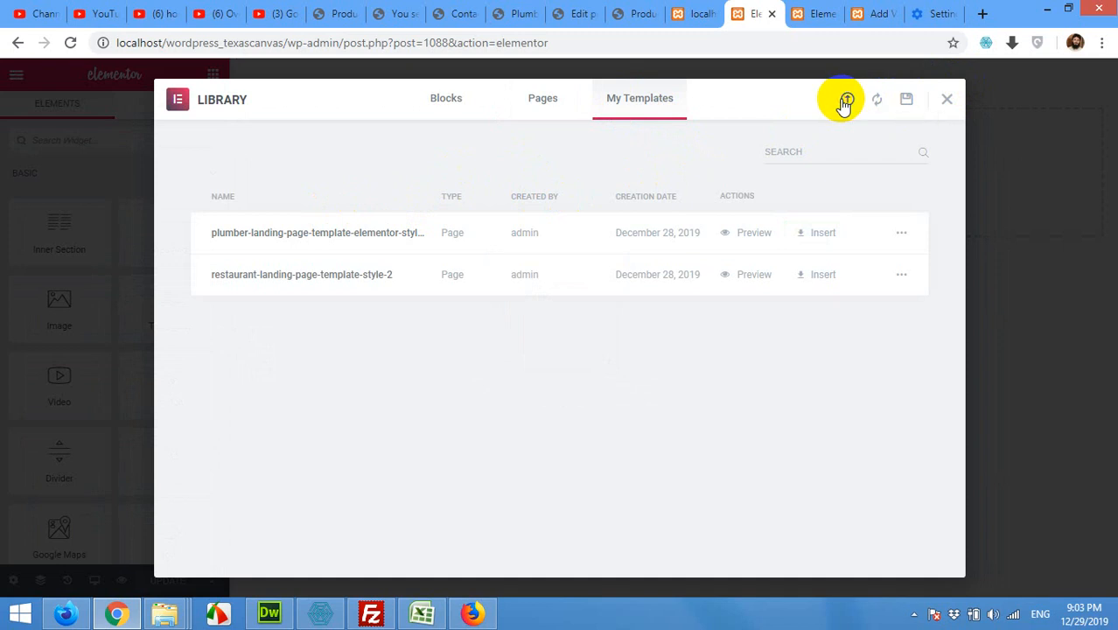
pyautogui.click(846, 99)
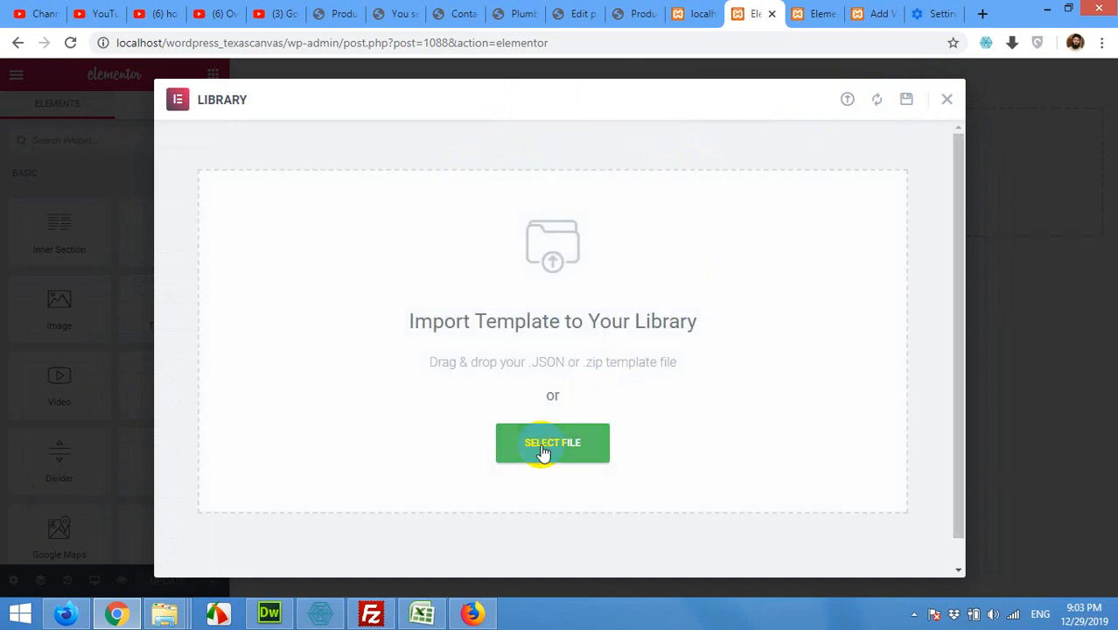
# Import contact-page-style-2.json from the contact-page-style-2 folder into the template library.
pyautogui.click(553, 442)
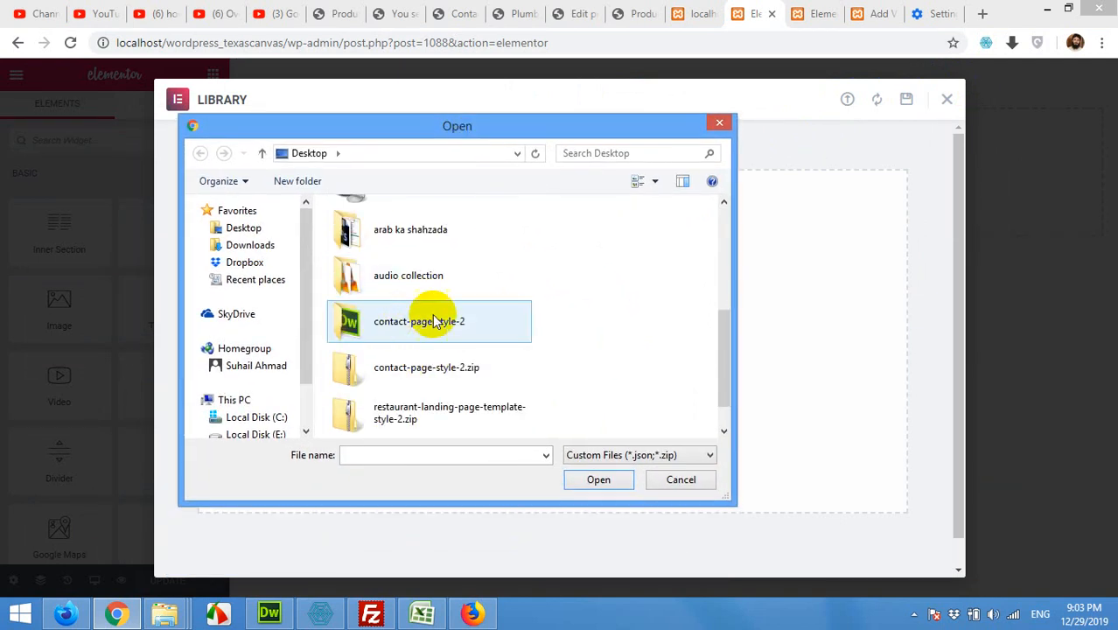
pyautogui.doubleClick(418, 321)
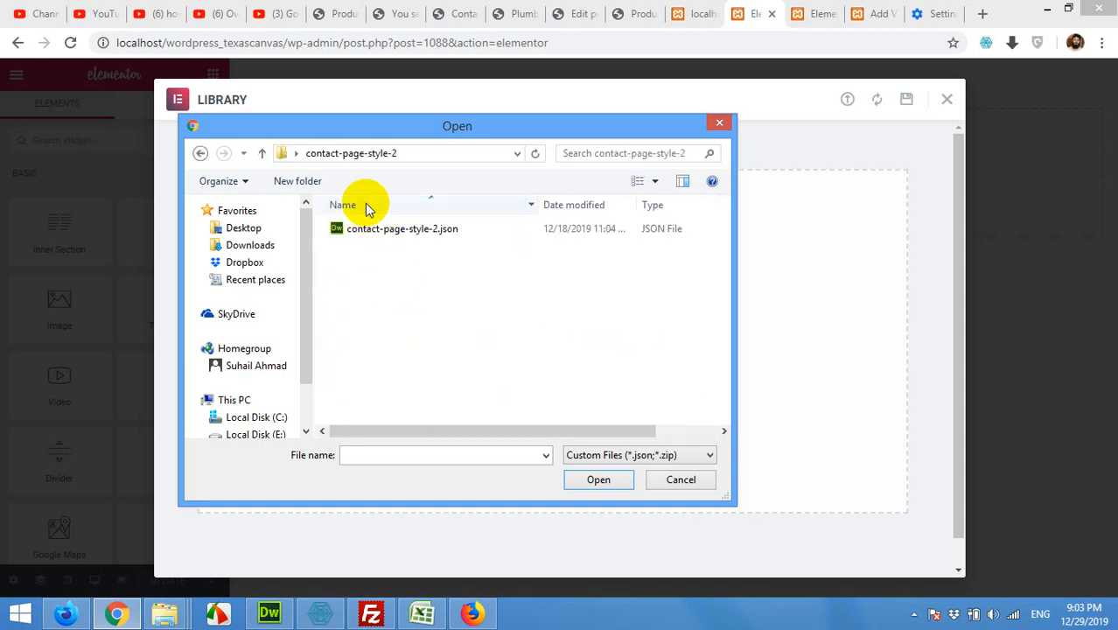
pyautogui.click(402, 229)
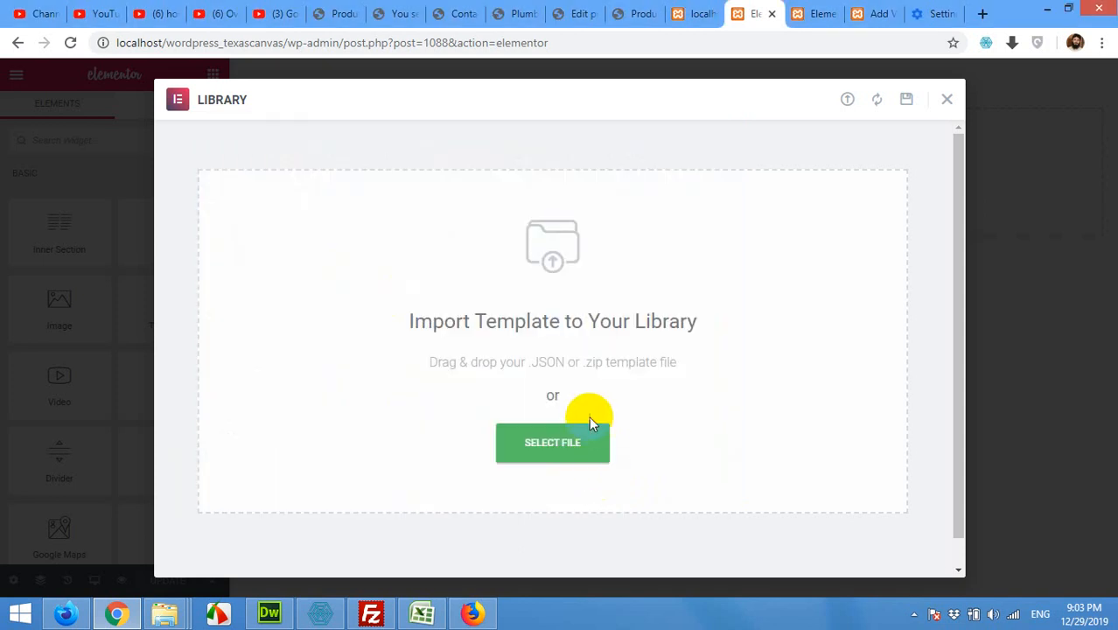
pyautogui.click(553, 442)
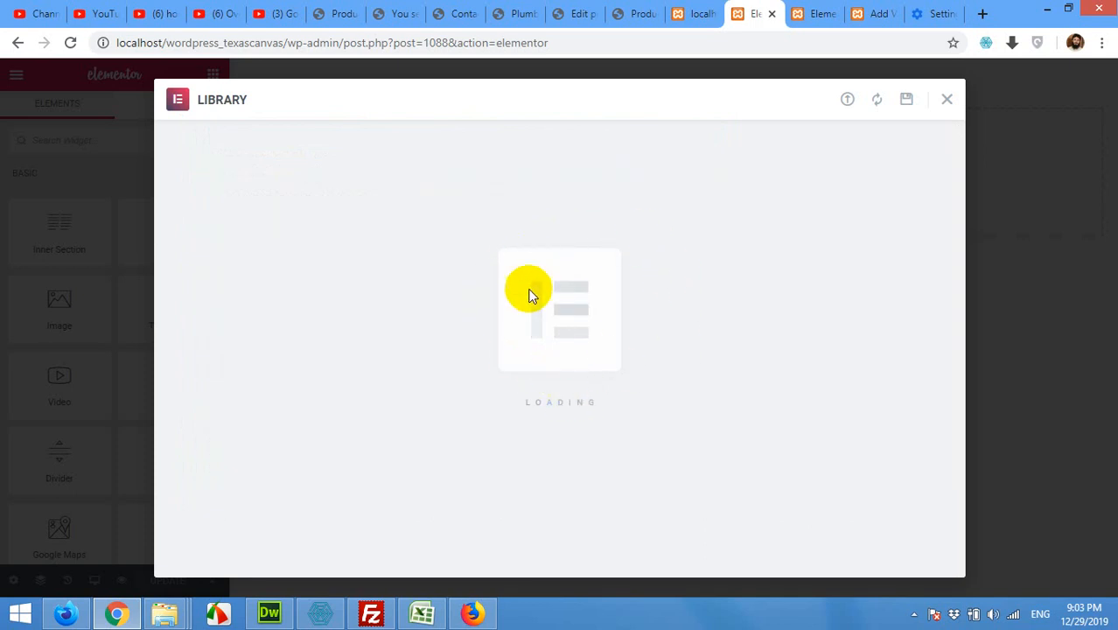
pyautogui.moveTo(610, 267)
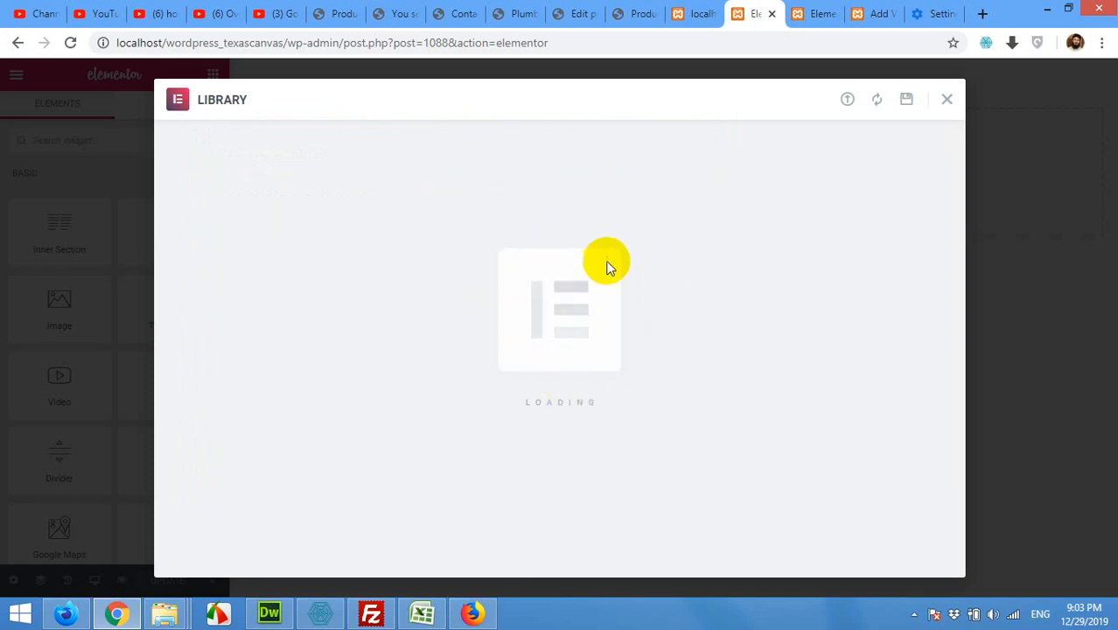
pyautogui.moveTo(676, 362)
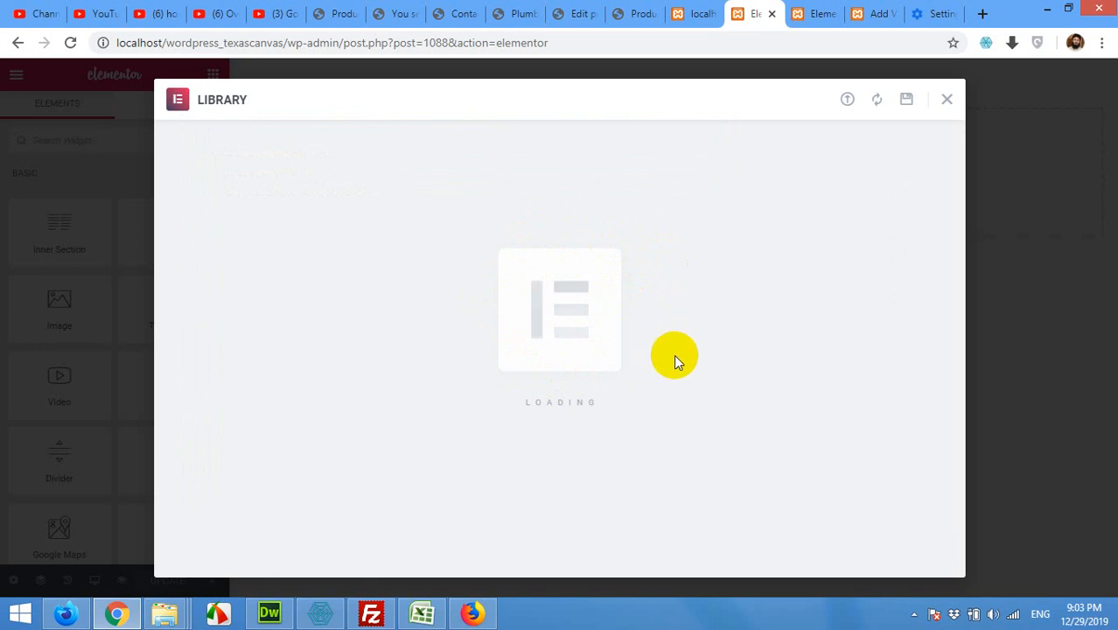
pyautogui.moveTo(615, 270)
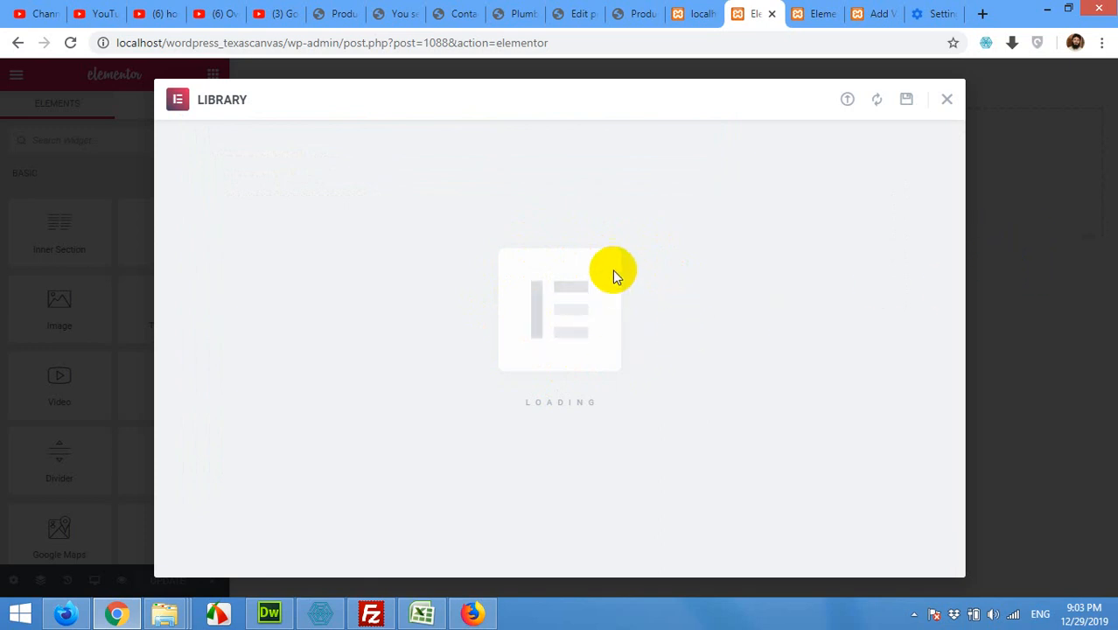
pyautogui.moveTo(720, 219)
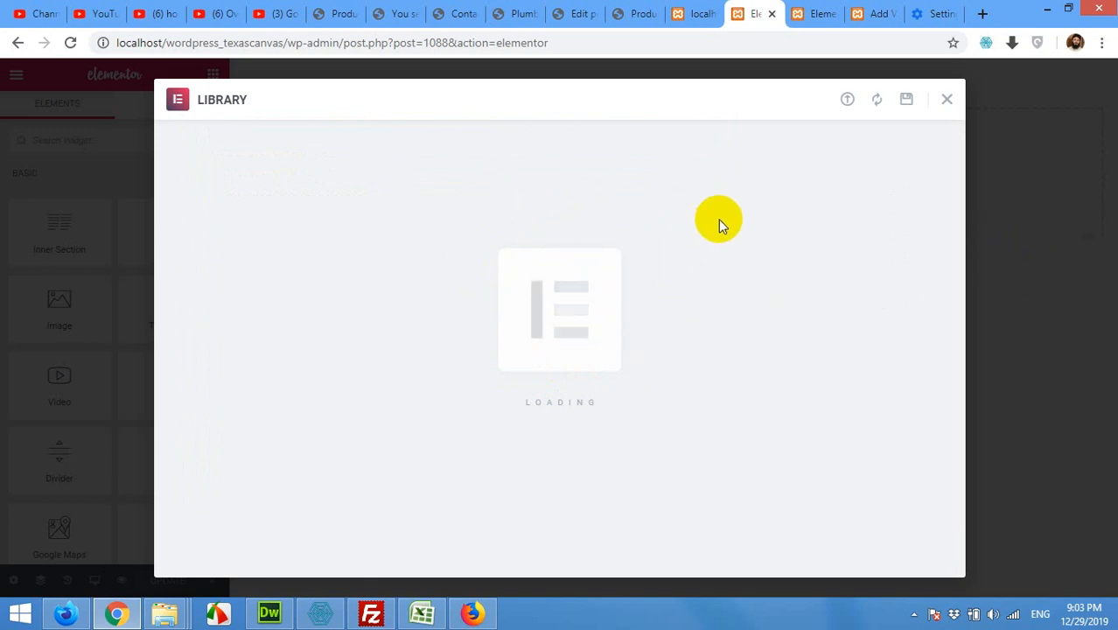
pyautogui.moveTo(552, 307)
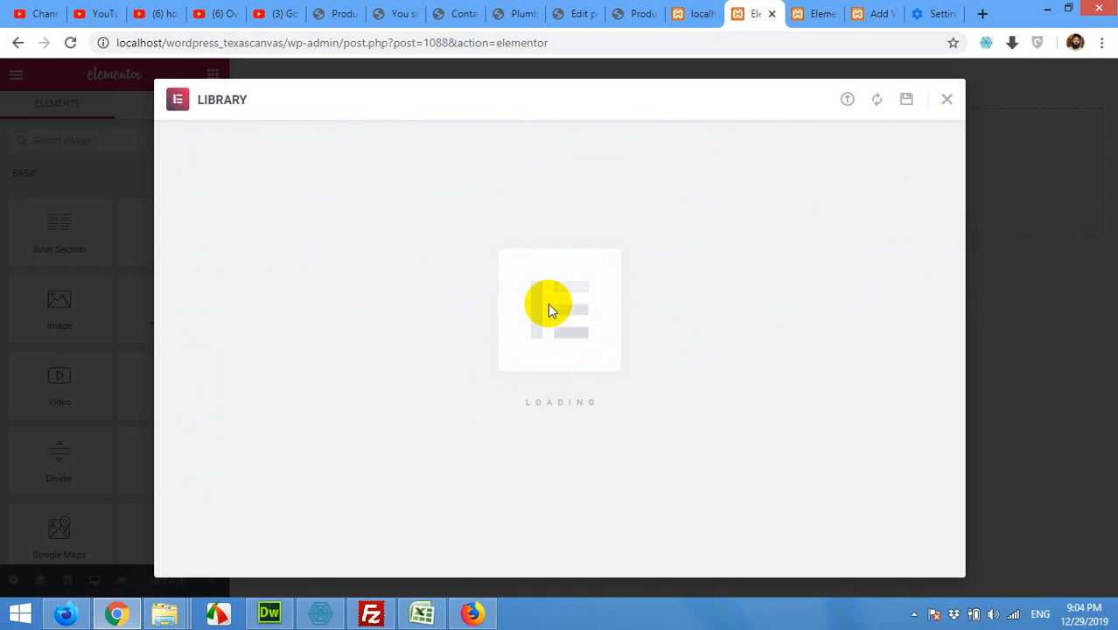
pyautogui.moveTo(512, 282)
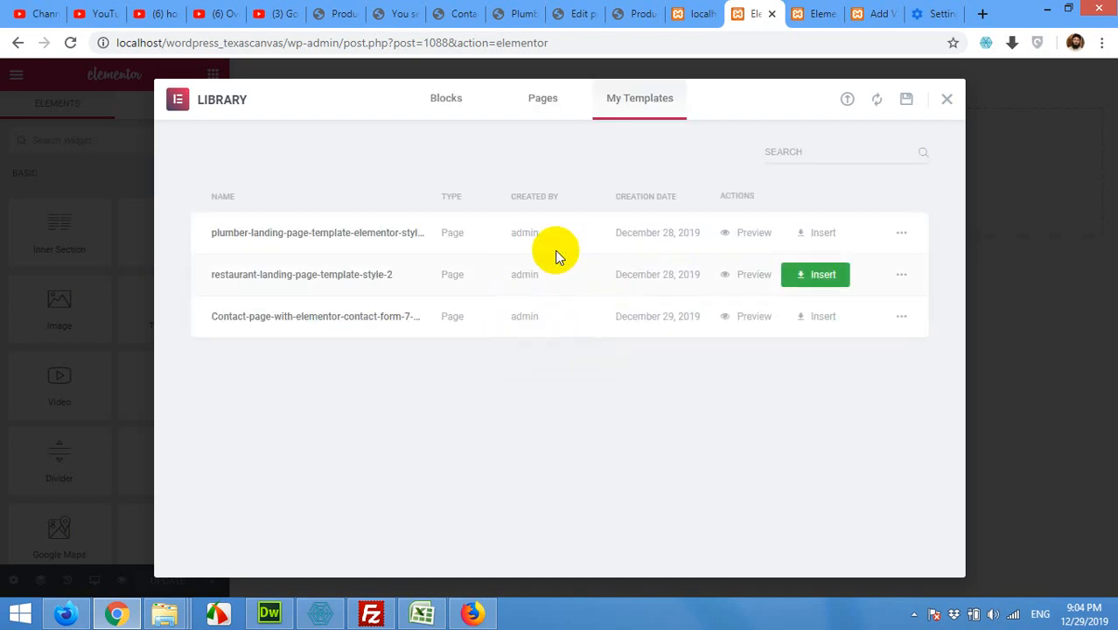
pyautogui.moveTo(230, 316)
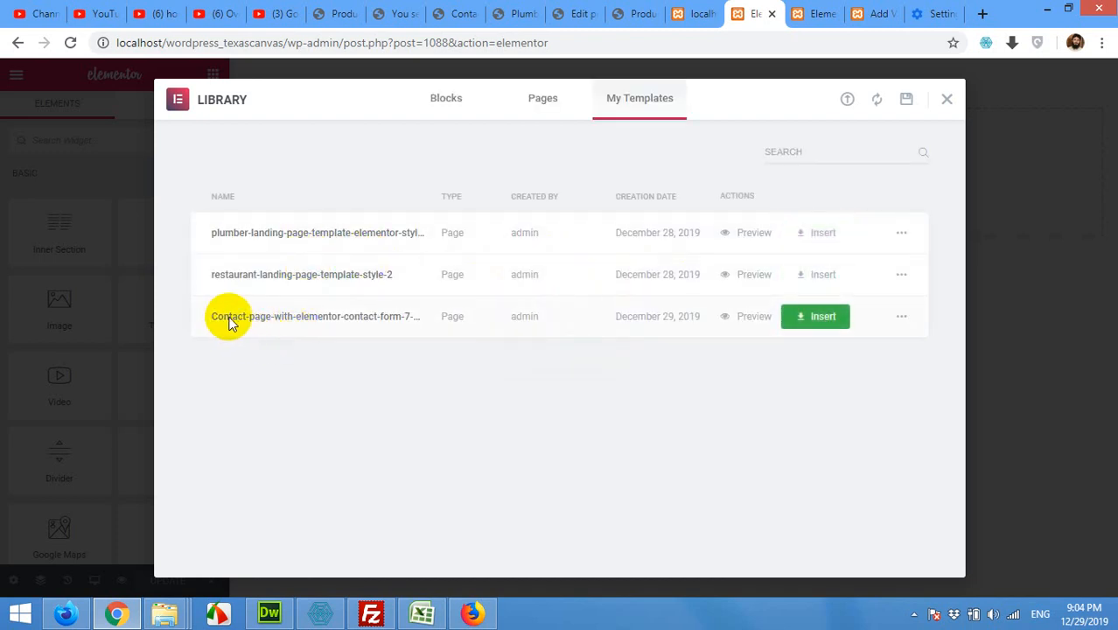
pyautogui.moveTo(324, 328)
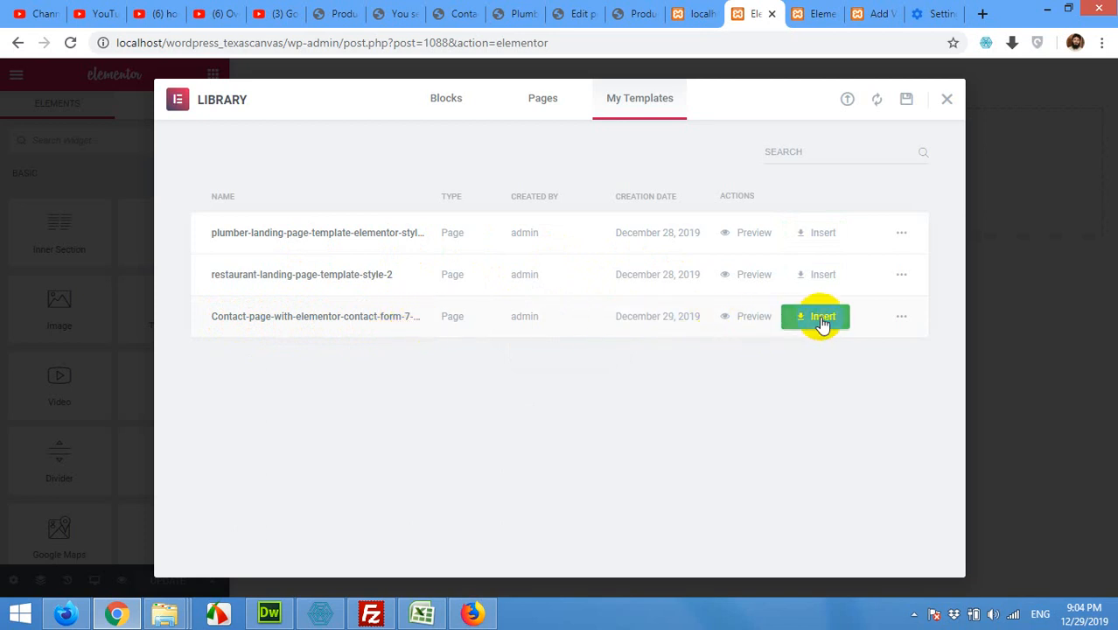
# Insert the imported contact-page-style-2 template into the page.
pyautogui.click(820, 316)
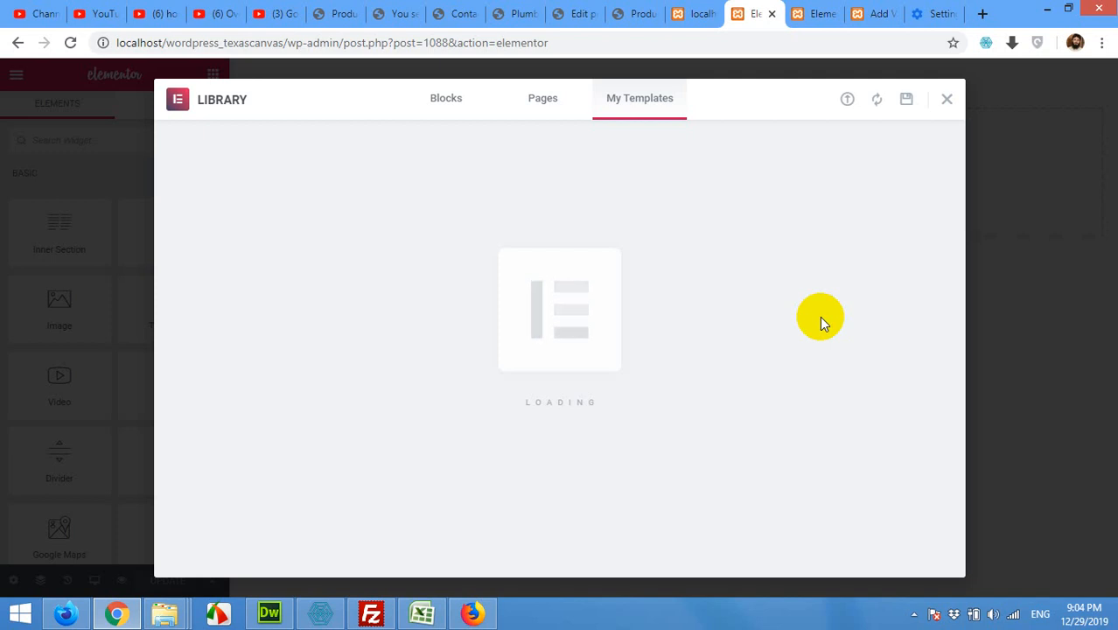
pyautogui.click(946, 99)
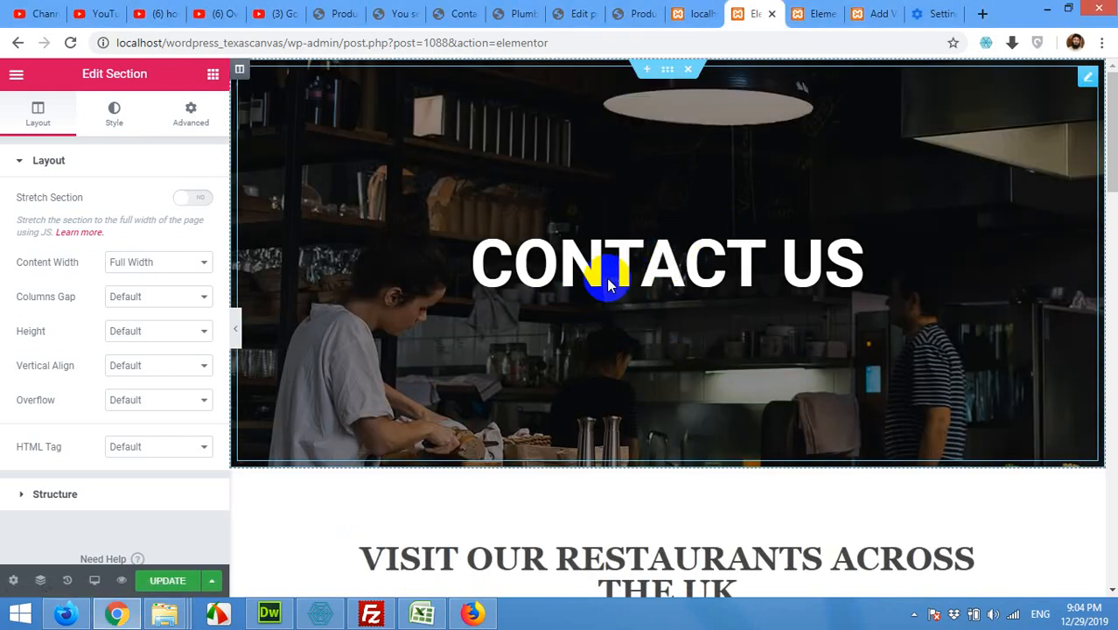
# Select the CONTACT US heading and scroll down to the locations and GET IN TOUCH form.
pyautogui.click(612, 284)
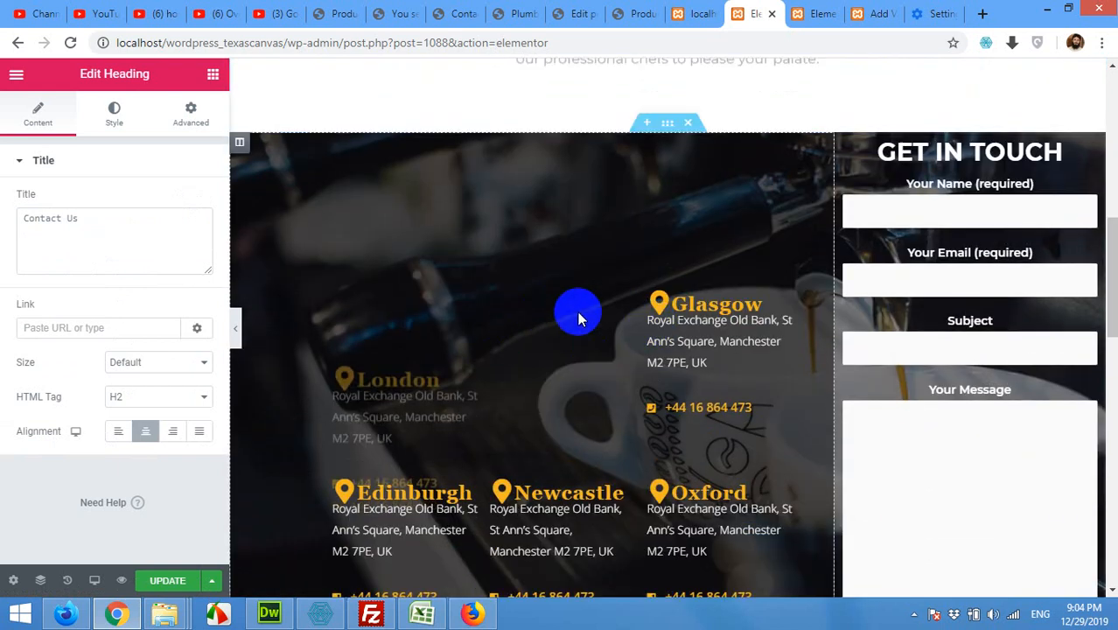
pyautogui.scroll(-3)
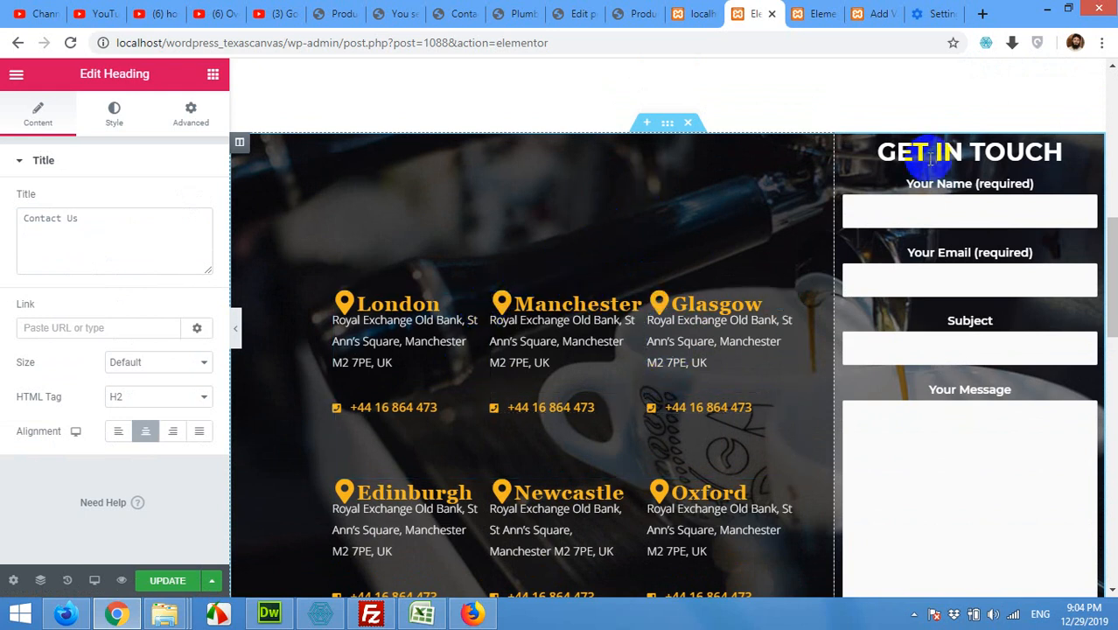
pyautogui.moveTo(713, 215)
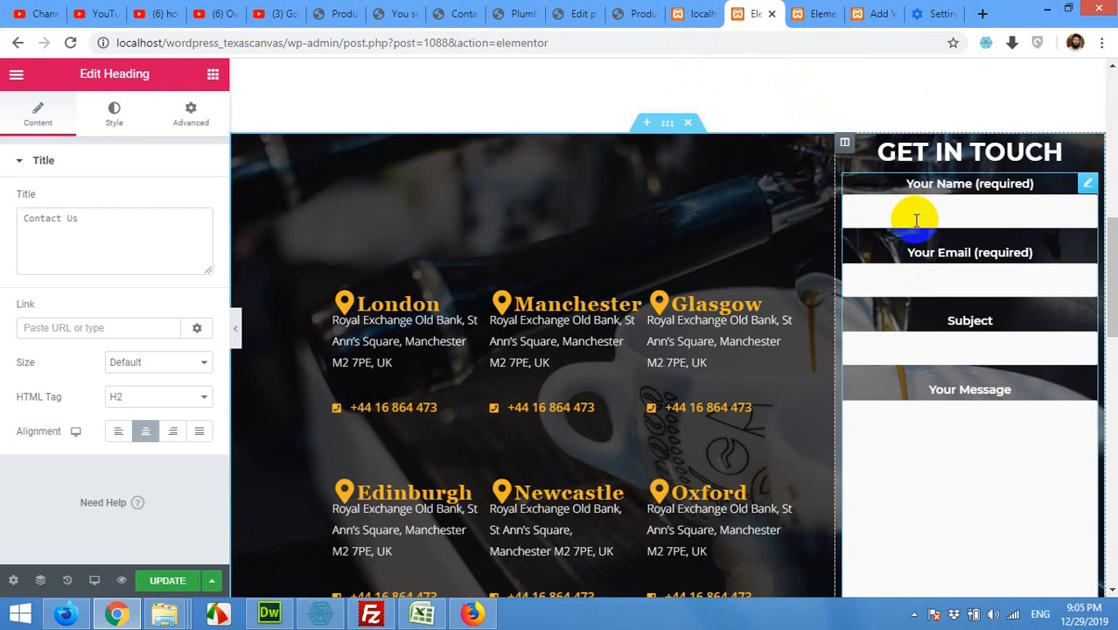
pyautogui.scroll(-3)
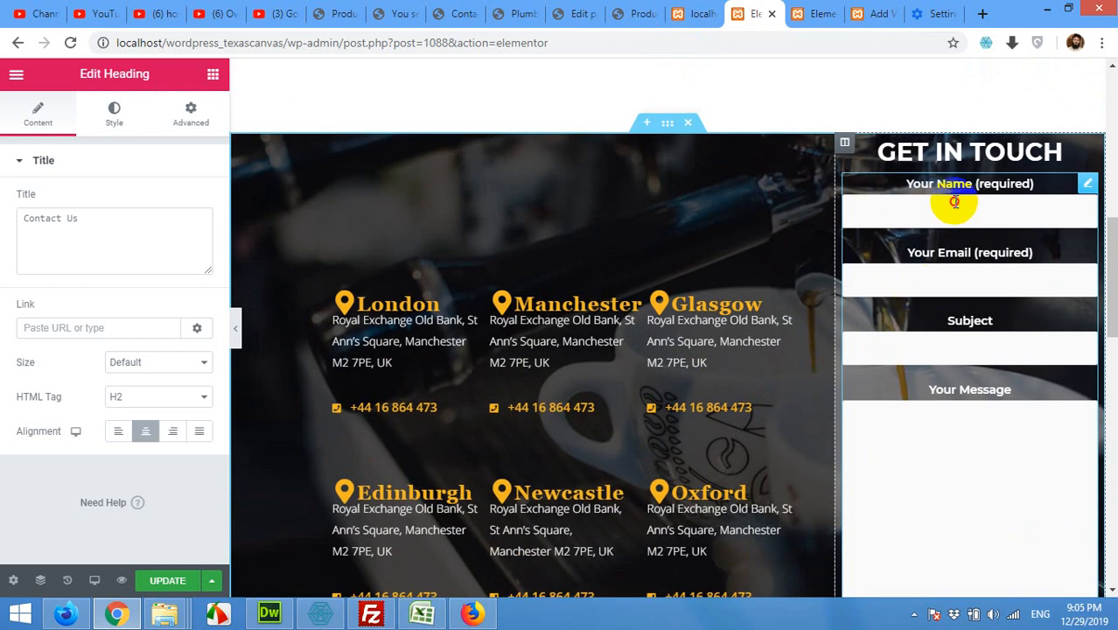
# Inspect the GET IN TOUCH shortcode: contact-form-7 id 1042, titled Contact form 1.
pyautogui.click(954, 202)
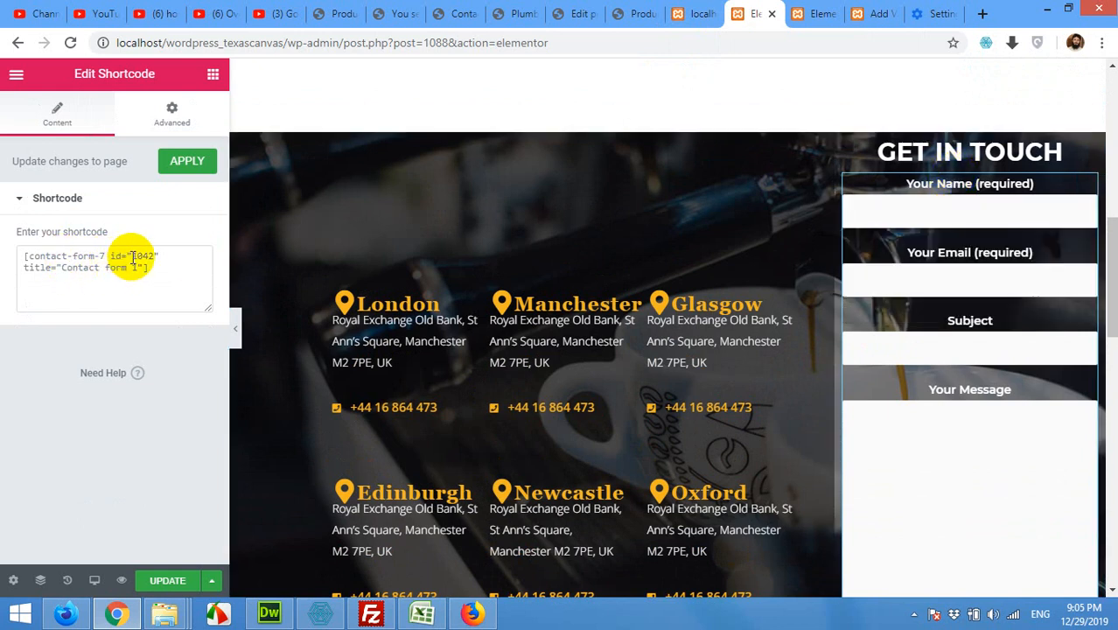
pyautogui.doubleClick(142, 255)
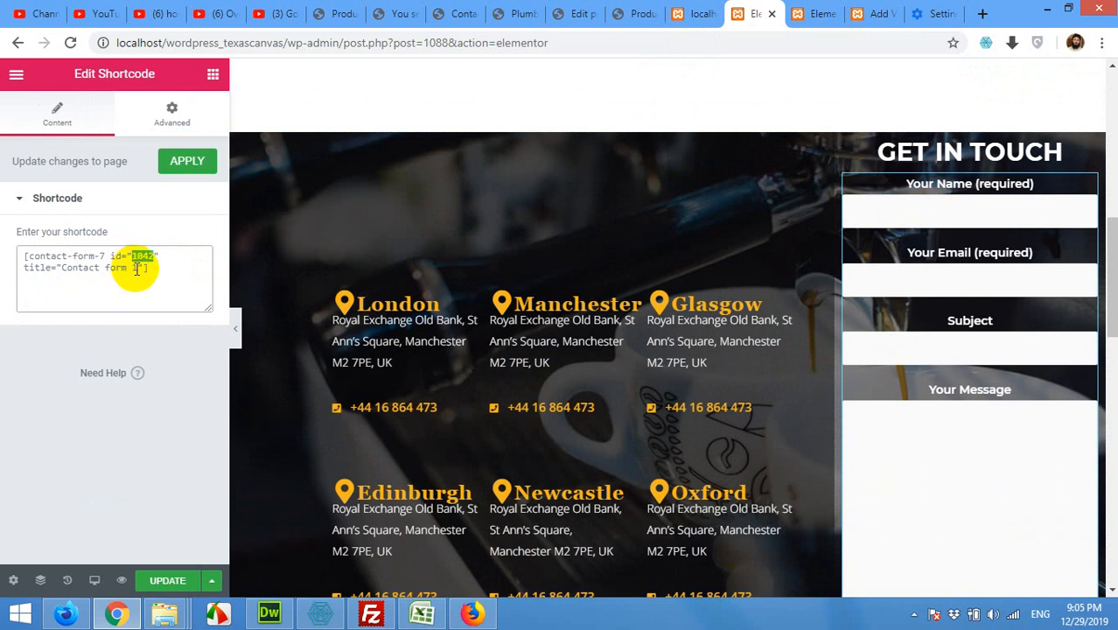
pyautogui.doubleClick(98, 267)
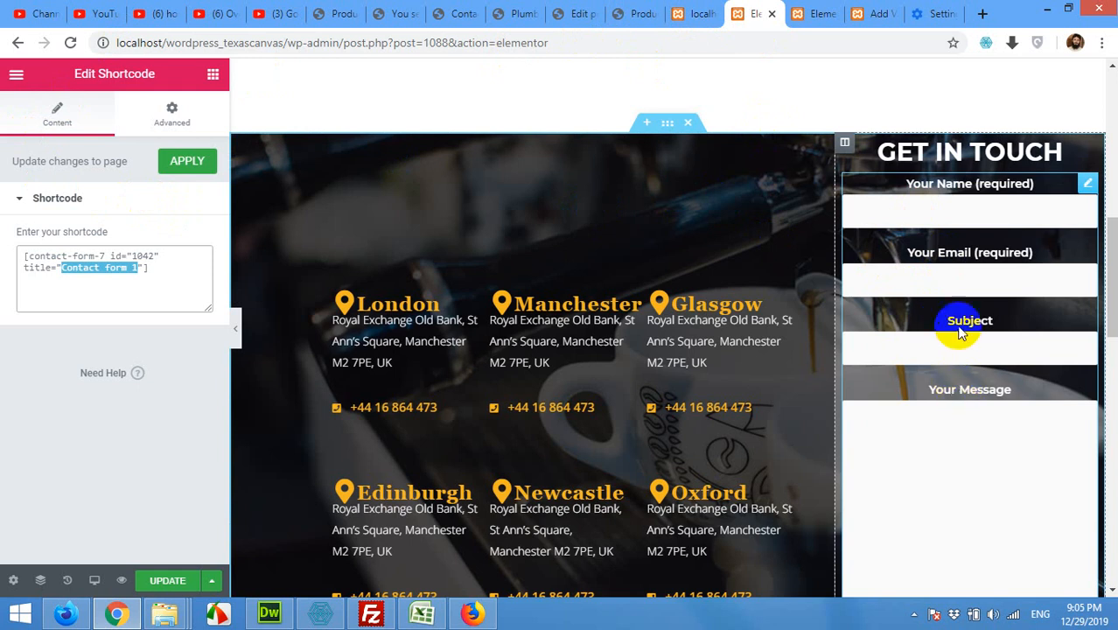
pyautogui.scroll(-3)
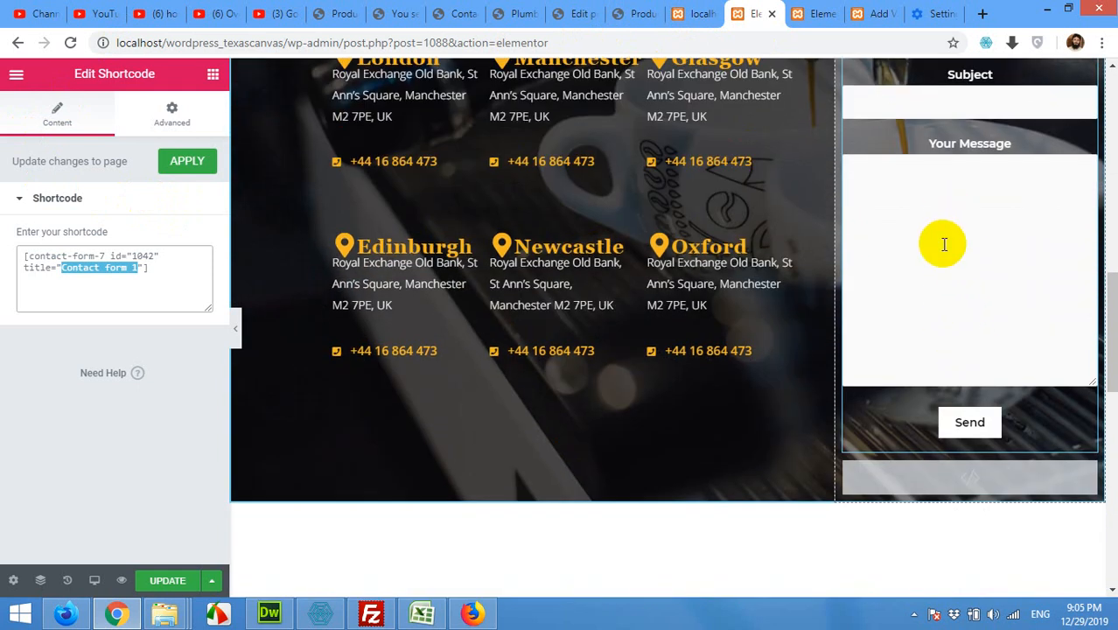
pyautogui.scroll(-3)
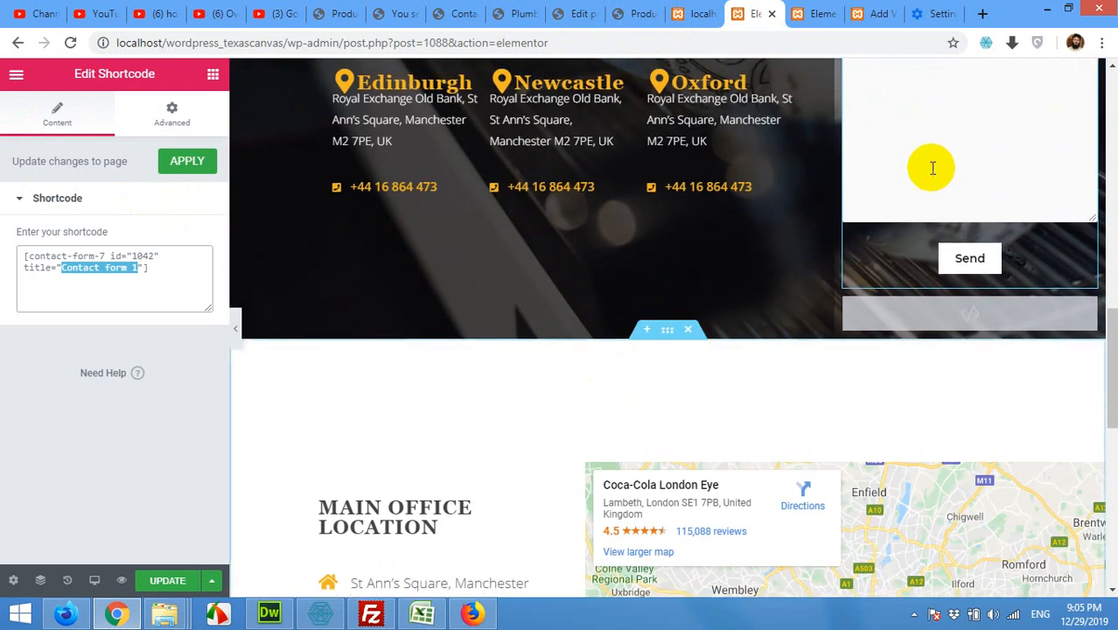
pyautogui.scroll(-3)
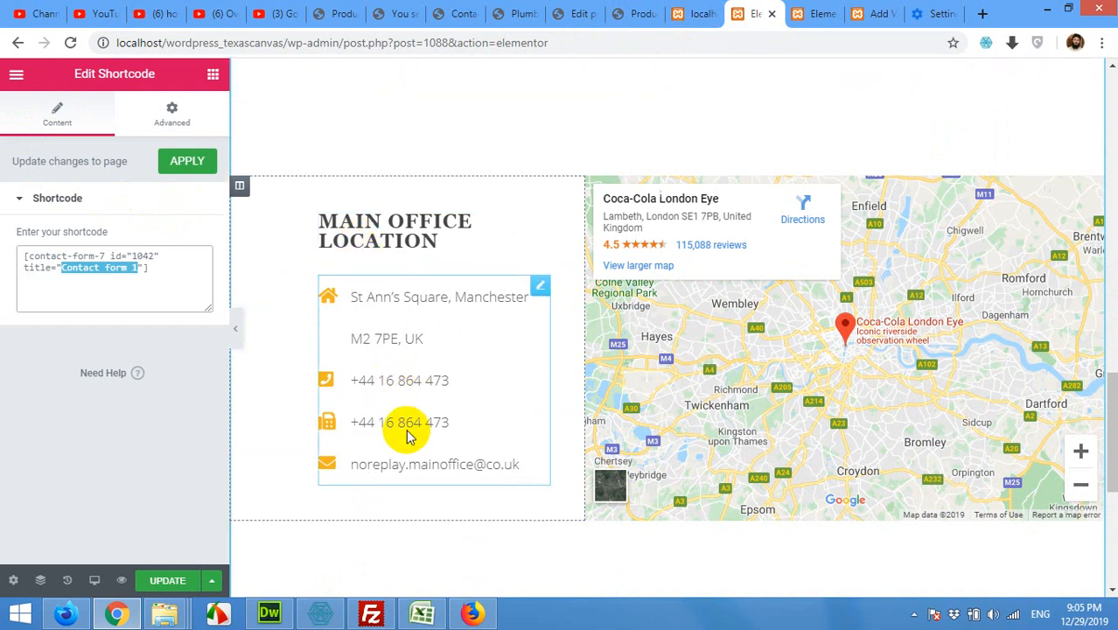
pyautogui.scroll(-3)
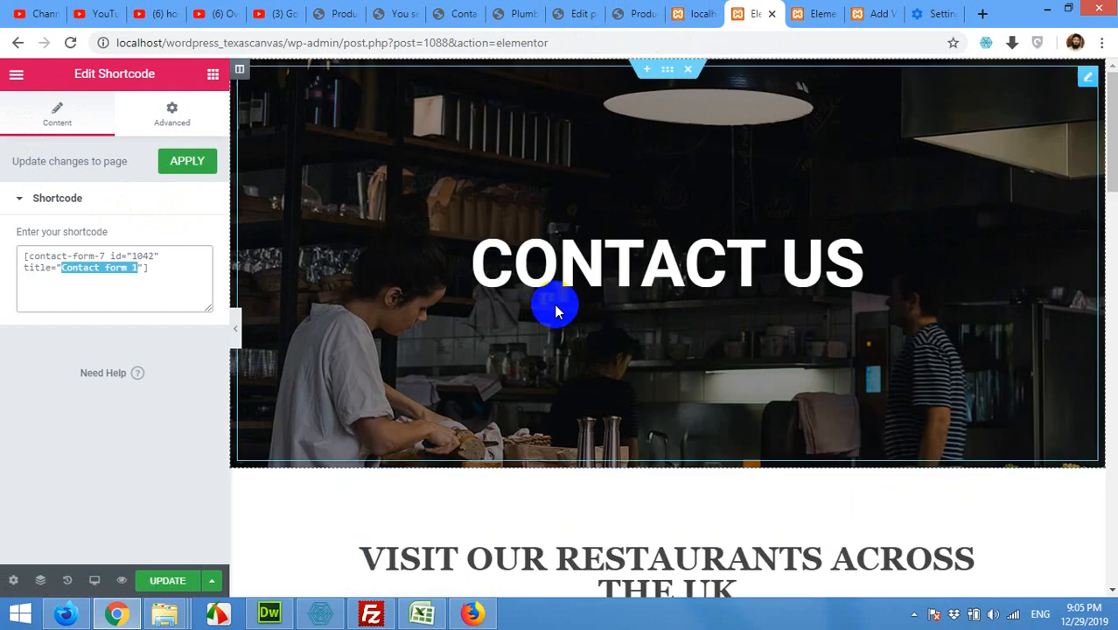
pyautogui.scroll(-3)
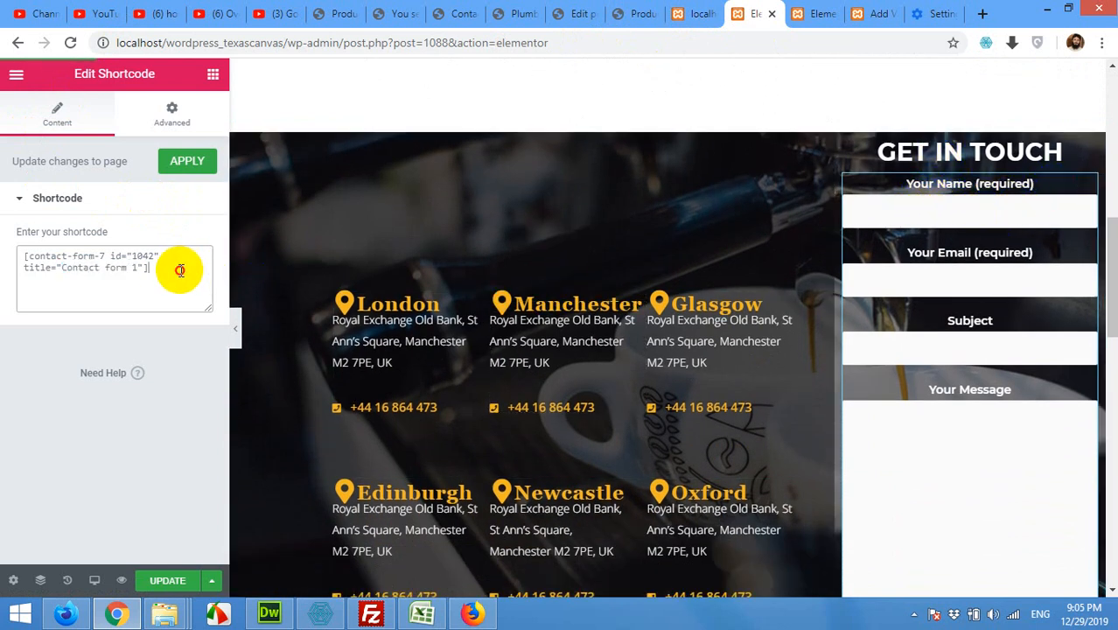
# Clear the contact-form-7 shortcode from the Edit Shortcode field.
pyautogui.write('[gallery id="123" size="medium"]')
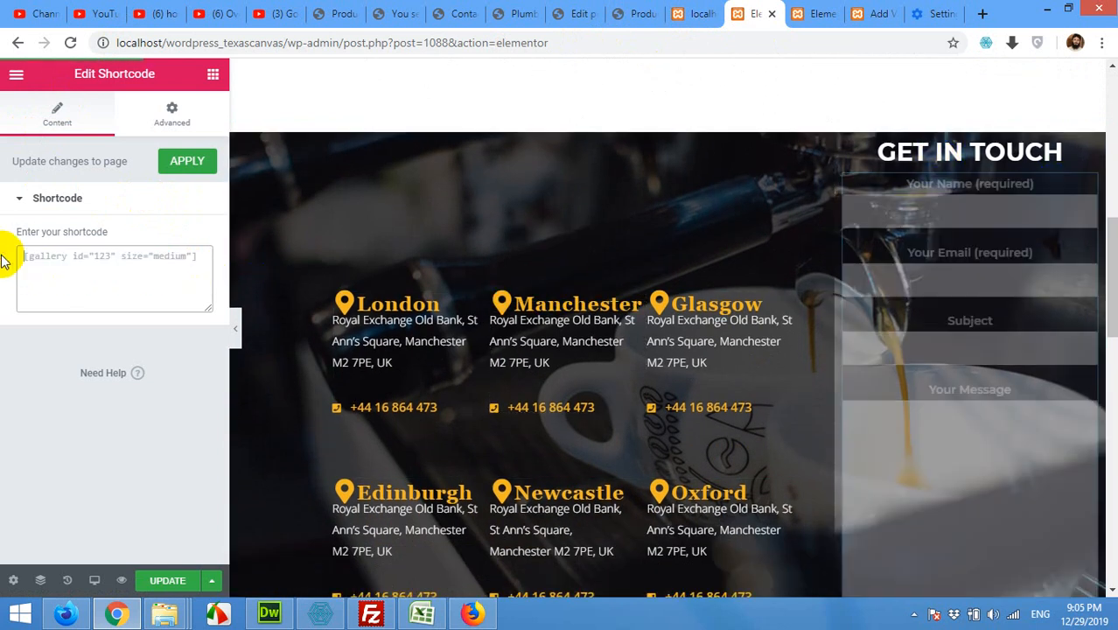
pyautogui.moveTo(159, 287)
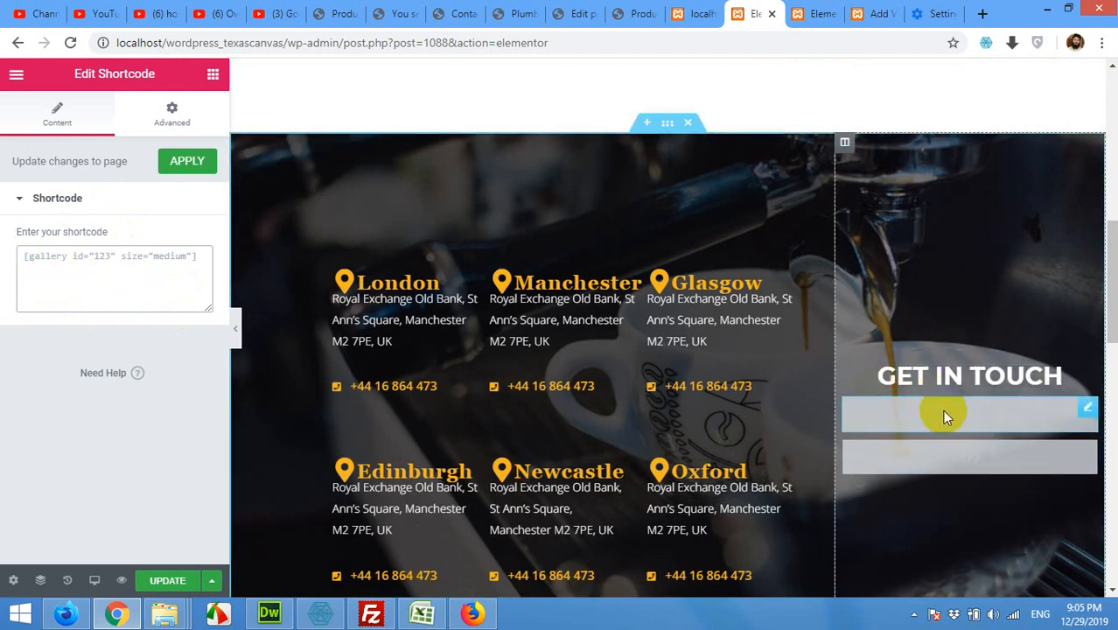
pyautogui.moveTo(956, 413)
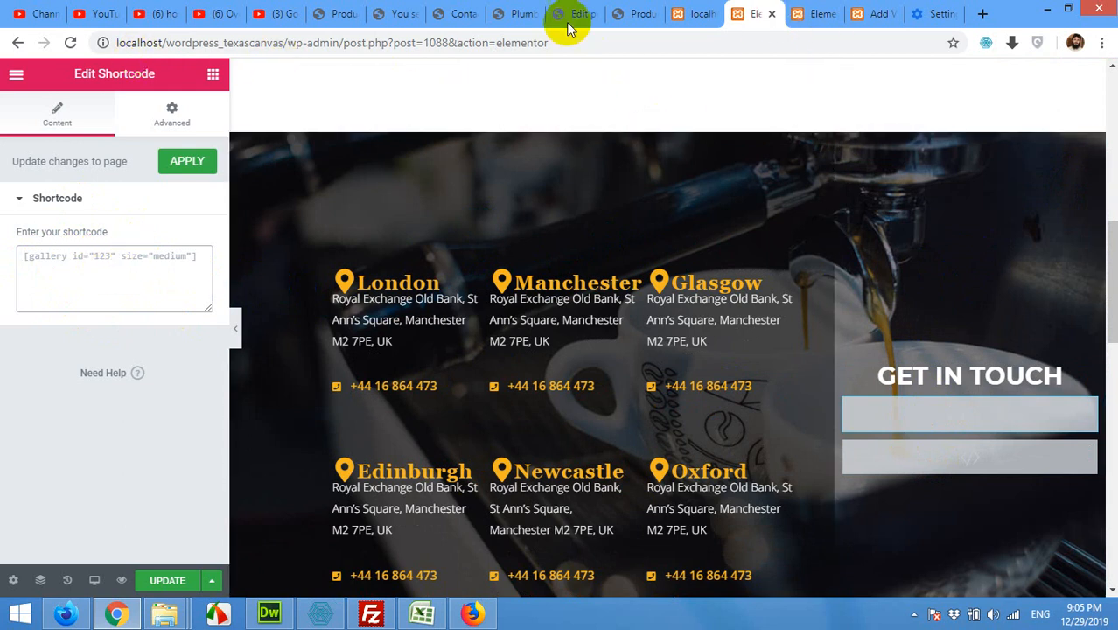
pyautogui.moveTo(874, 13)
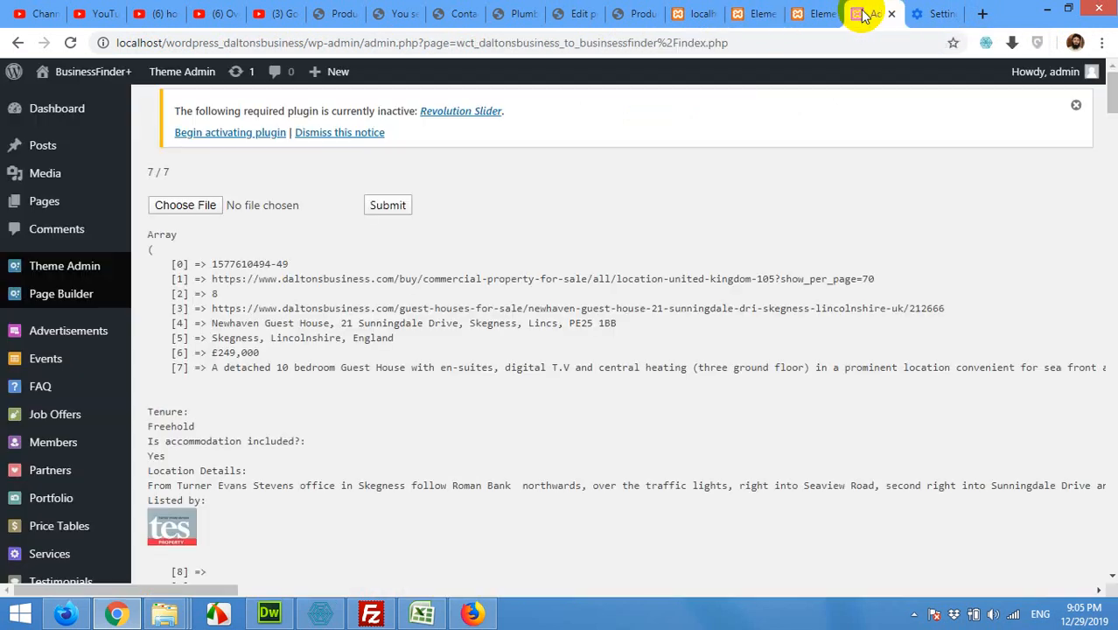
# Look up Contact form 1's shortcode (id 5) in the dashboard's Contact Forms list.
pyautogui.click(761, 14)
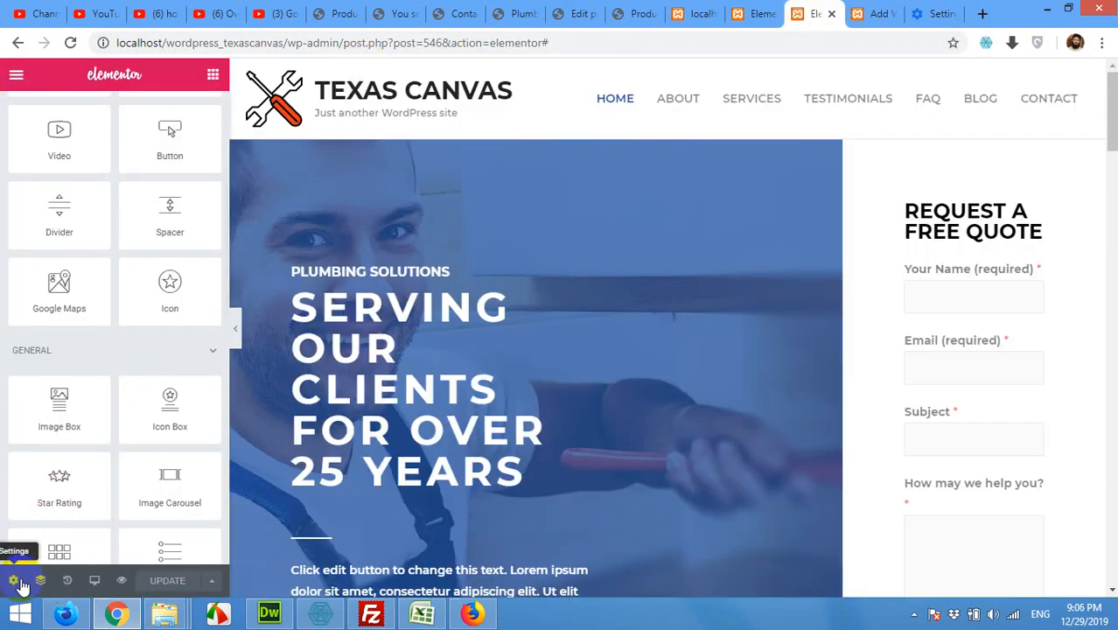
pyautogui.click(13, 580)
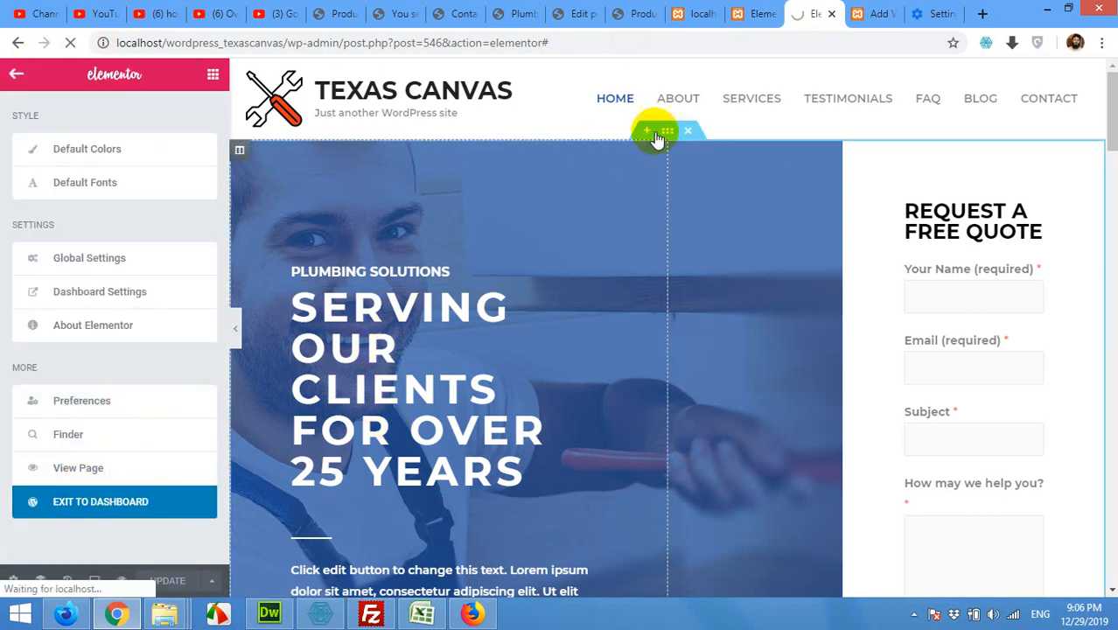
pyautogui.moveTo(122, 221)
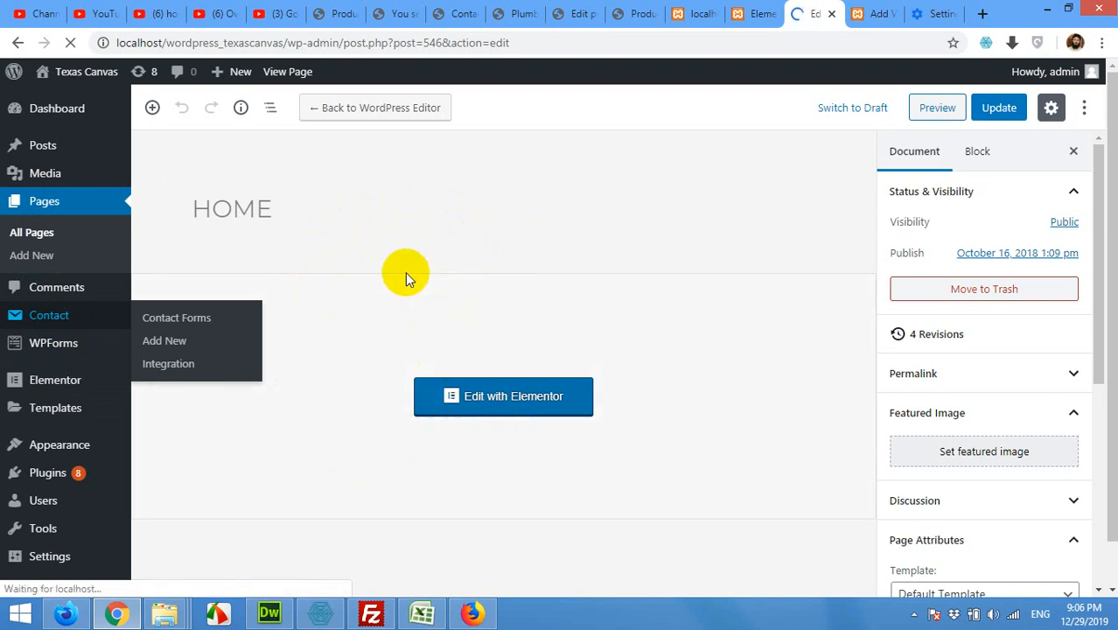
pyautogui.moveTo(475, 254)
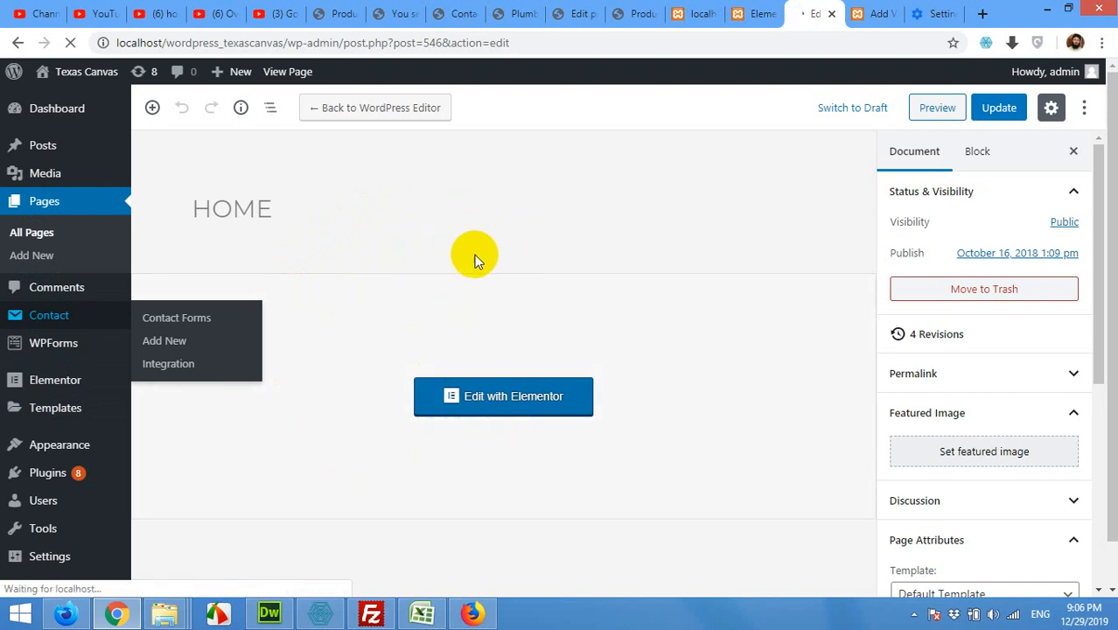
pyautogui.click(176, 318)
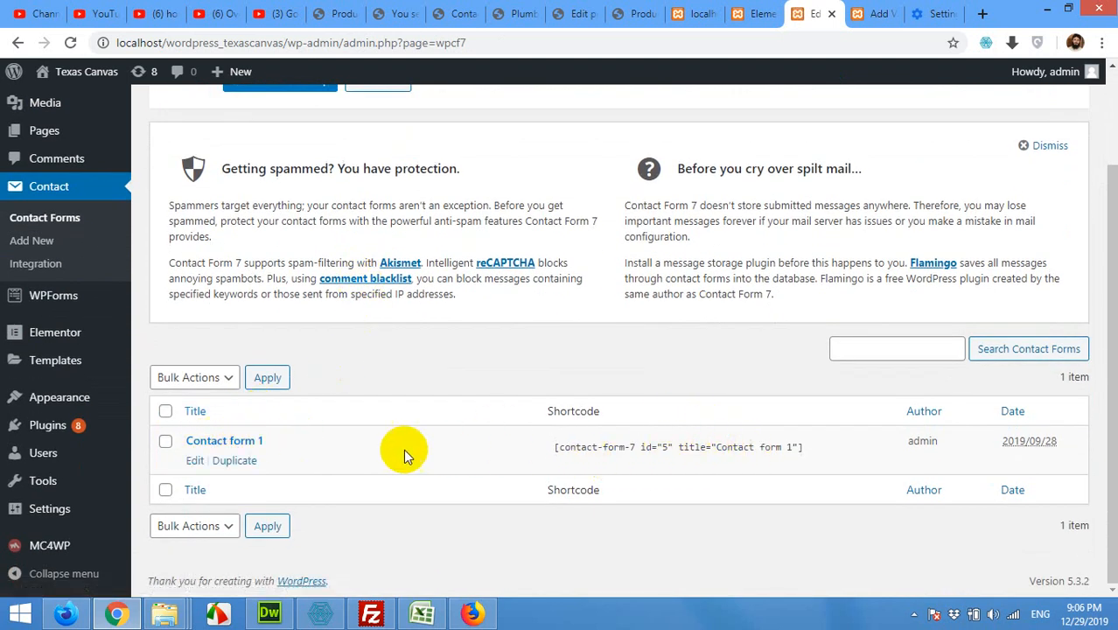
pyautogui.moveTo(304, 449)
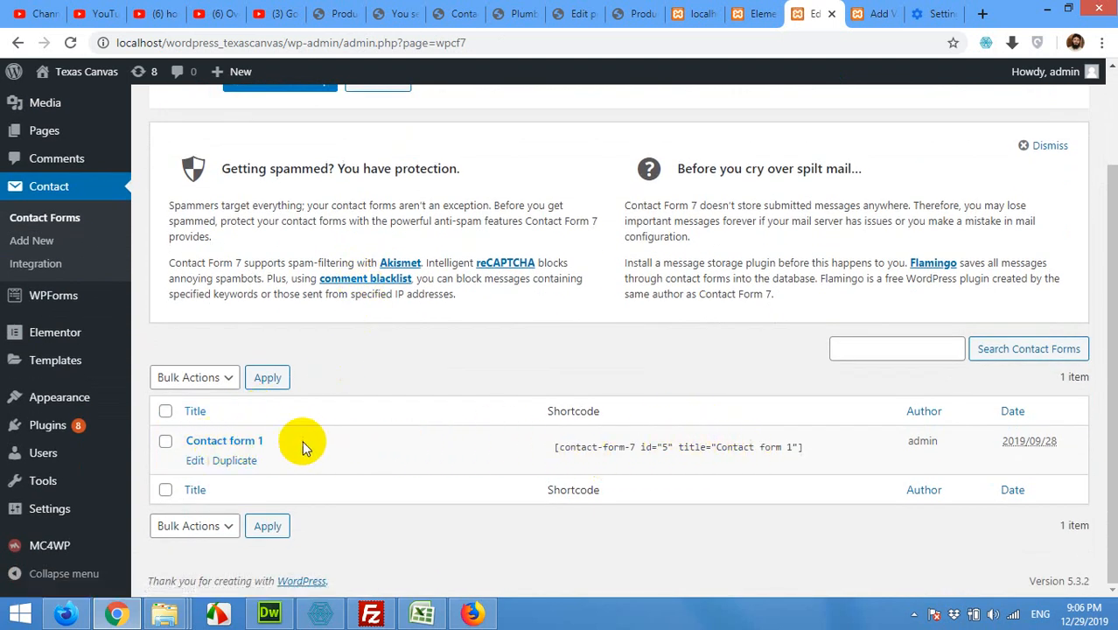
pyautogui.moveTo(54, 295)
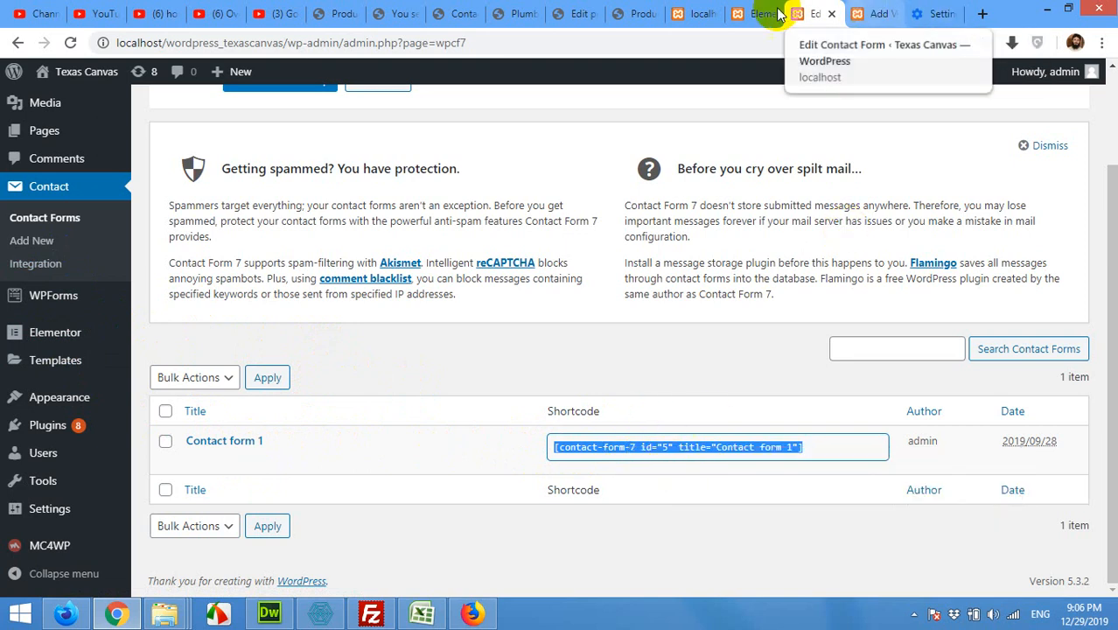
pyautogui.click(755, 14)
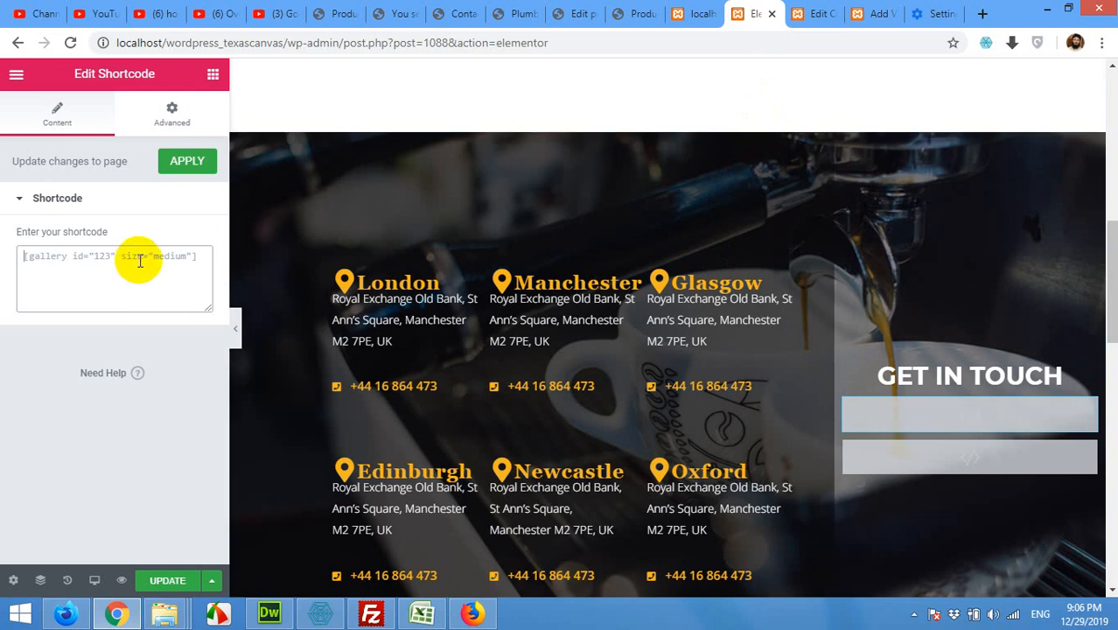
# Enter [contact-form-7 id="5" title="Contact form 1"] as the form shortcode and apply it.
pyautogui.write('[contact-form-7 id="5" title="Contact form 1"]')
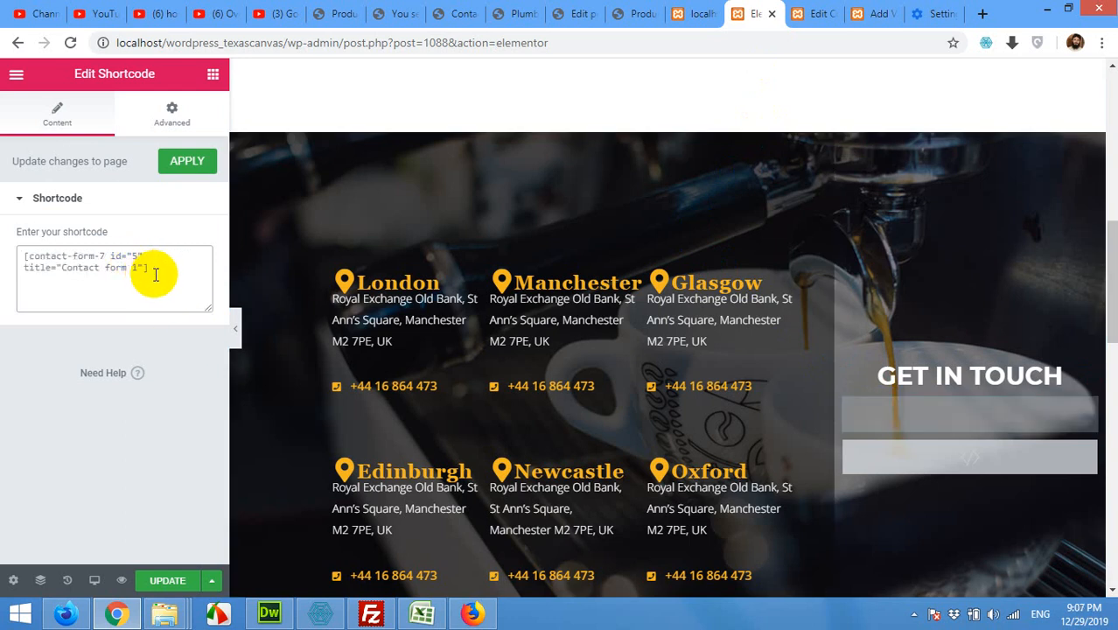
pyautogui.click(187, 161)
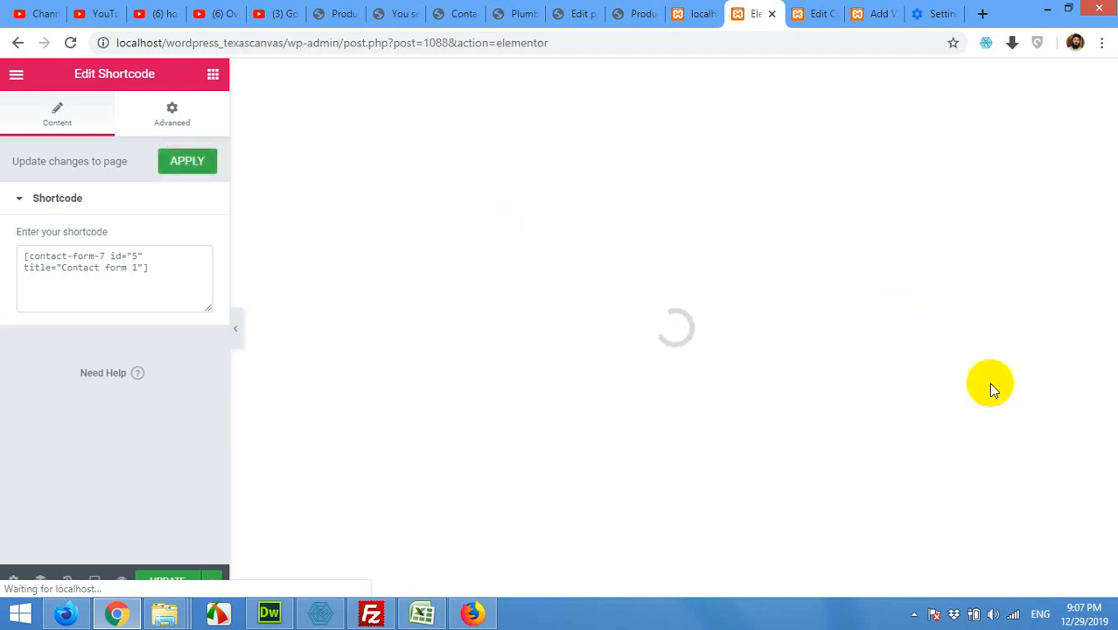
pyautogui.moveTo(997, 280)
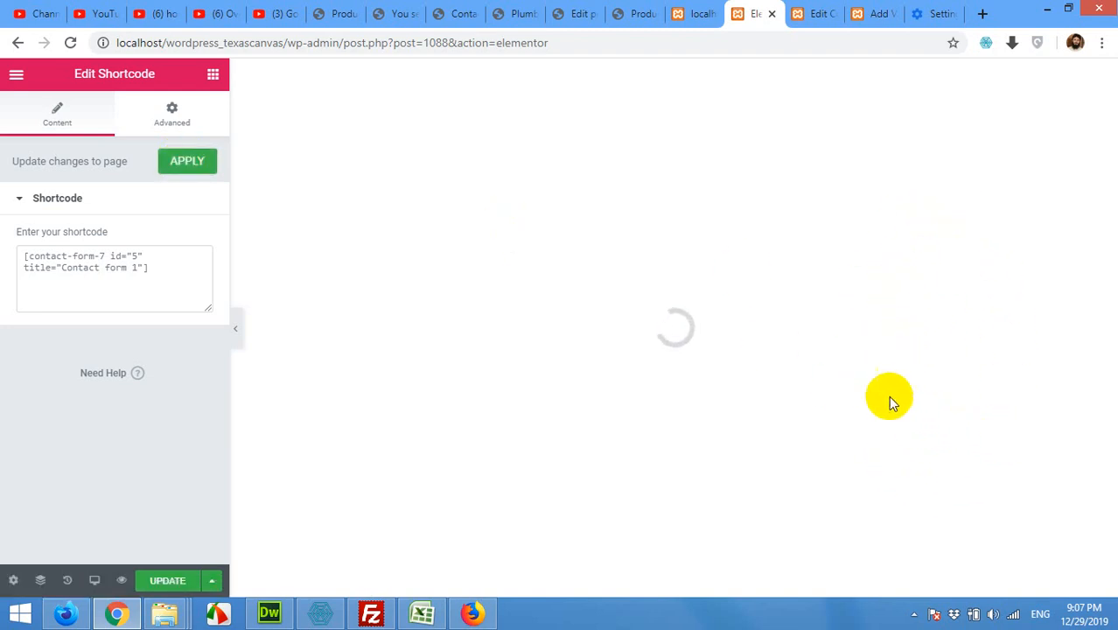
pyautogui.moveTo(599, 289)
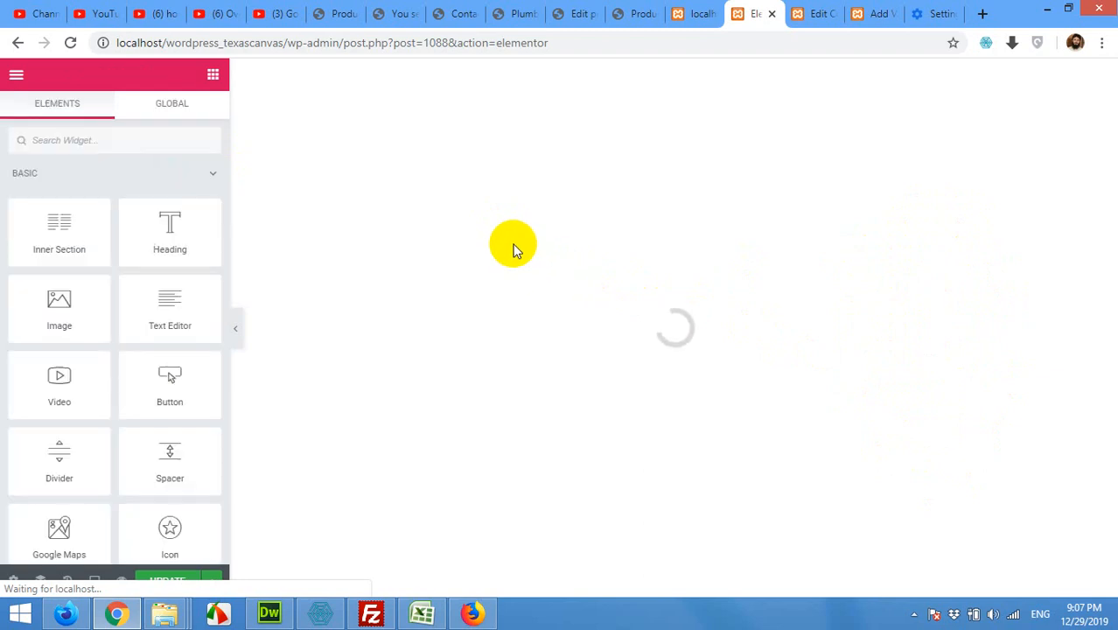
pyautogui.moveTo(514, 330)
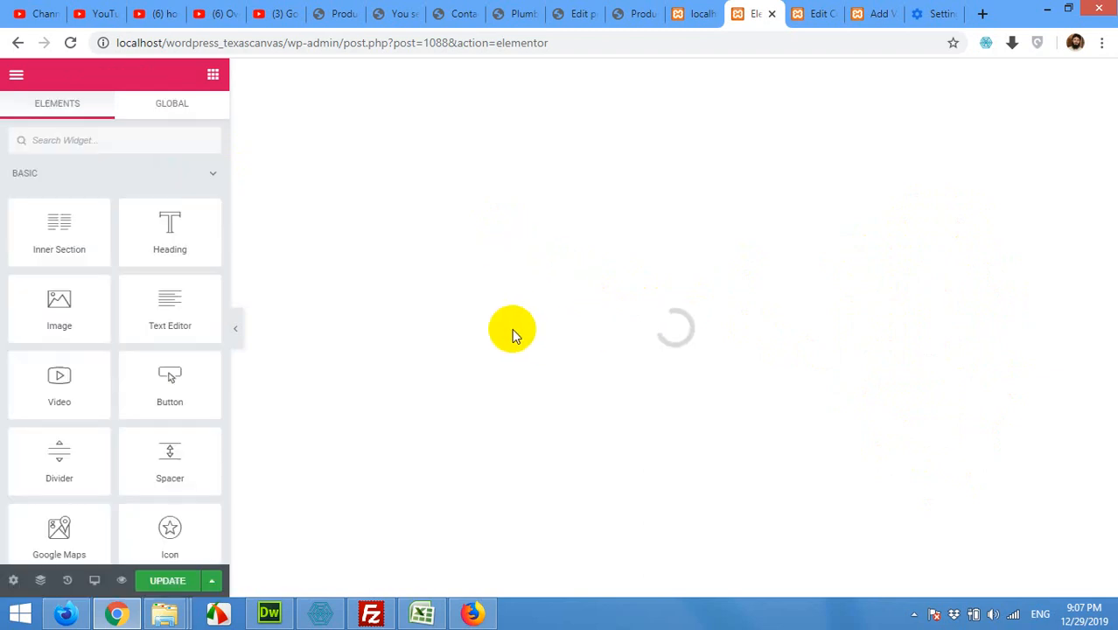
pyautogui.moveTo(473, 311)
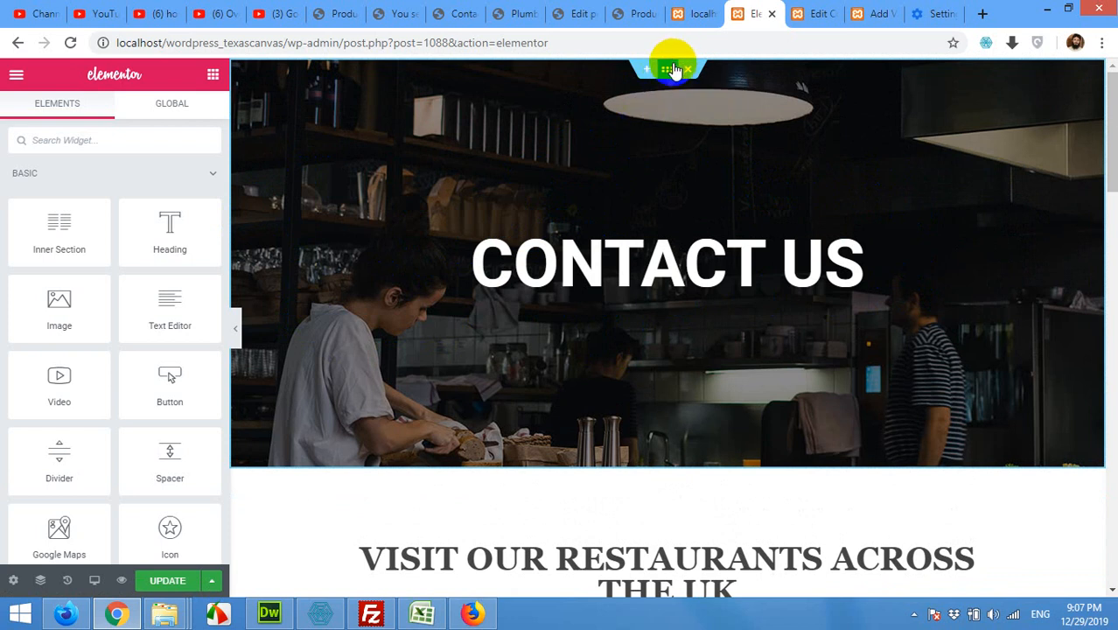
# Open the banner section's Style tab to reach its Background settings.
pyautogui.click(666, 69)
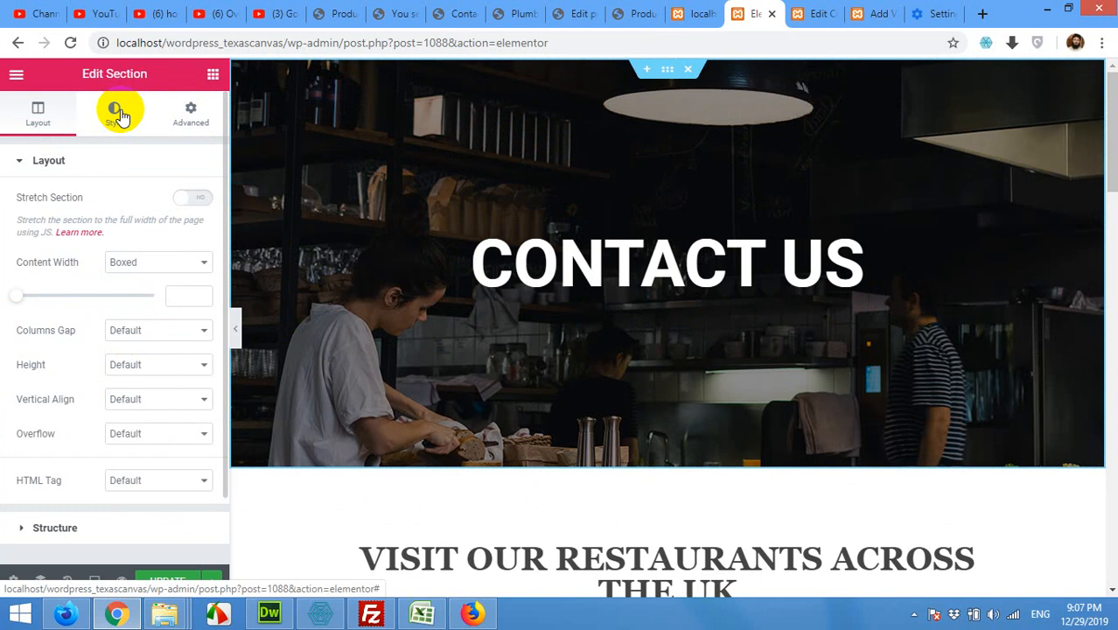
pyautogui.click(114, 112)
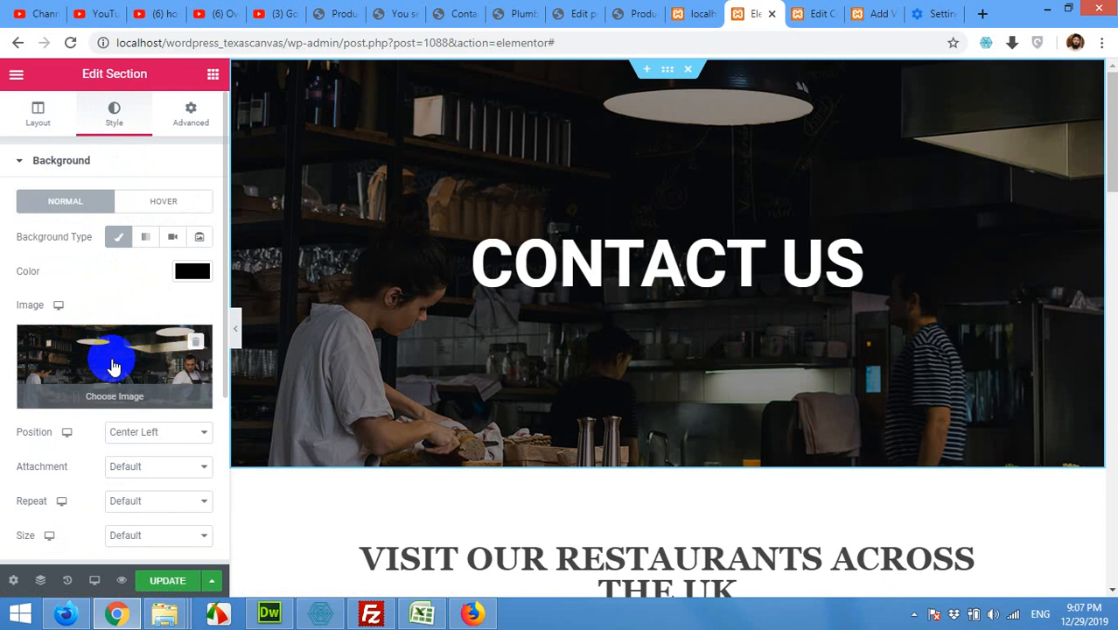
# Pick bg-02-free-img.jpg in the Media Library and insert it as the banner background.
pyautogui.click(114, 366)
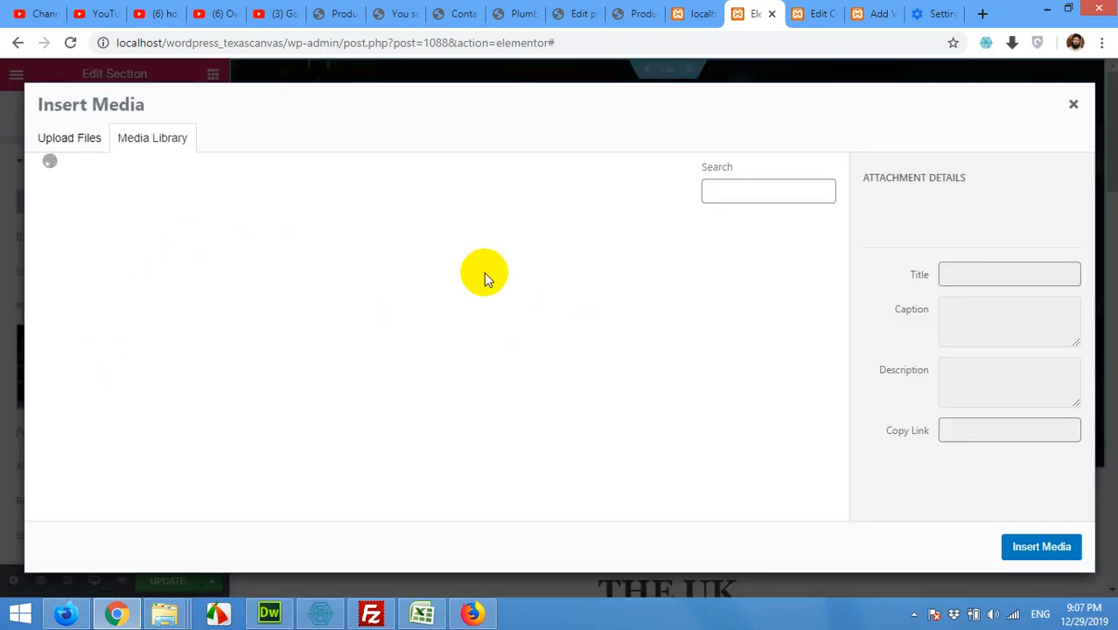
pyautogui.moveTo(271, 284)
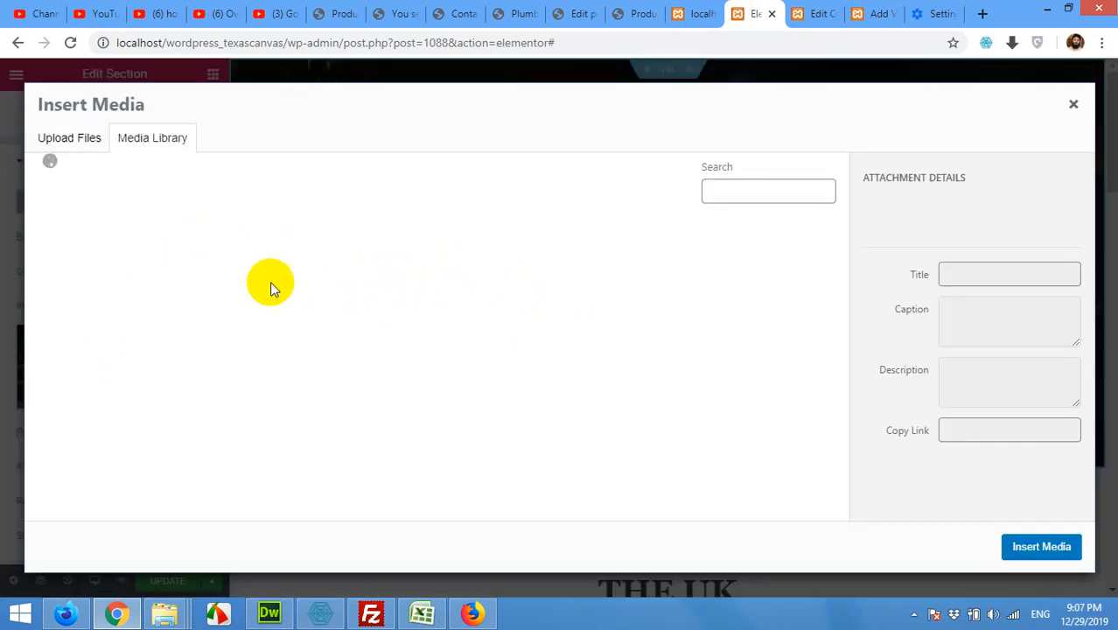
pyautogui.click(69, 137)
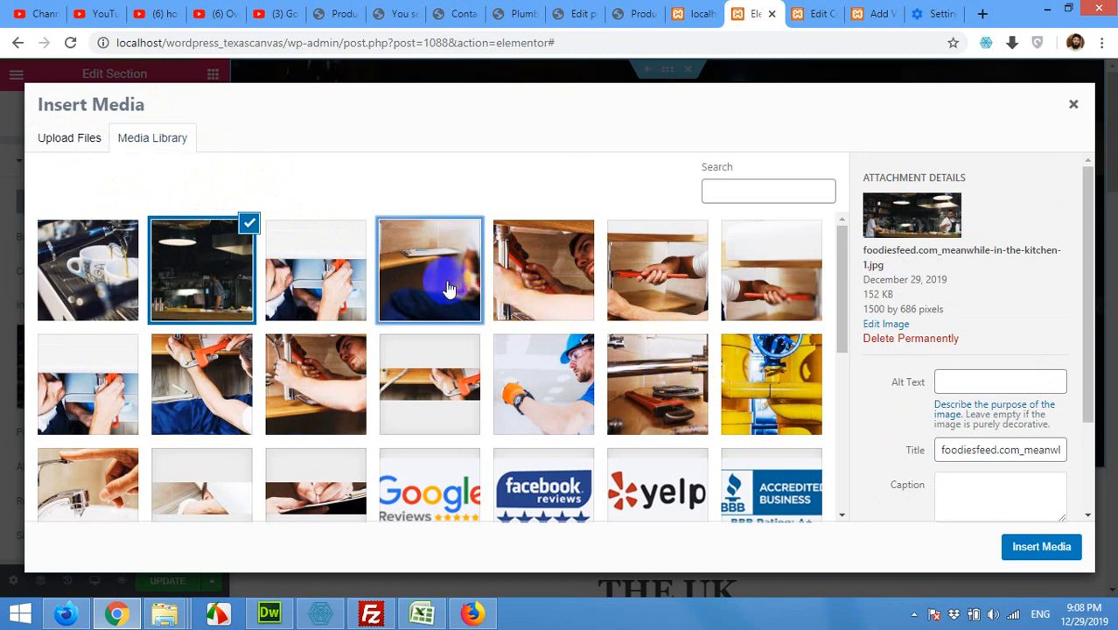
pyautogui.click(429, 269)
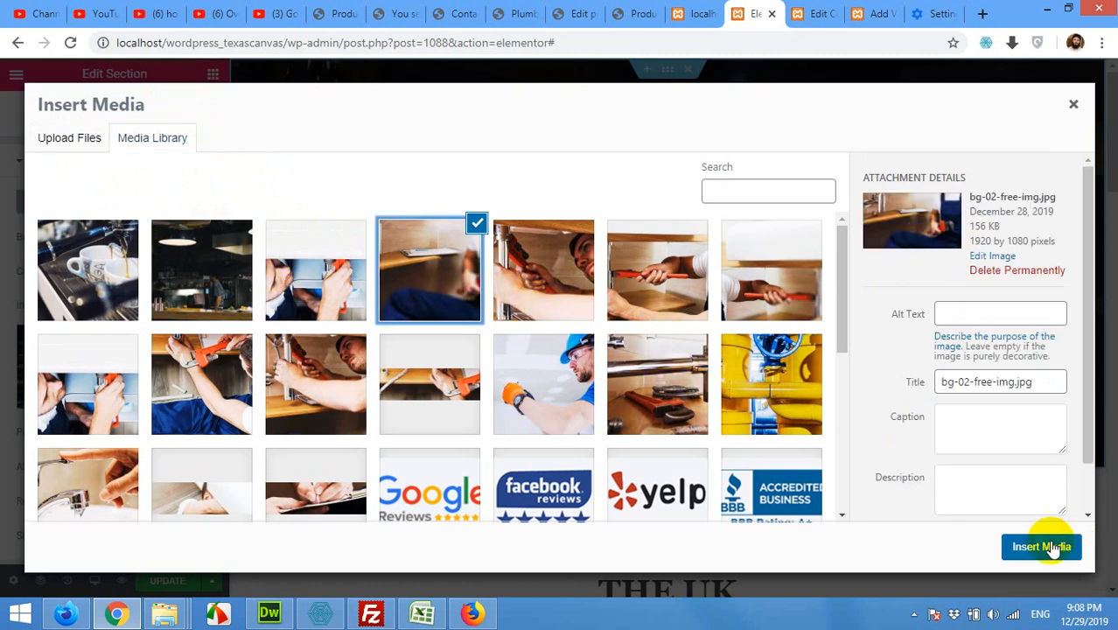
pyautogui.click(1041, 546)
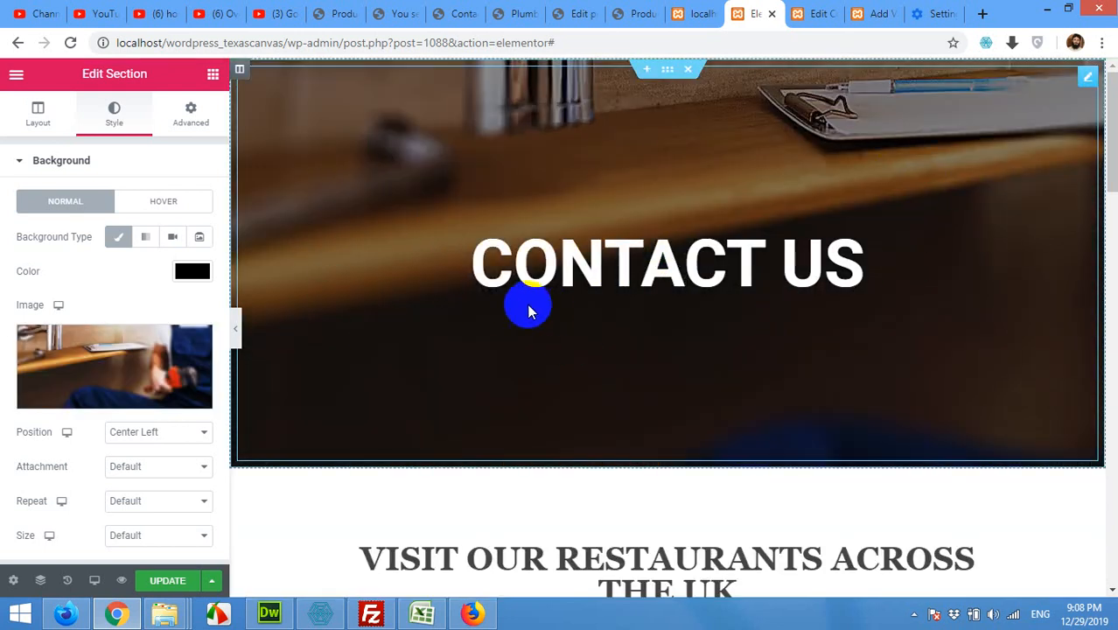
pyautogui.moveTo(814, 105)
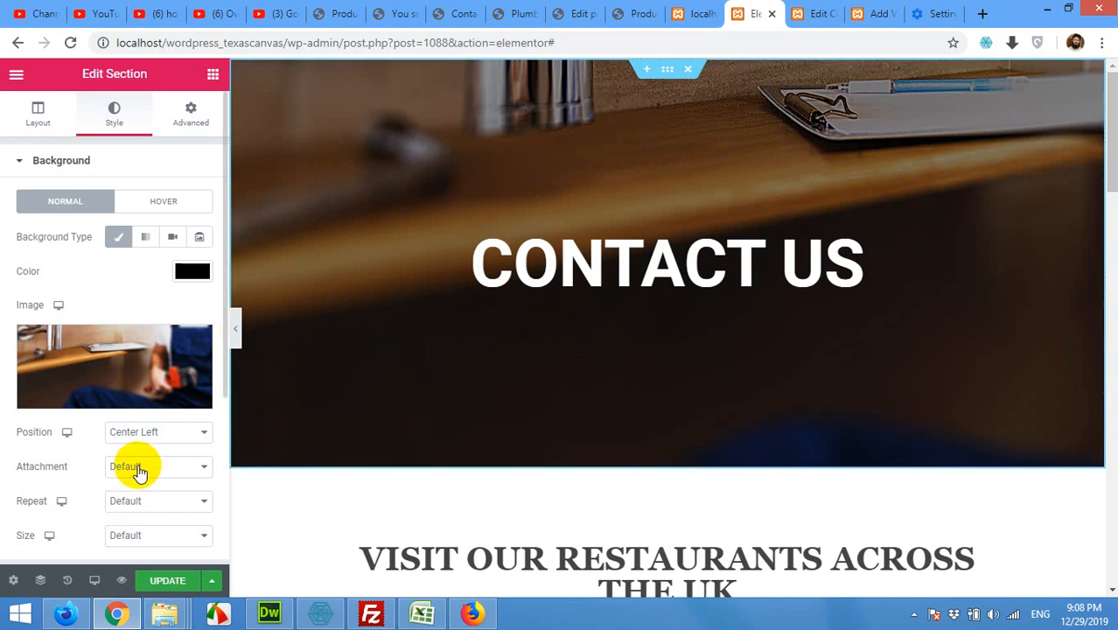
pyautogui.moveTo(135, 432)
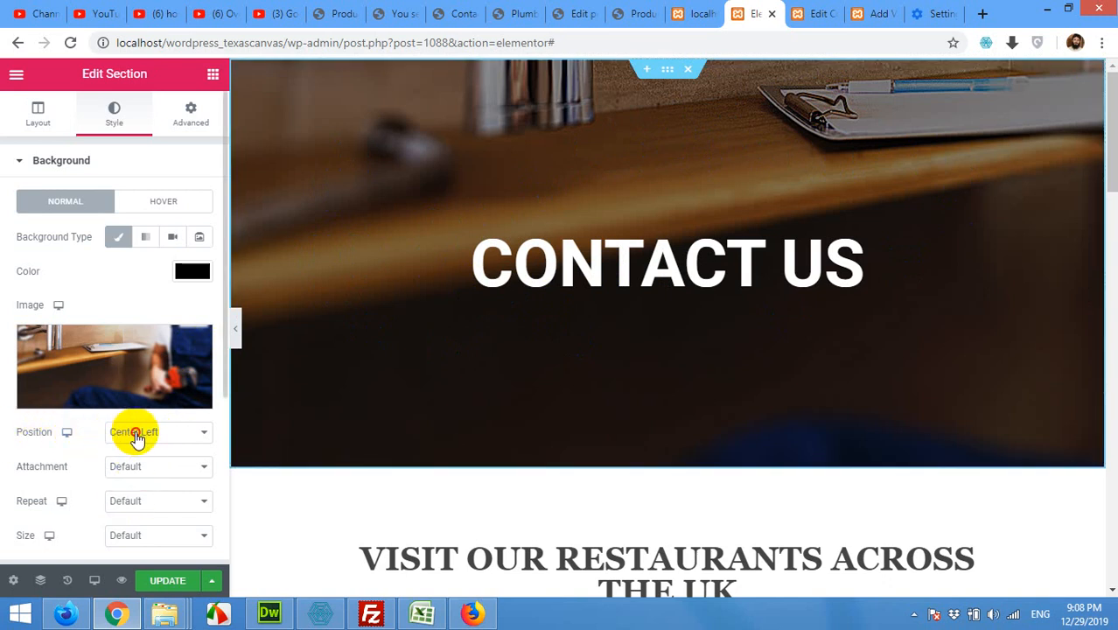
# Try the Default and Center background positions, leaving the banner image at Default.
pyautogui.click(157, 432)
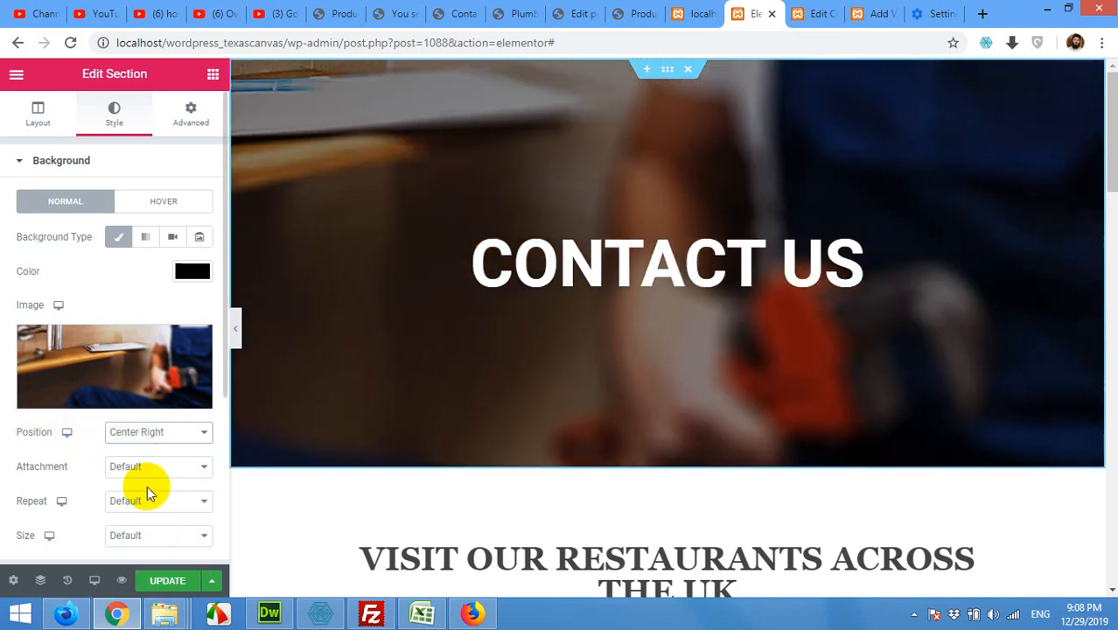
pyautogui.click(158, 432)
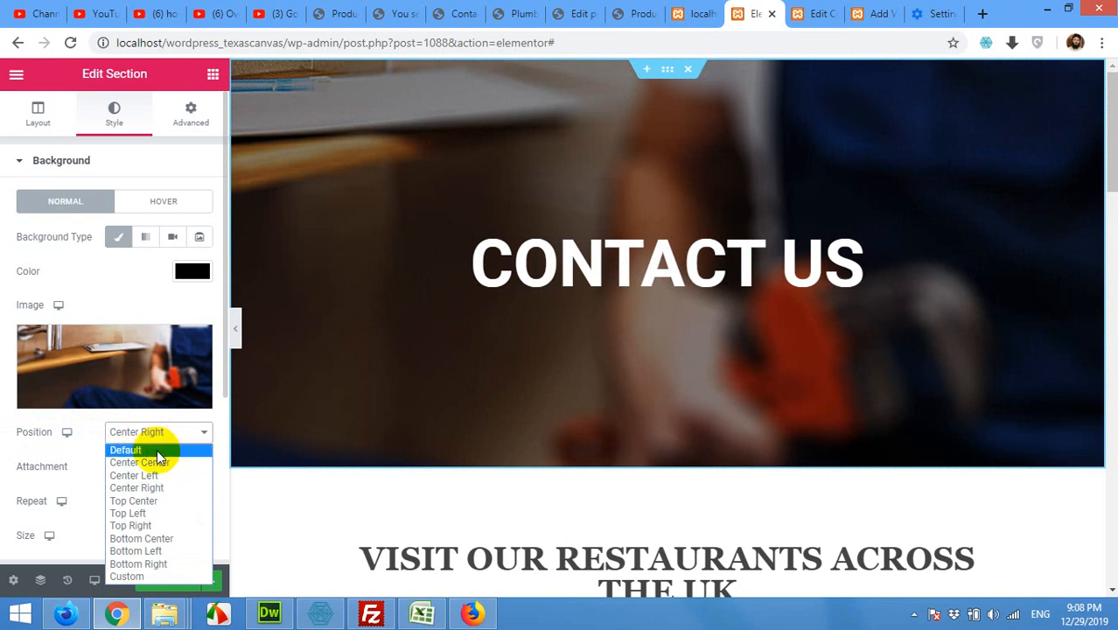
pyautogui.click(126, 450)
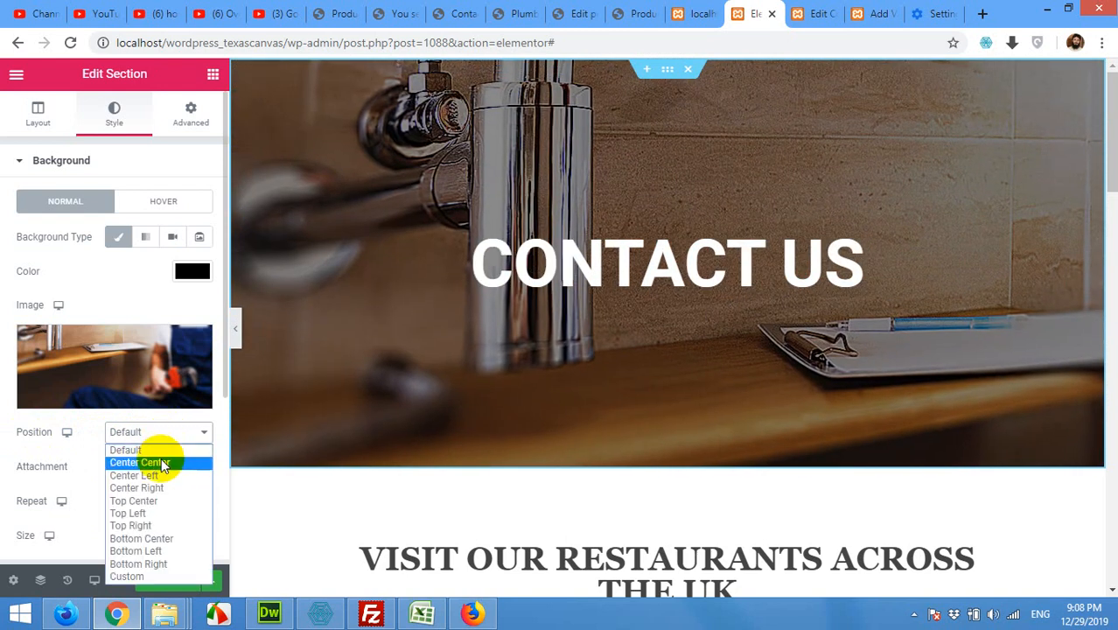
pyautogui.click(140, 462)
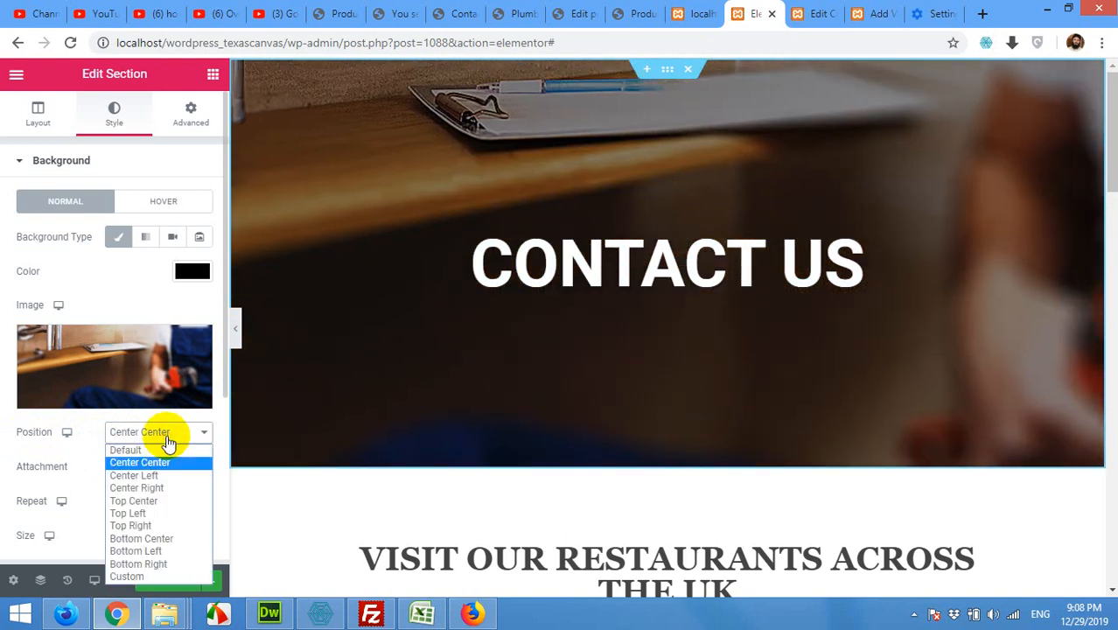
pyautogui.moveTo(130, 526)
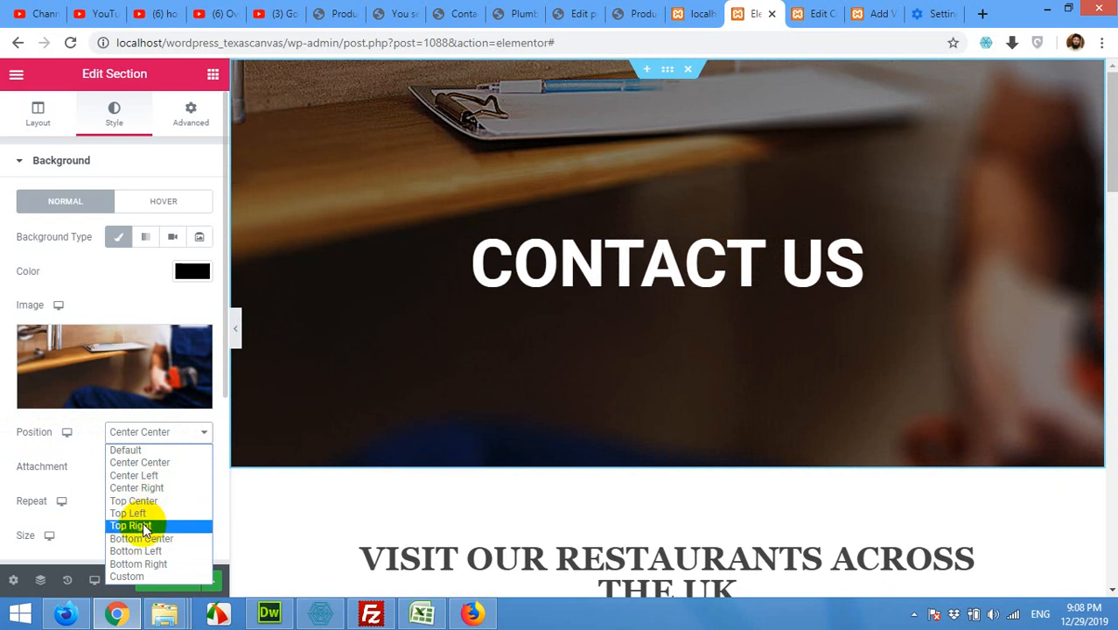
pyautogui.click(126, 450)
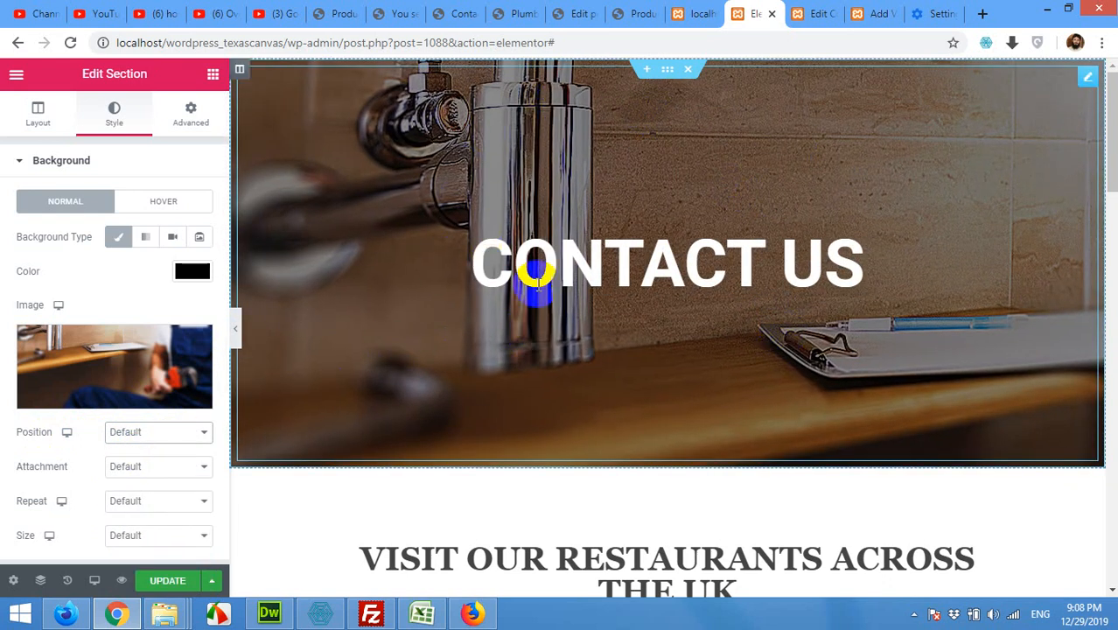
pyautogui.moveTo(174, 472)
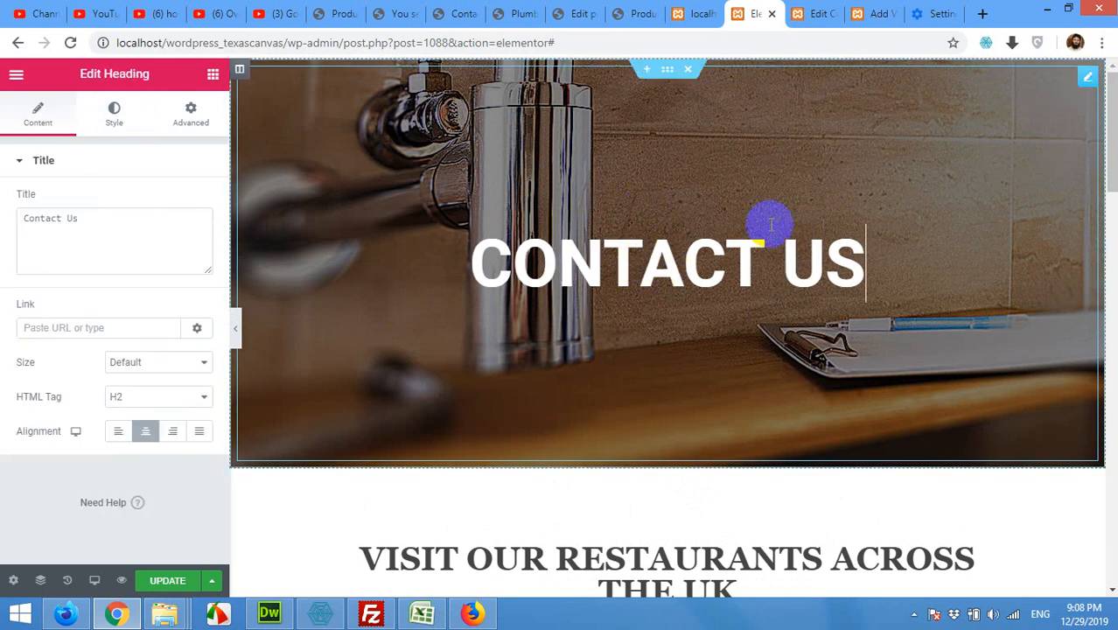
pyautogui.moveTo(1088, 77)
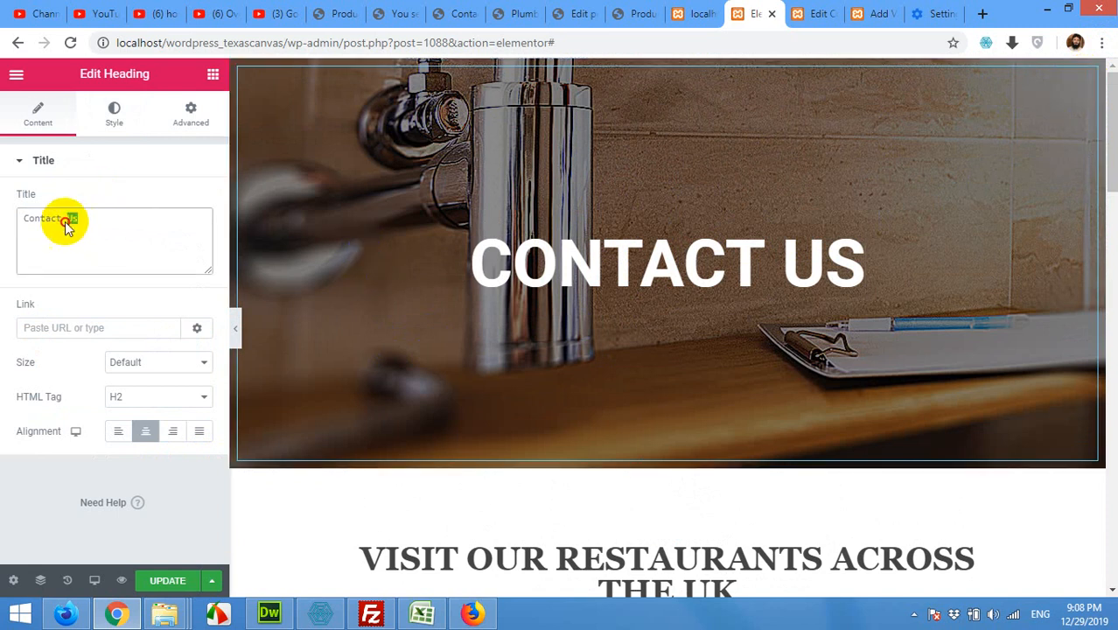
# Replace the banner heading title 'Contact Us' with 'Connect'.
pyautogui.doubleClick(50, 218)
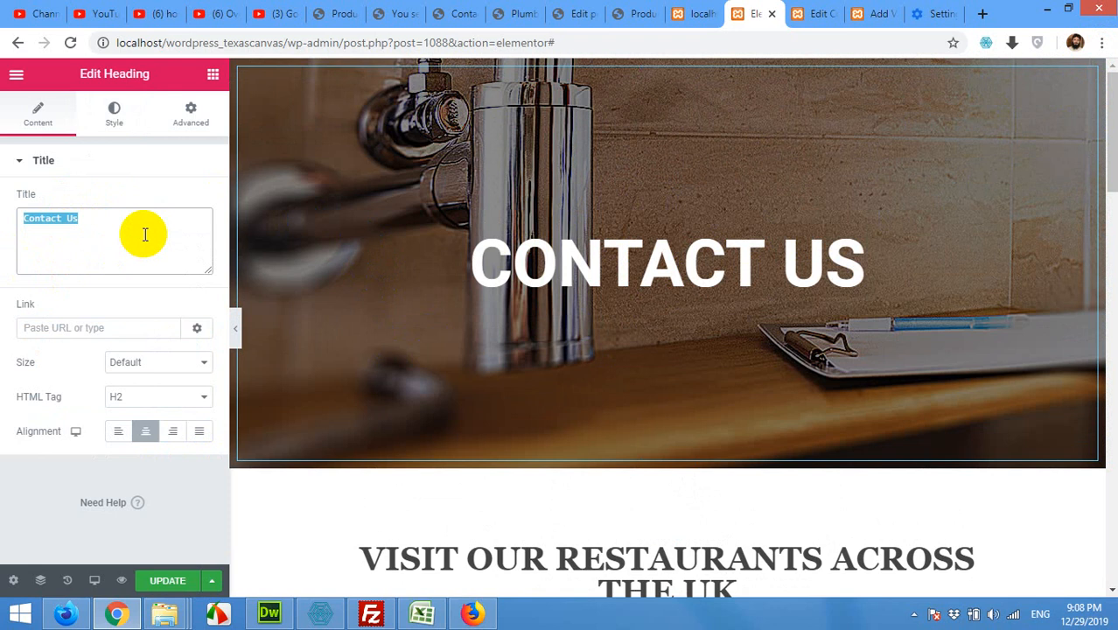
pyautogui.write('C')
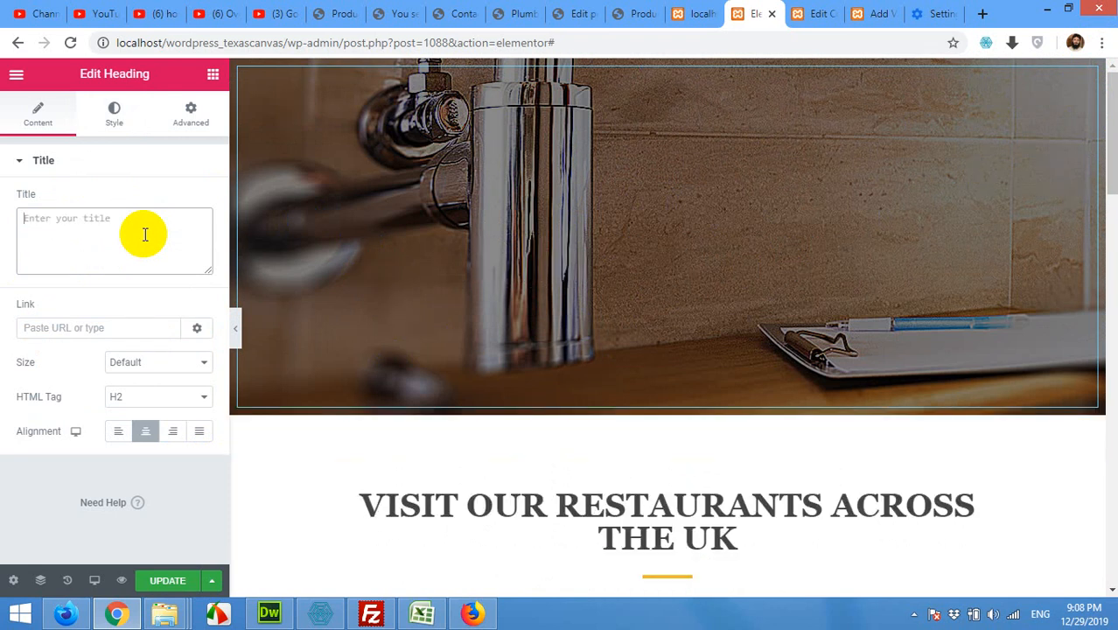
pyautogui.write('c')
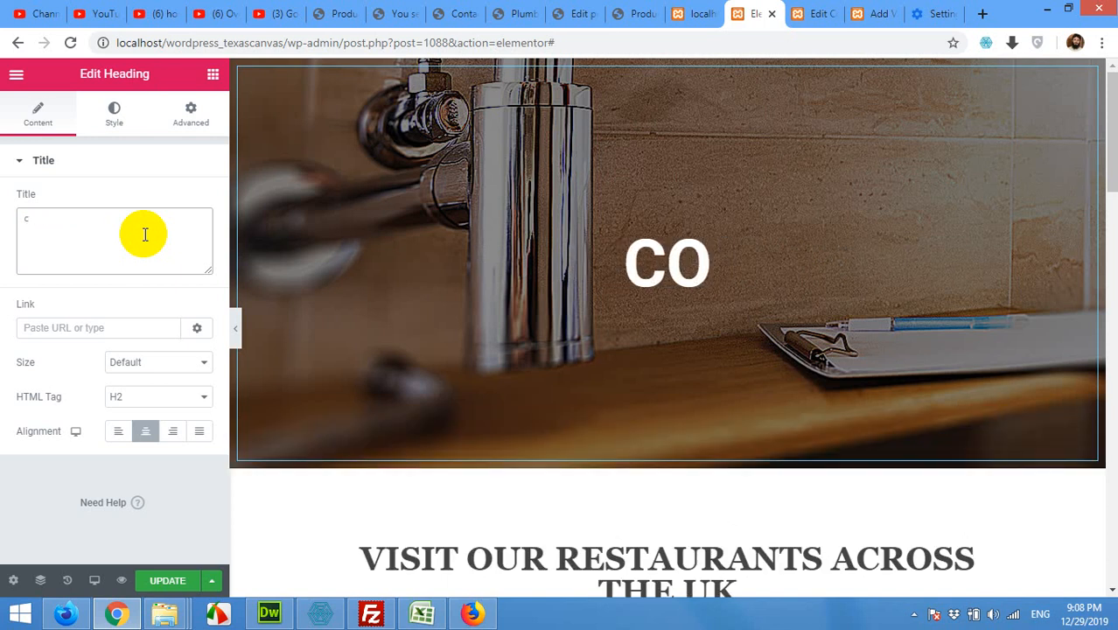
pyautogui.write('onnect')
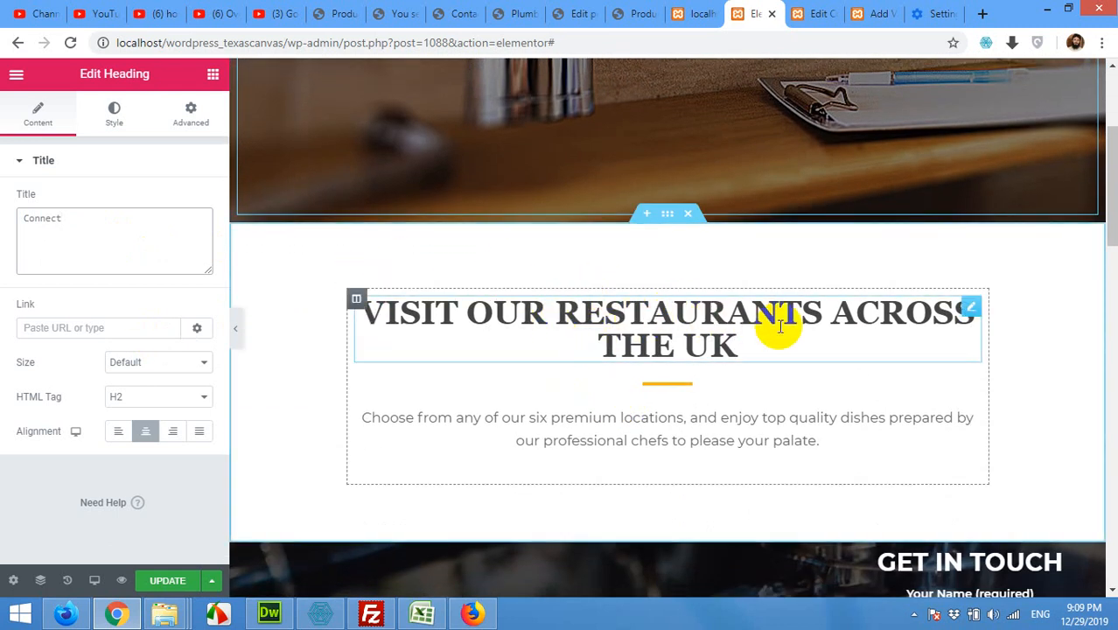
# Scroll down and open the dark locations section's settings, with the page preview starting to load.
pyautogui.scroll(-3)
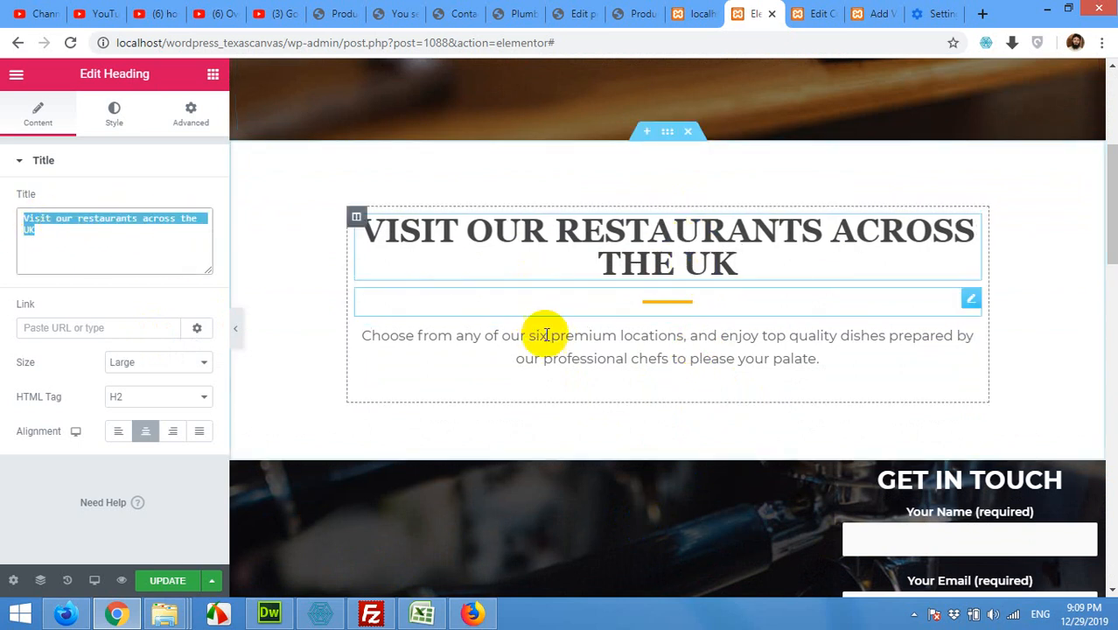
pyautogui.click(667, 347)
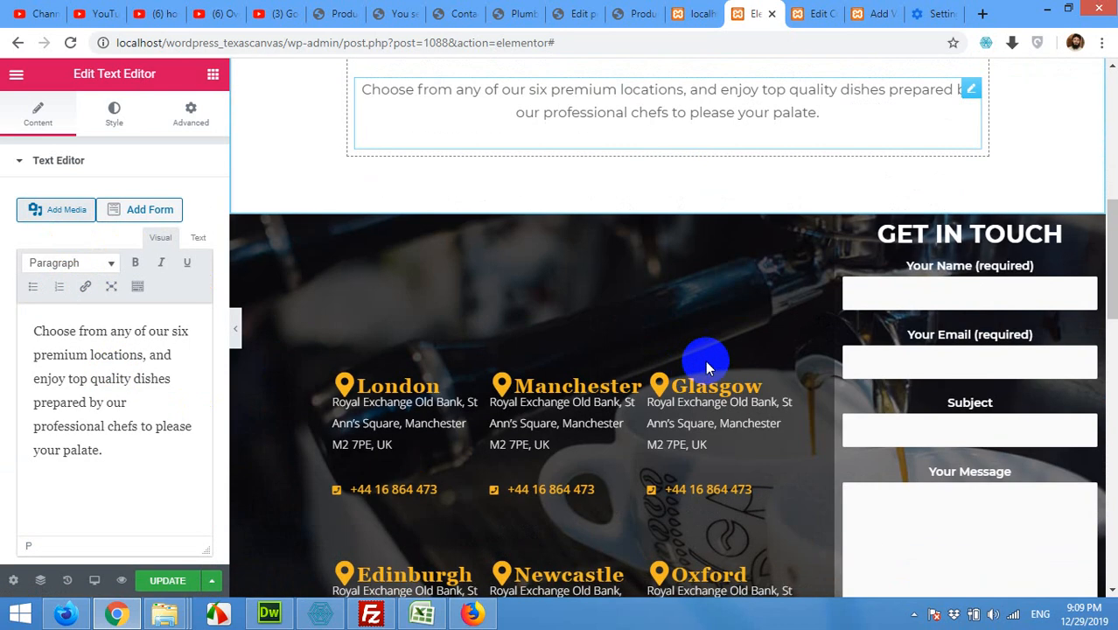
pyautogui.scroll(-3)
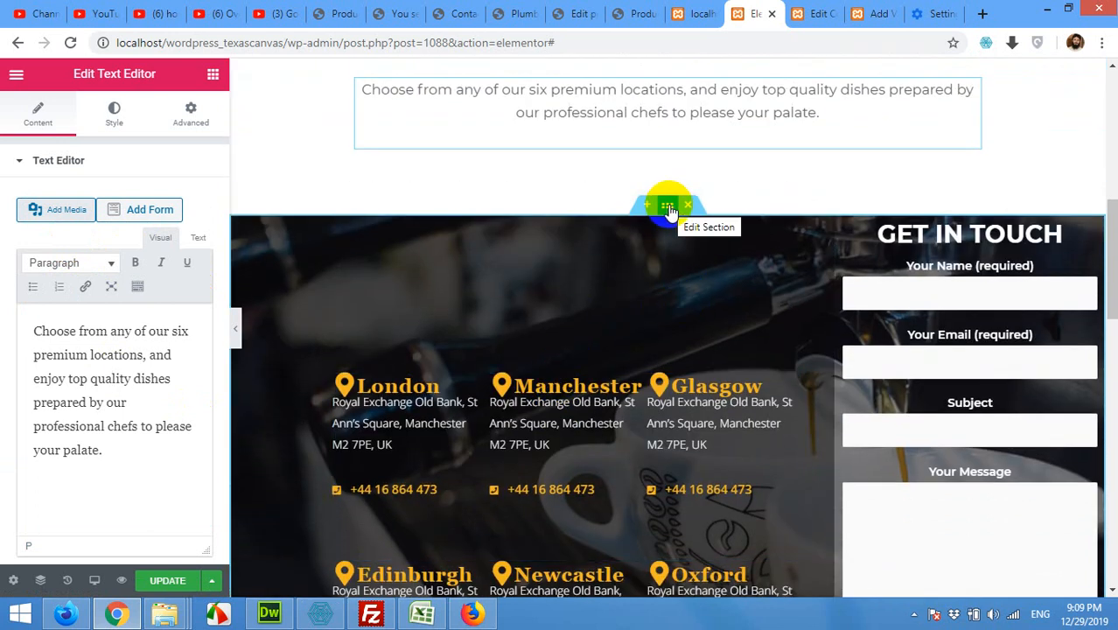
pyautogui.click(668, 205)
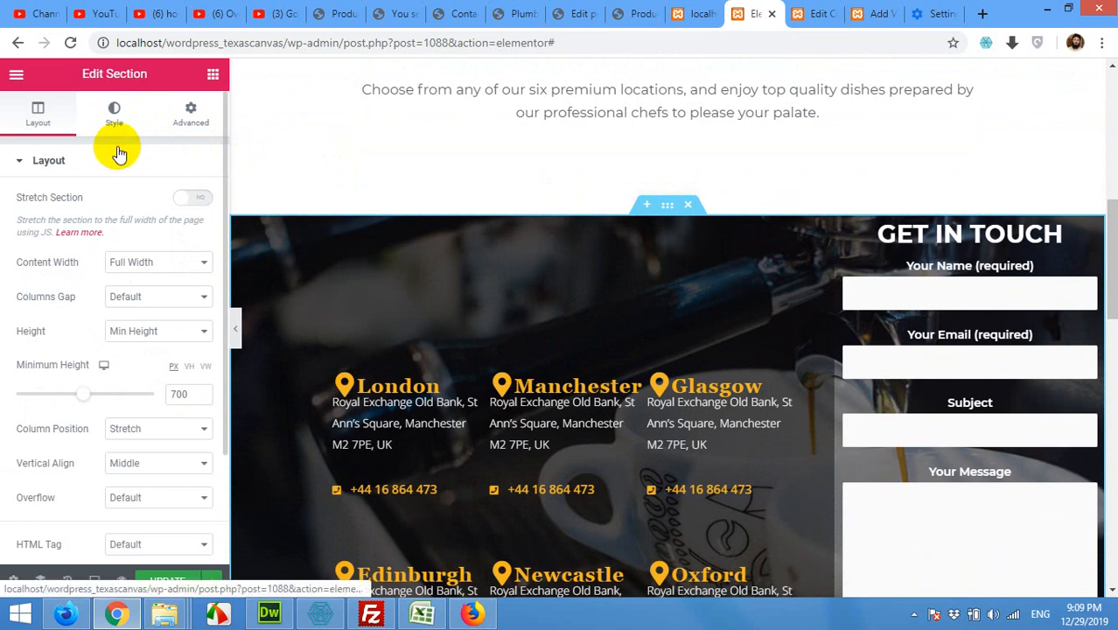
pyautogui.click(114, 113)
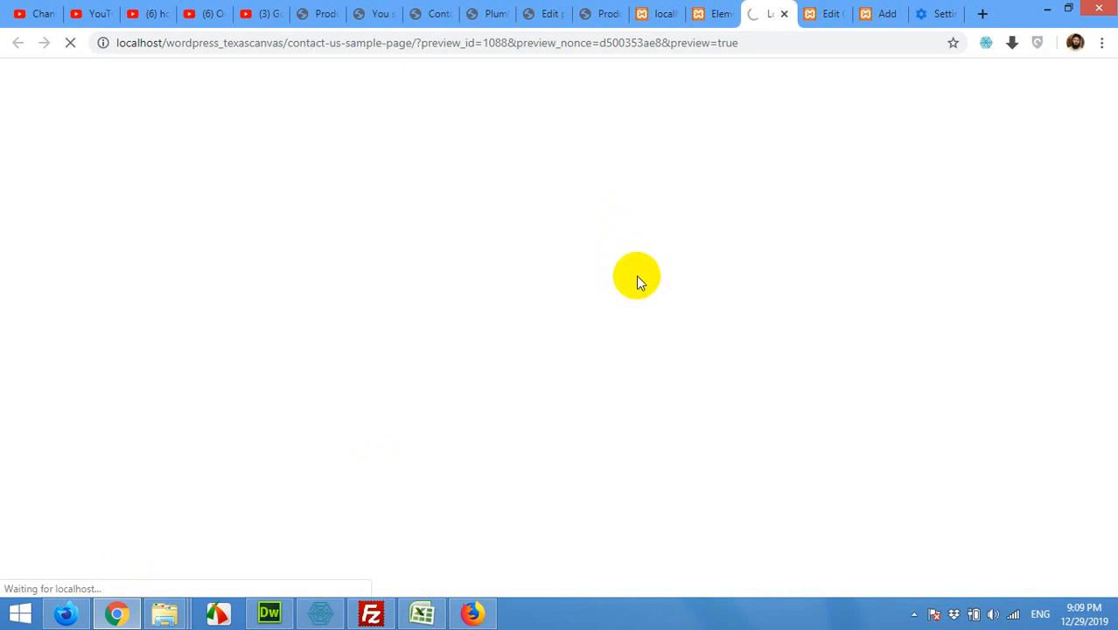
pyautogui.moveTo(611, 287)
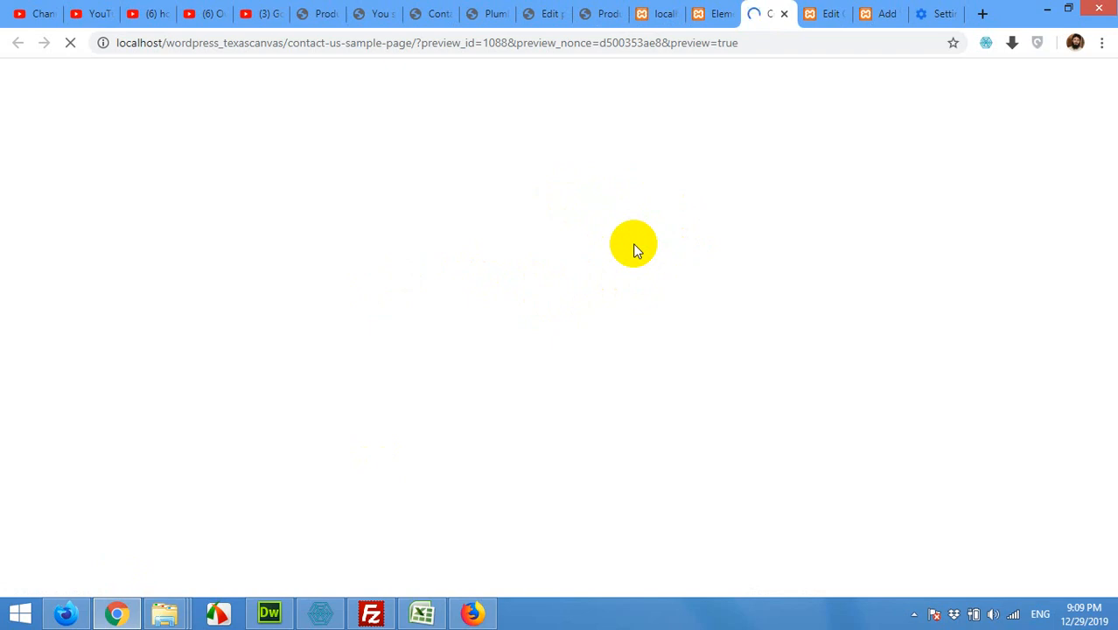
pyautogui.moveTo(471, 216)
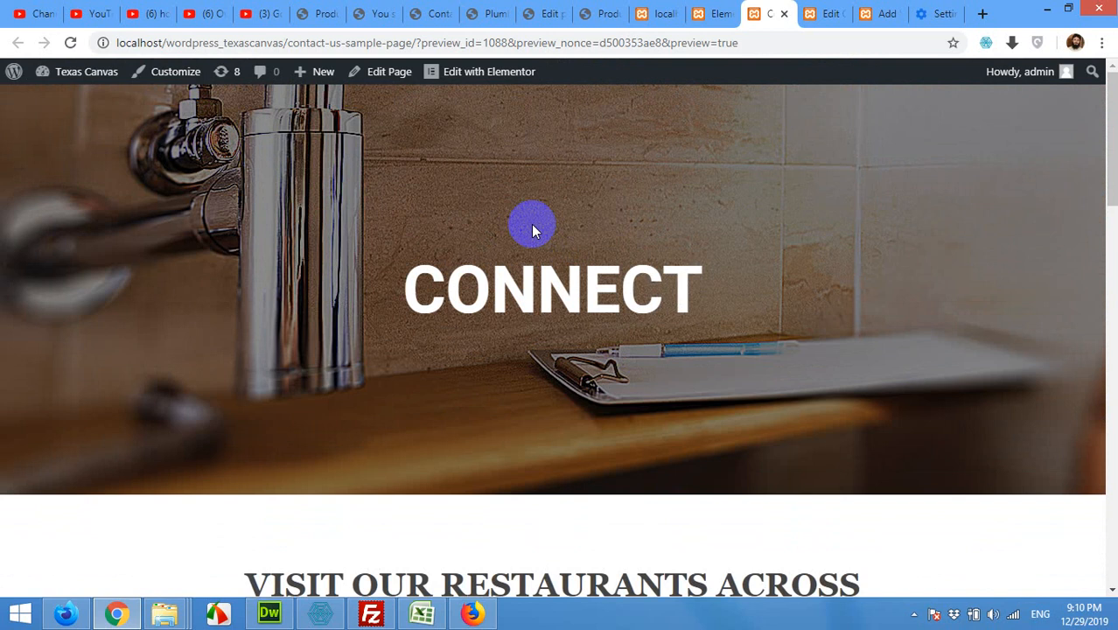
# Scroll through the preview showing the Connect banner, restaurant locations and contact form.
pyautogui.scroll(-3)
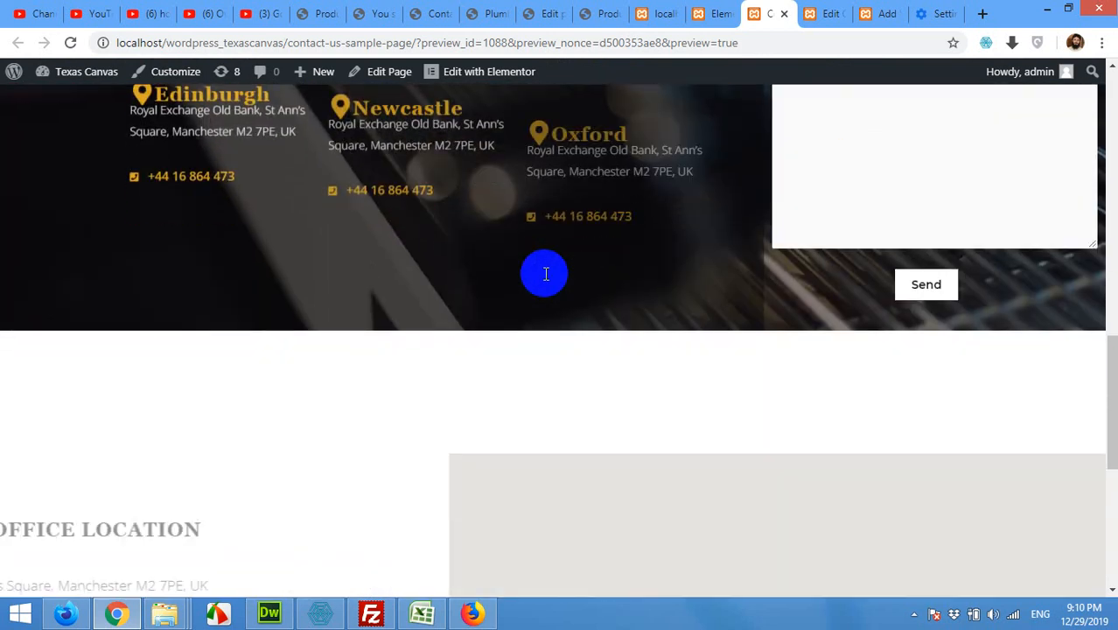
pyautogui.scroll(-3)
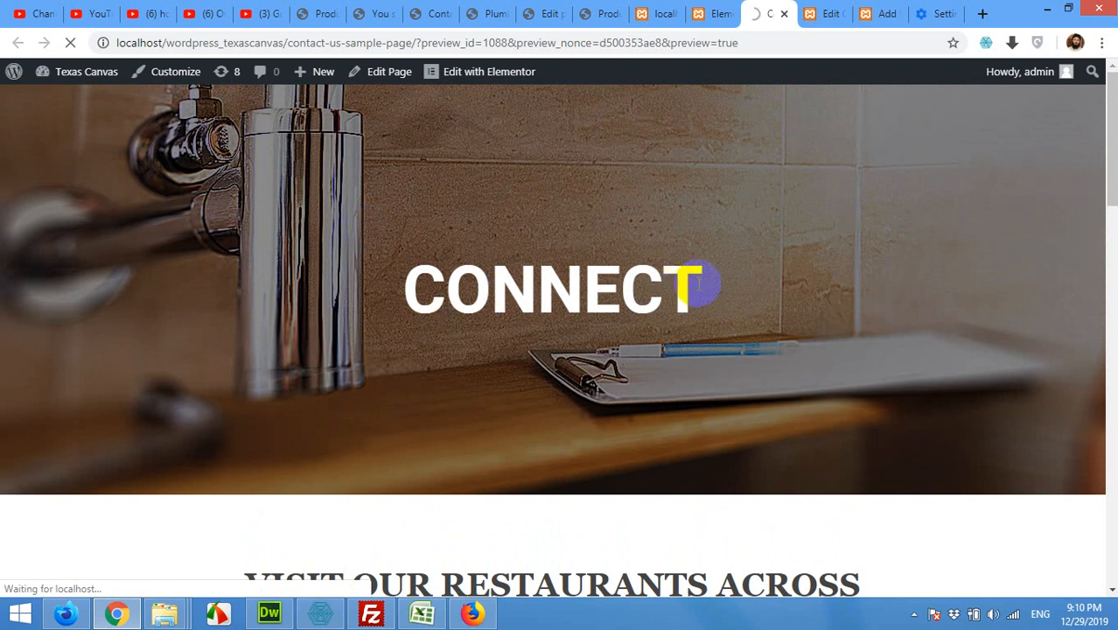
pyautogui.scroll(-3)
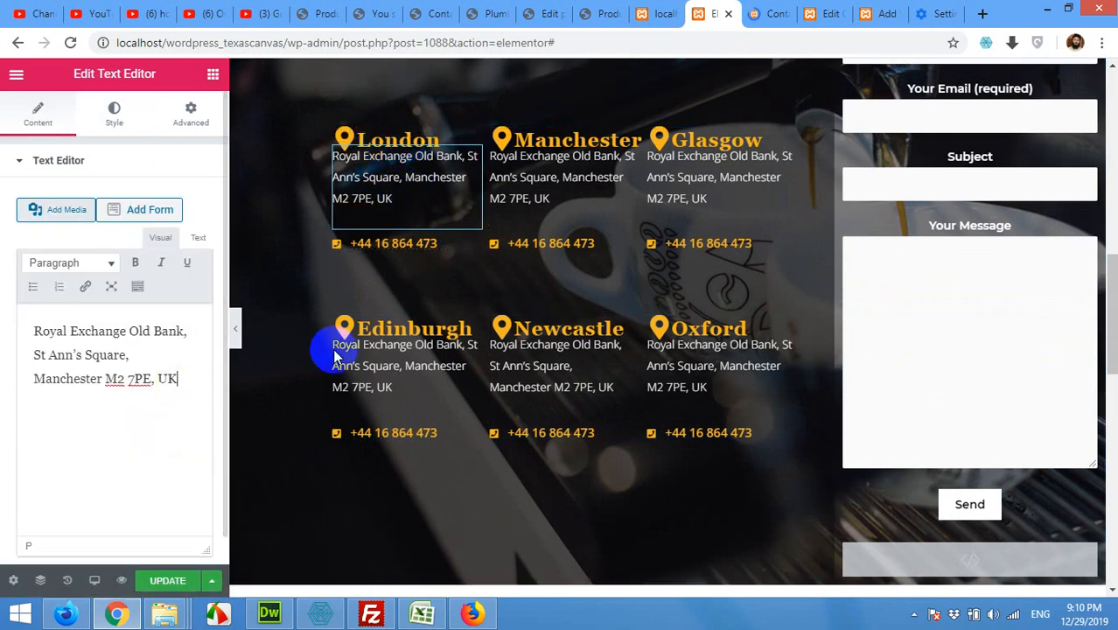
# Select the Edinburgh address text, then open the London icon box's settings.
pyautogui.click(398, 140)
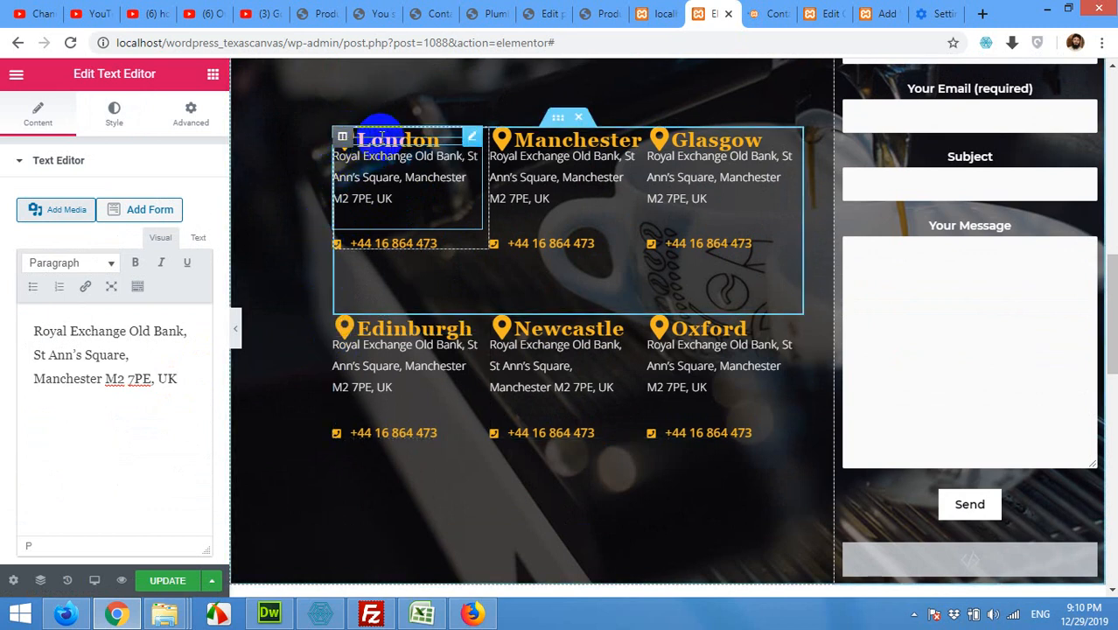
pyautogui.click(396, 140)
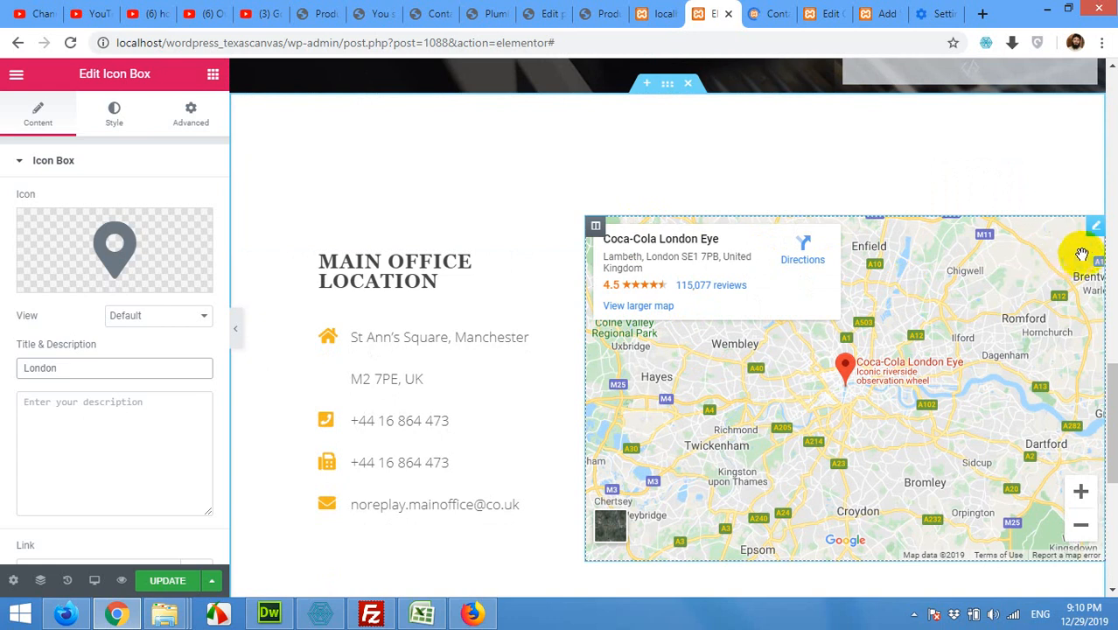
# Open the office Google Map settings, select its location text, and lower zoom from 10 to 7.
pyautogui.click(114, 367)
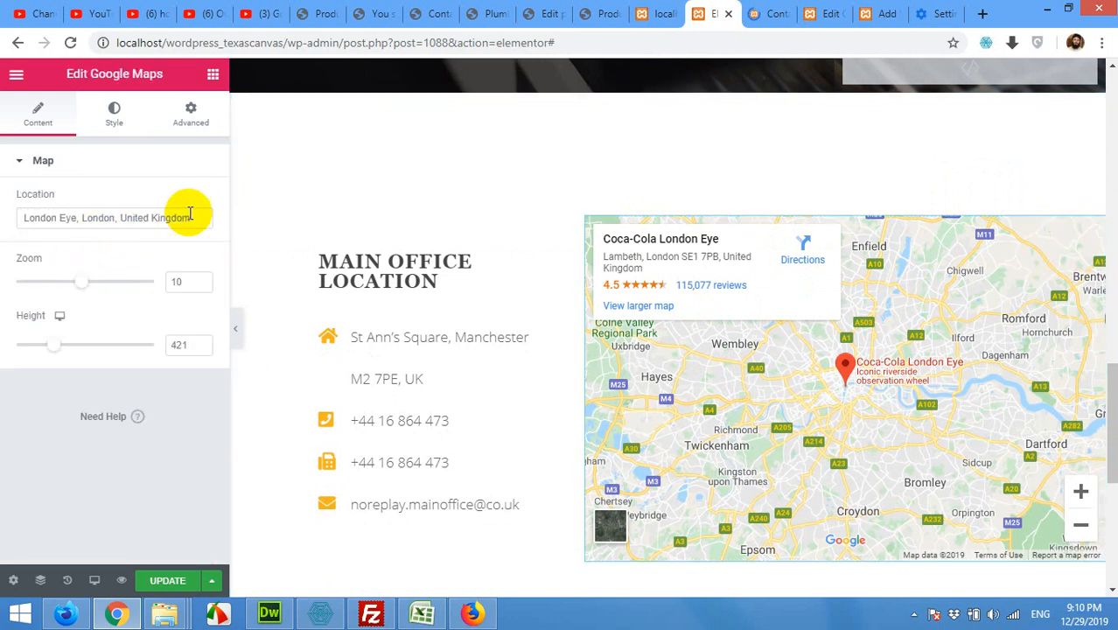
pyautogui.tripleClick(106, 218)
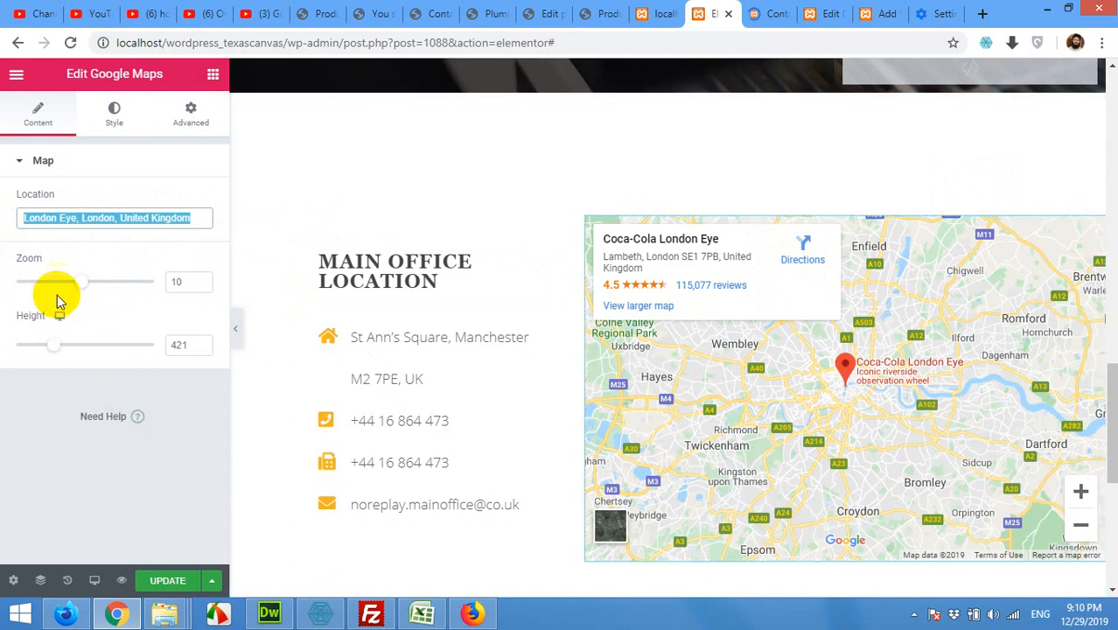
pyautogui.moveTo(79, 281); pyautogui.dragTo(54, 281)
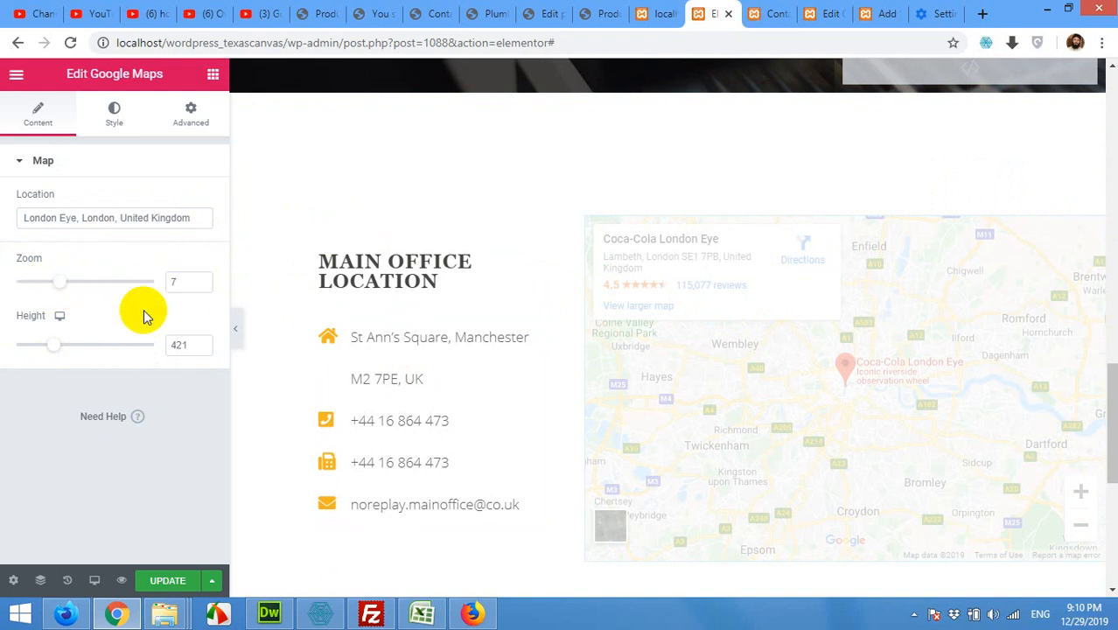
# Set the office map zoom to 11 and adjust its height until it reads 379.
pyautogui.moveTo(59, 282); pyautogui.dragTo(90, 282)
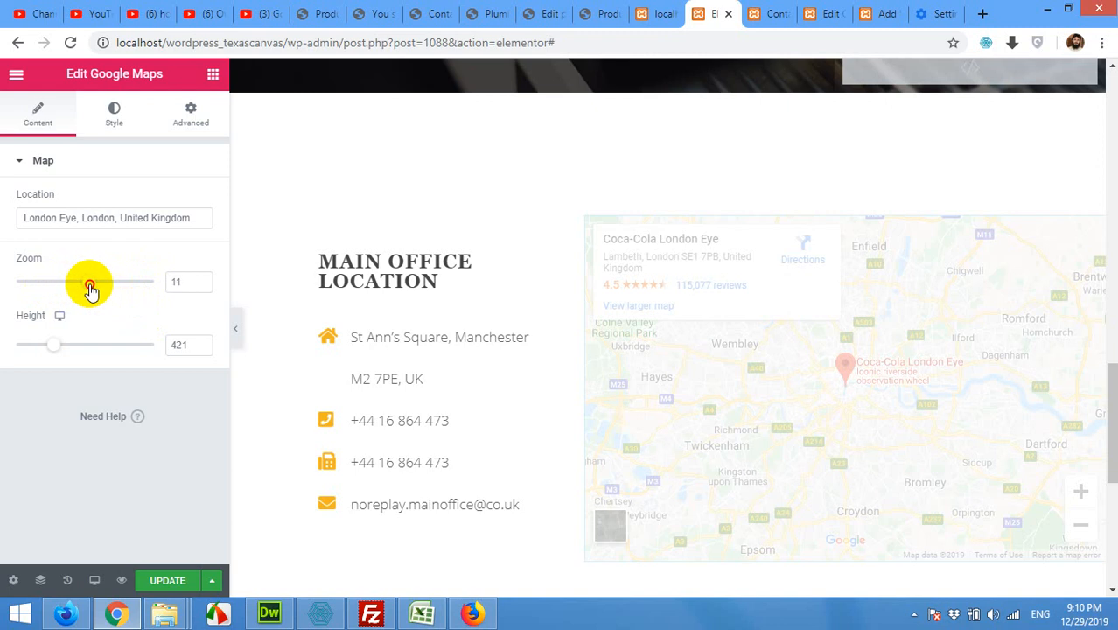
pyautogui.moveTo(92, 282); pyautogui.dragTo(149, 281)
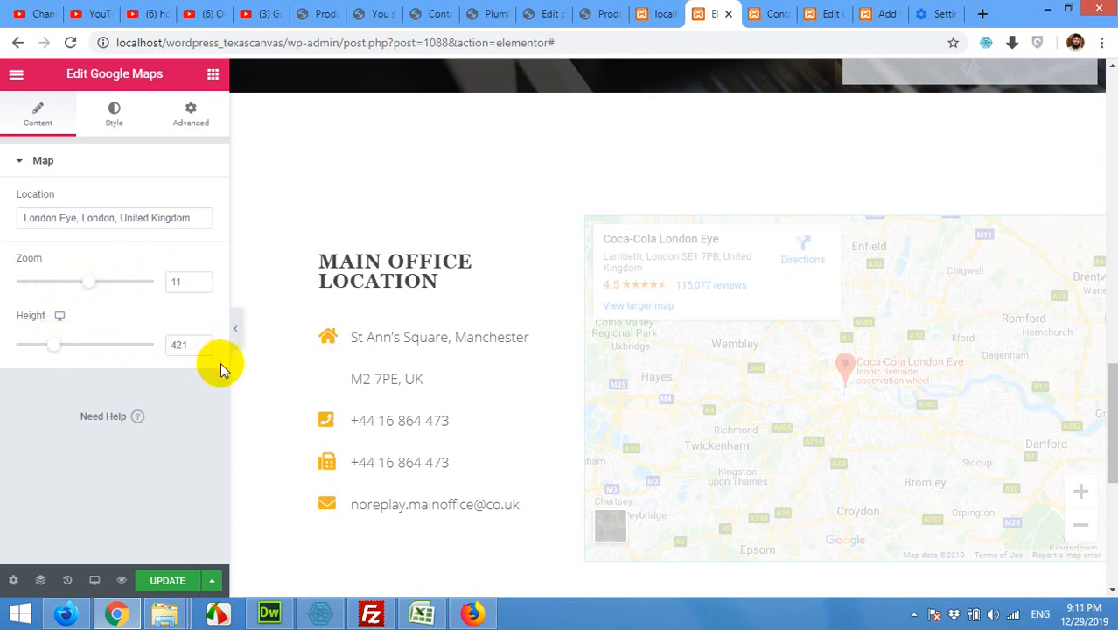
pyautogui.moveTo(55, 344); pyautogui.dragTo(68, 344)
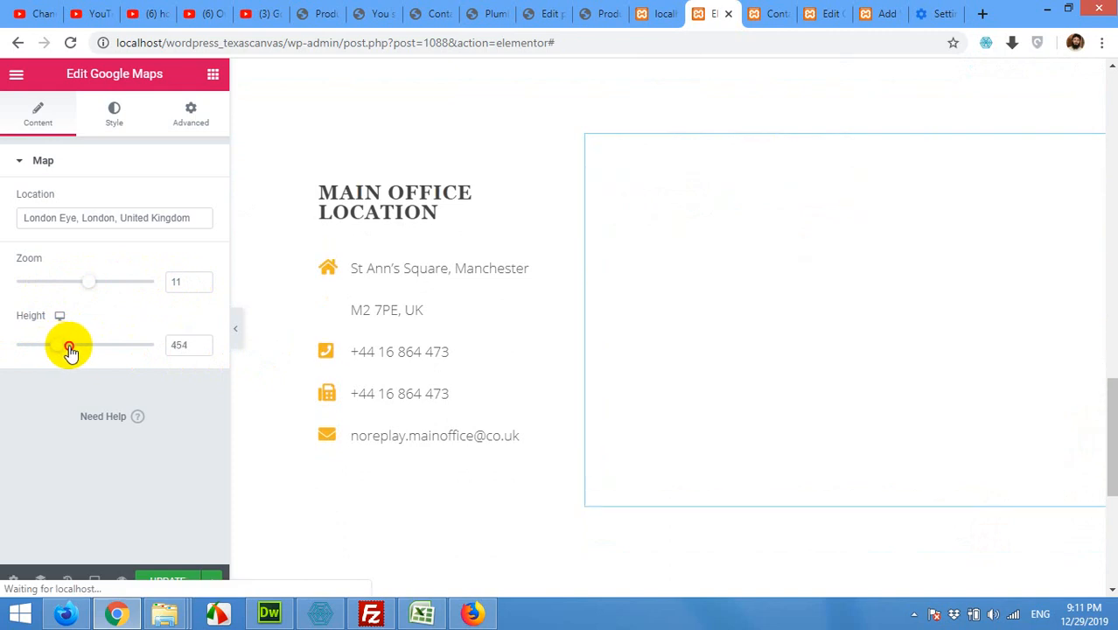
pyautogui.moveTo(88, 344); pyautogui.dragTo(40, 344)
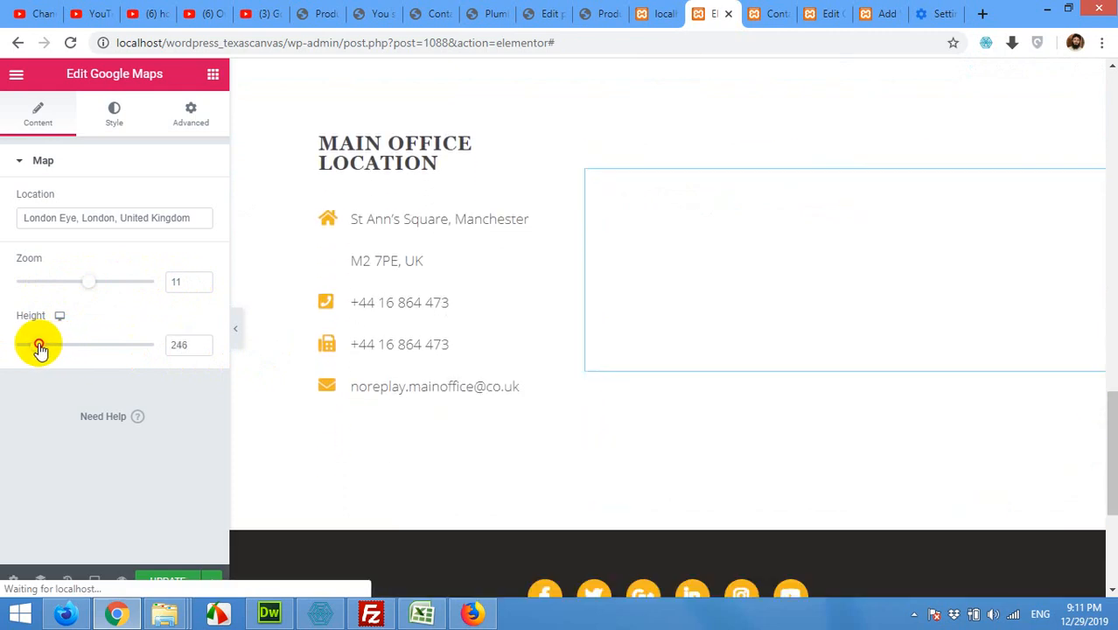
pyautogui.moveTo(40, 344); pyautogui.dragTo(46, 344)
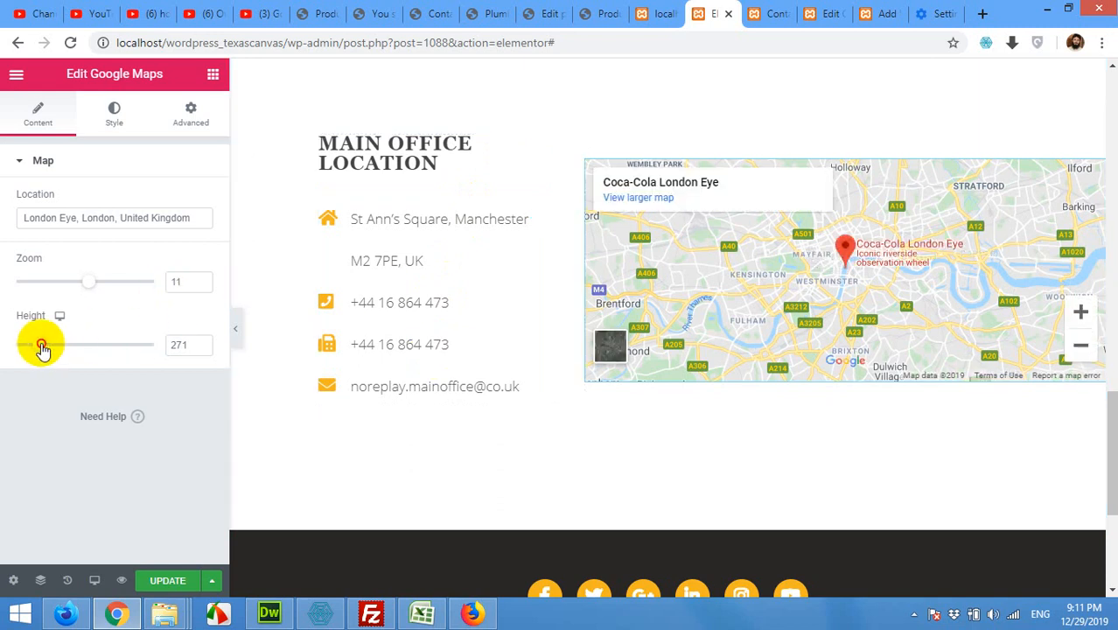
pyautogui.moveTo(39, 343); pyautogui.dragTo(50, 344)
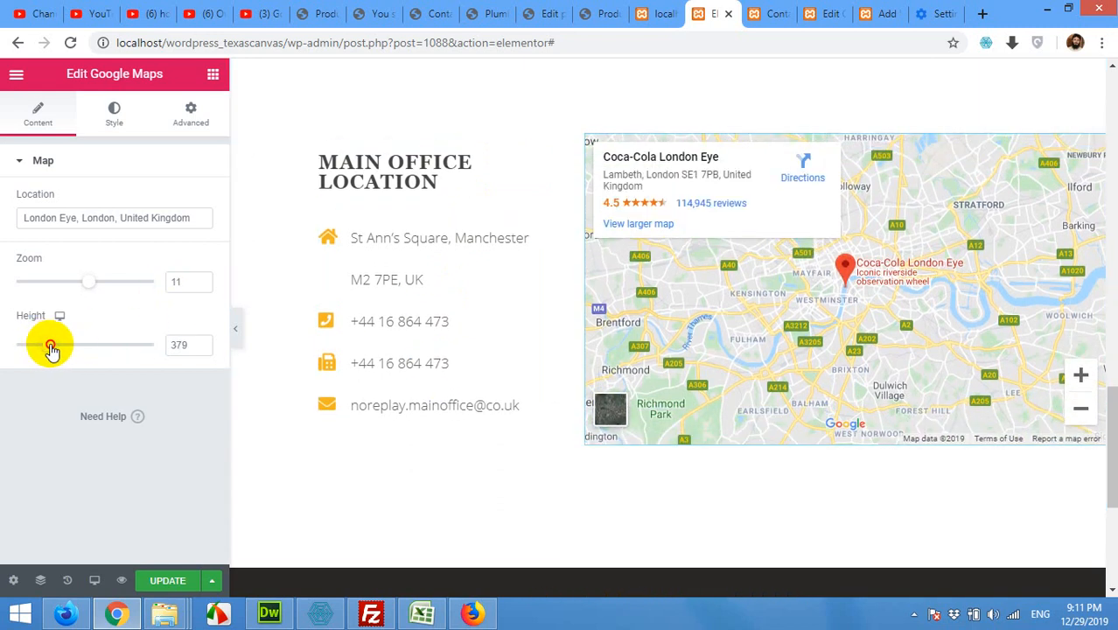
pyautogui.moveTo(50, 344); pyautogui.dragTo(44, 344)
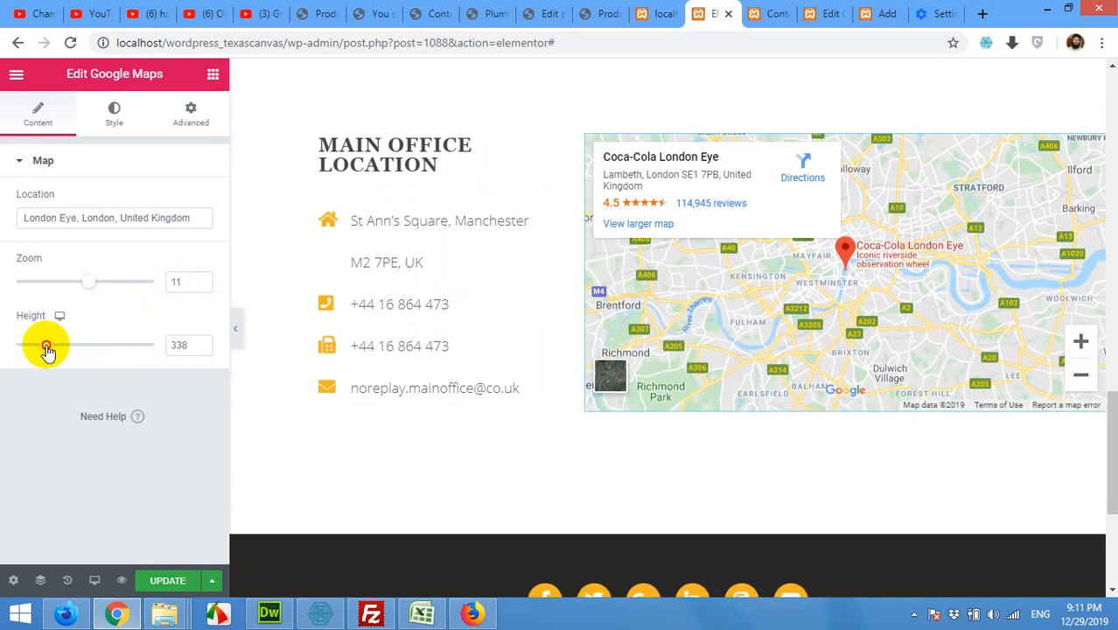
pyautogui.moveTo(47, 344); pyautogui.dragTo(52, 344)
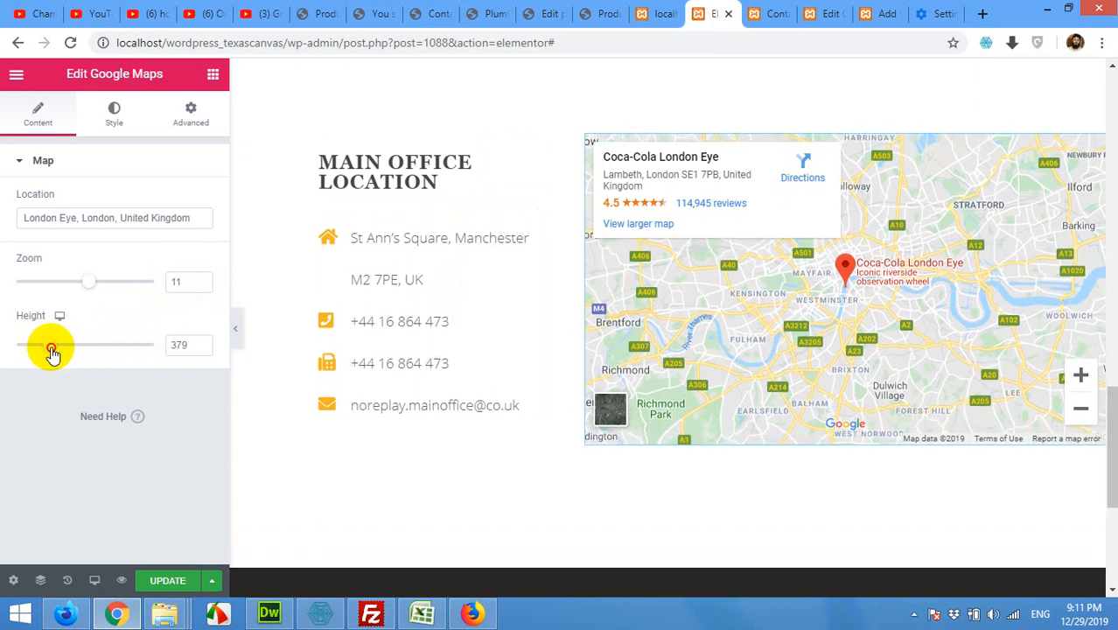
pyautogui.moveTo(50, 347); pyautogui.dragTo(56, 345)
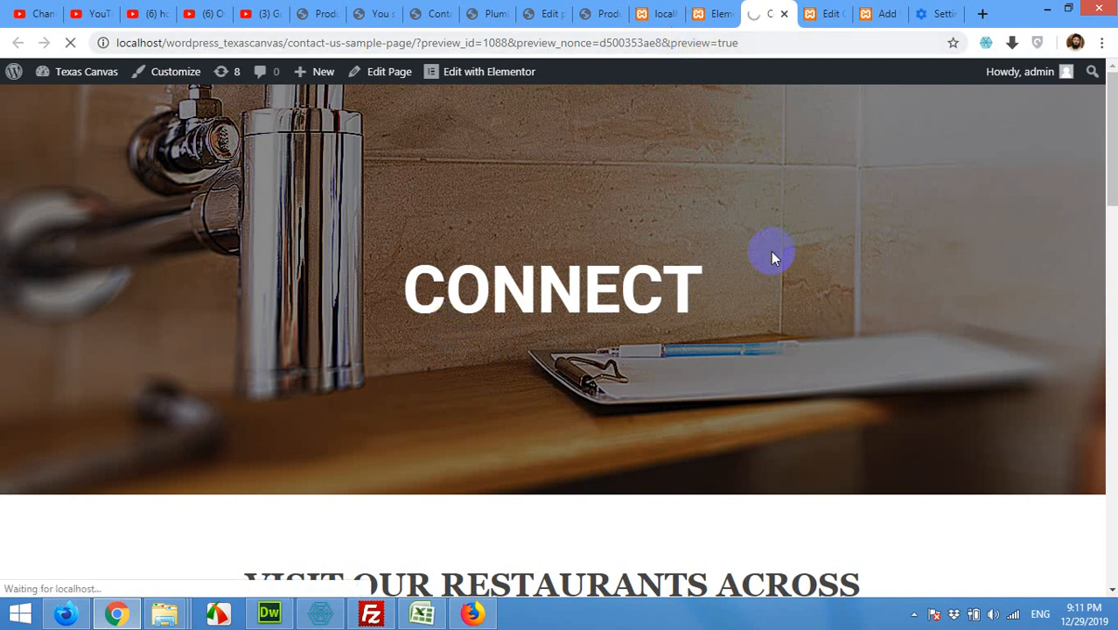
pyautogui.moveTo(764, 265)
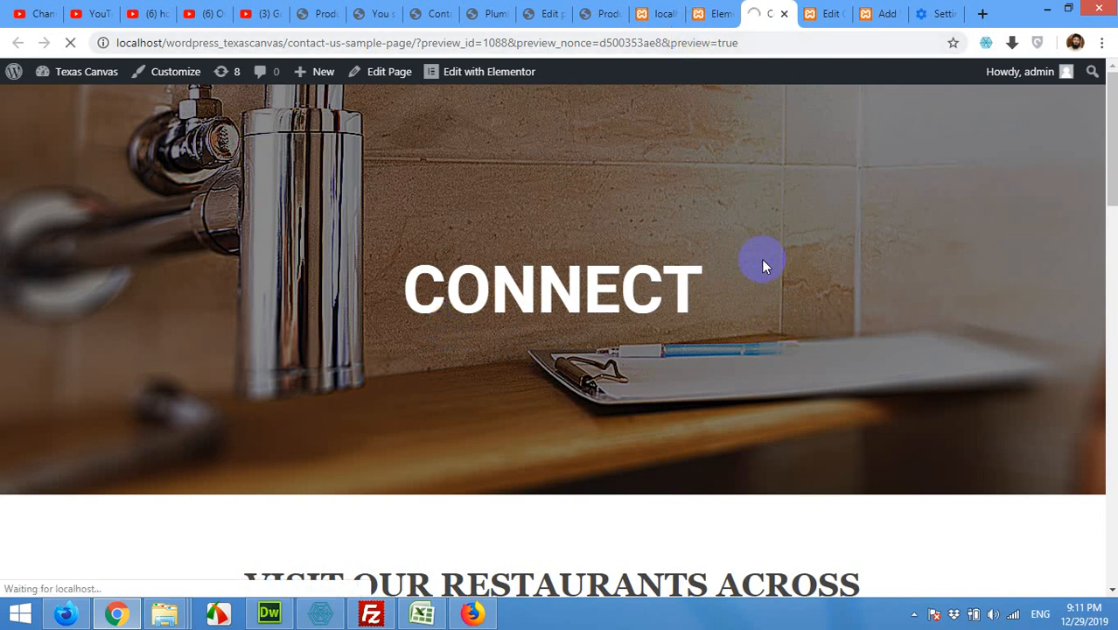
pyautogui.moveTo(723, 287)
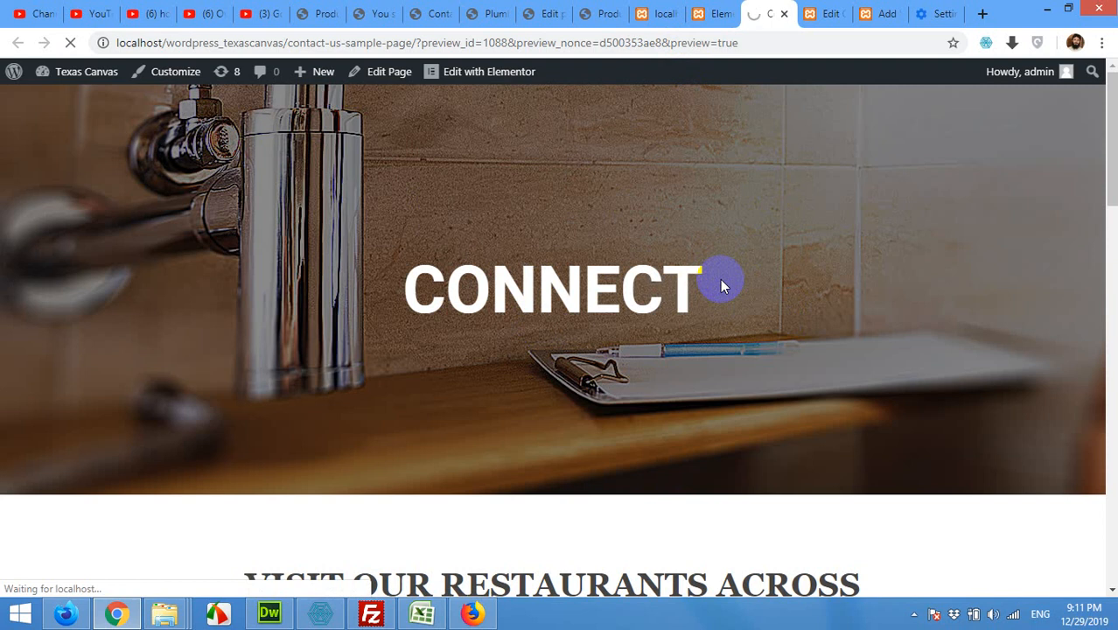
pyautogui.moveTo(719, 289)
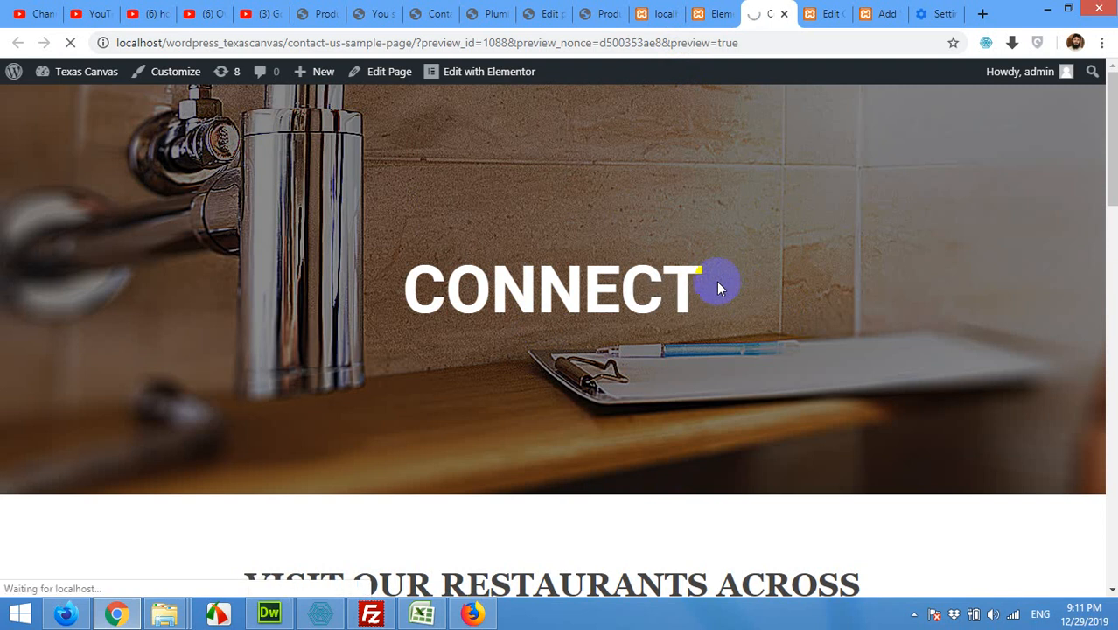
# Scroll the preview past the restaurants heading and contact form to the Main Office Location.
pyautogui.scroll(-3)
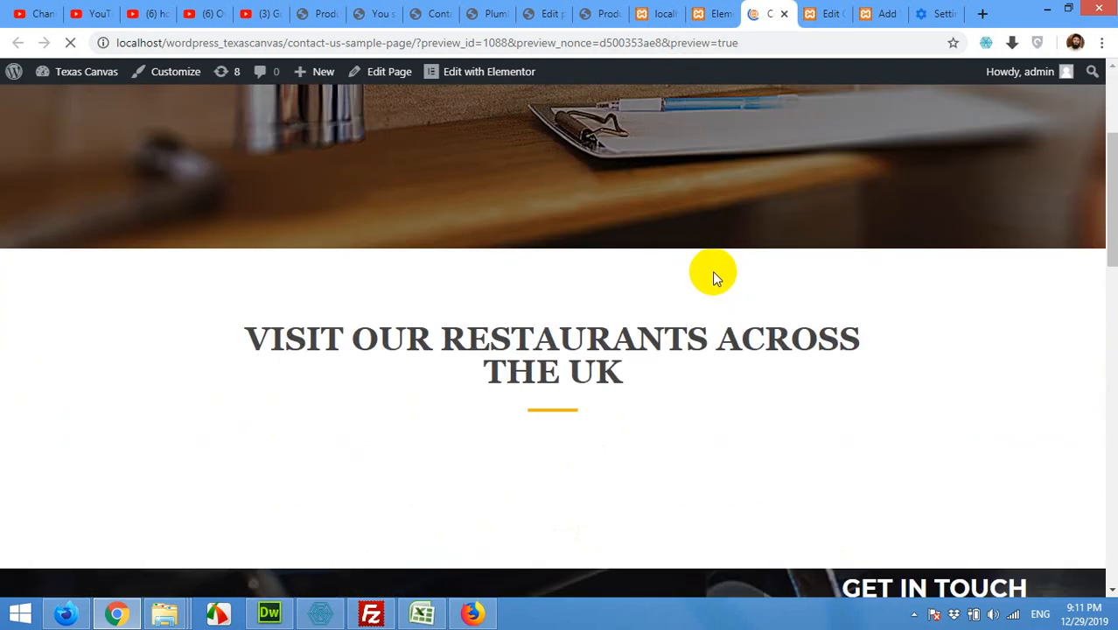
pyautogui.scroll(3)
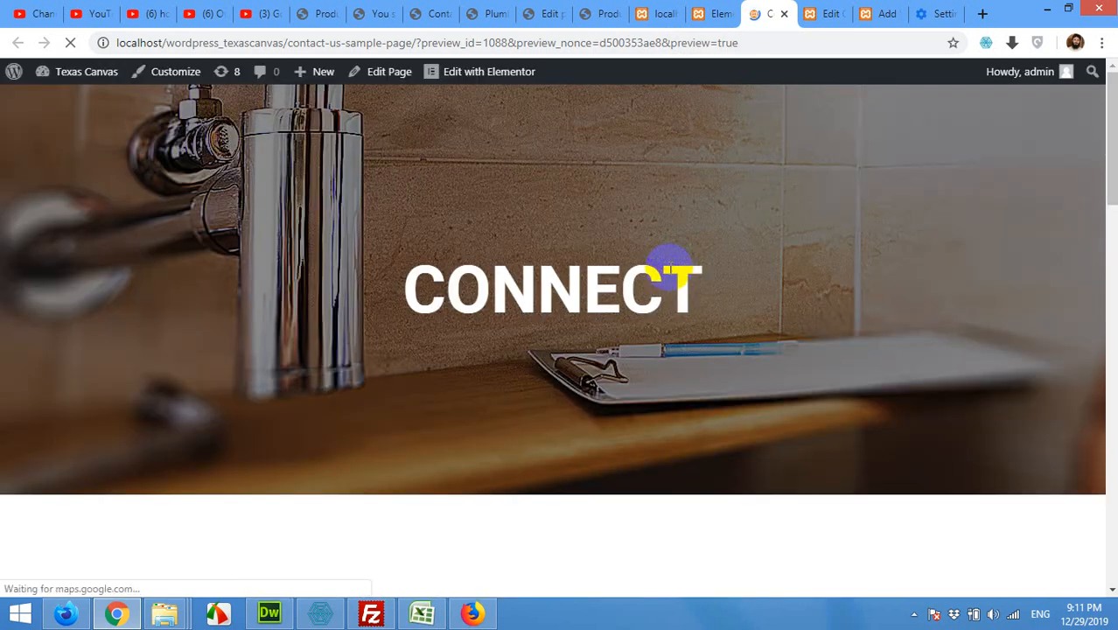
pyautogui.scroll(-3)
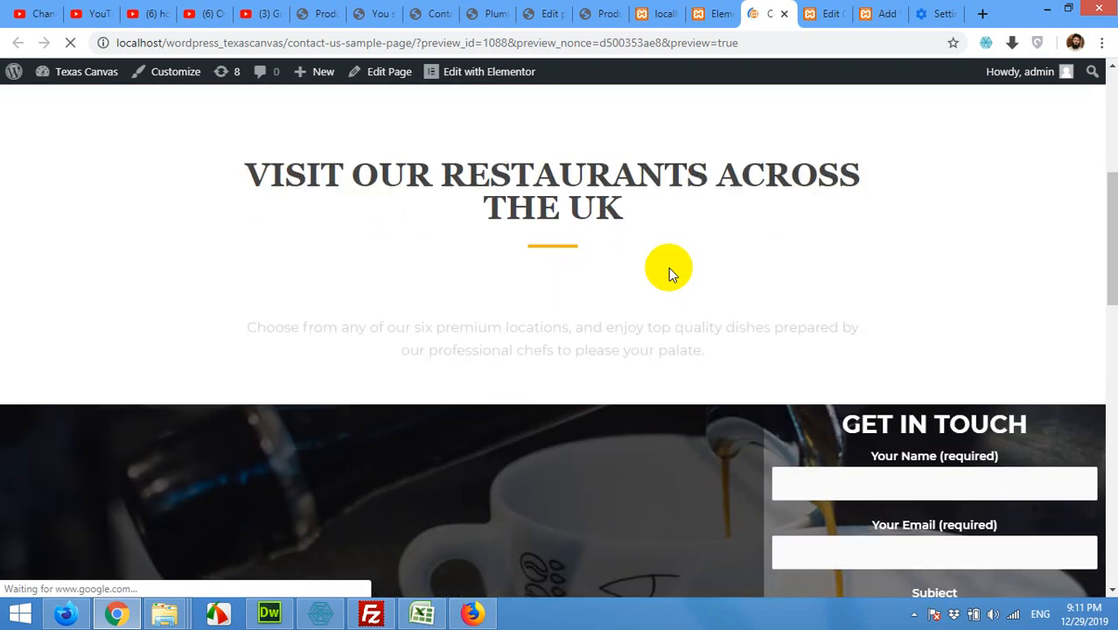
pyautogui.scroll(-3)
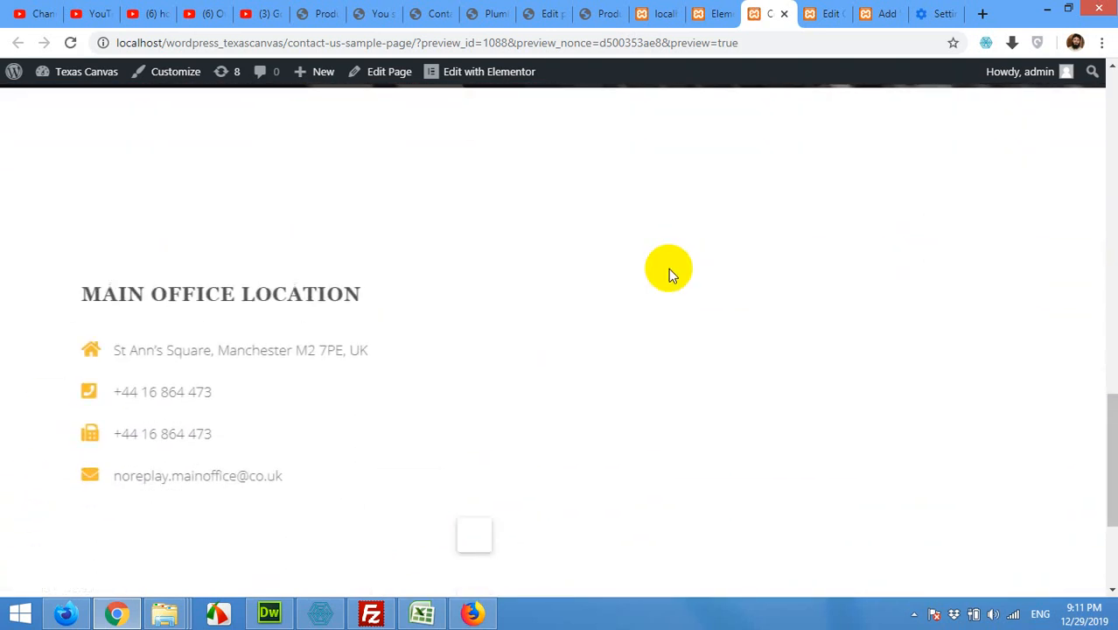